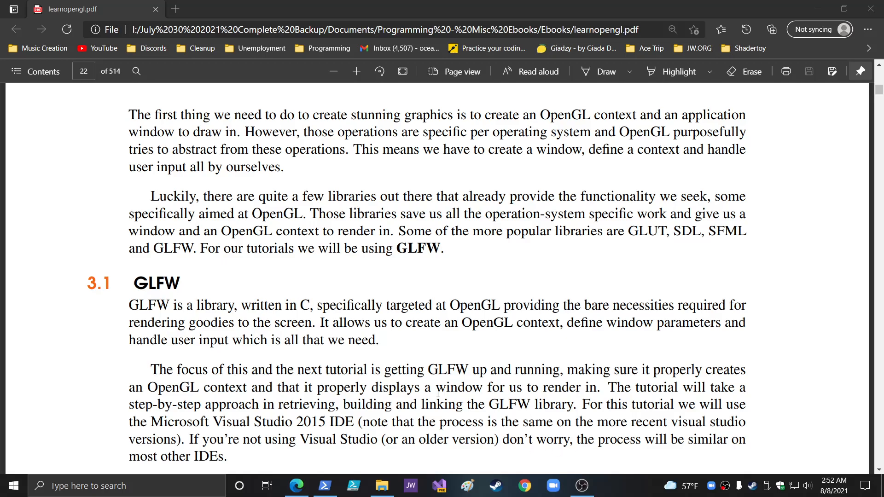
pyautogui.moveTo(507, 344)
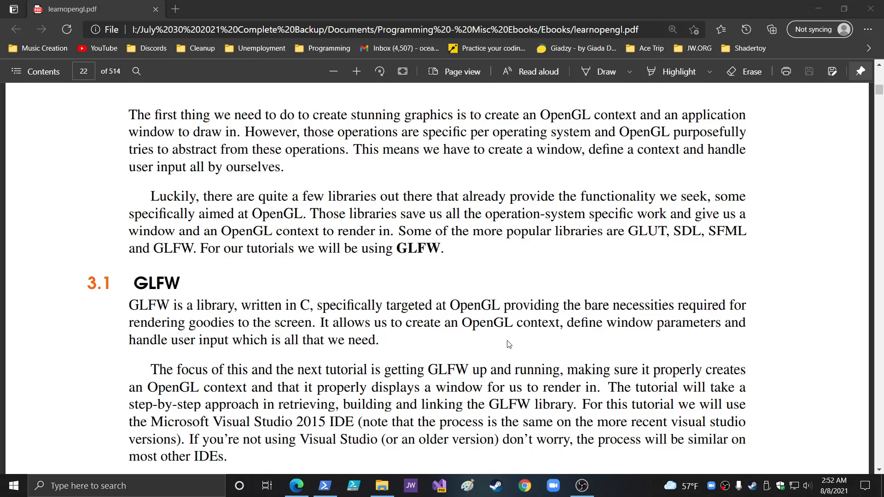
# Step: From the book's link, reach glfw.org's download page and download the glfw-3.3.4.zip source package
pyautogui.scroll(-3)
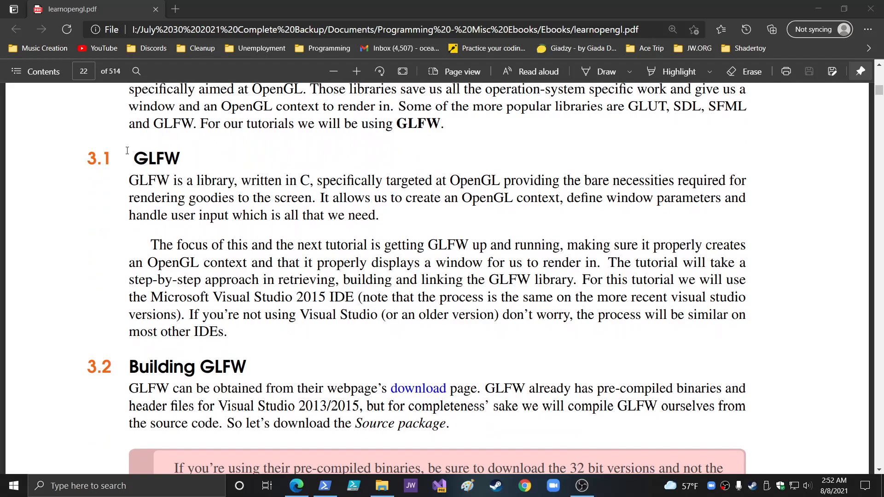
pyautogui.moveTo(343, 272)
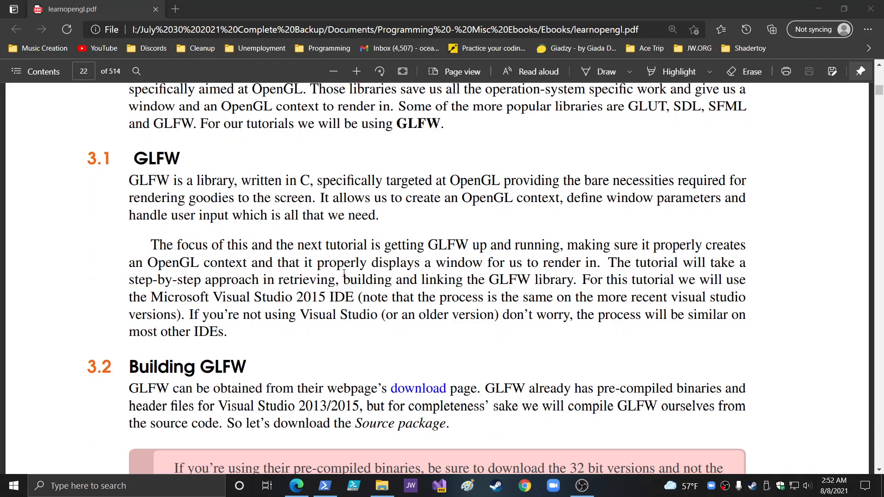
pyautogui.moveTo(499, 398)
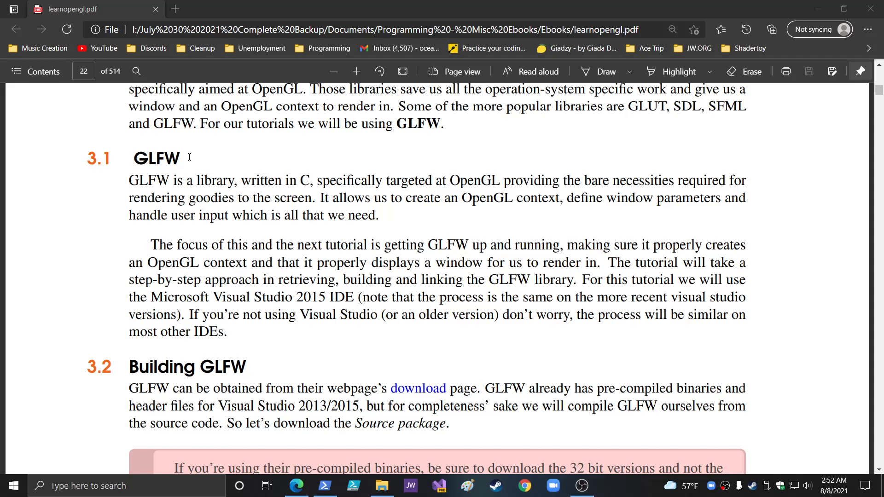
pyautogui.moveTo(160, 189)
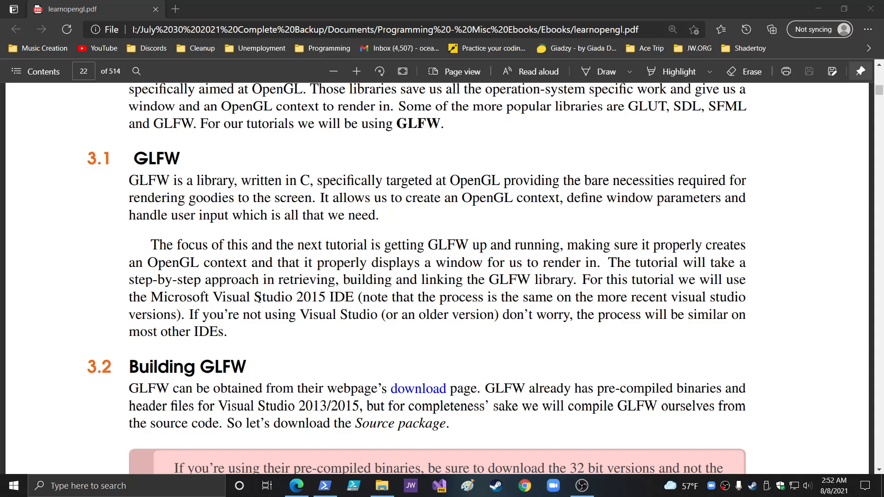
pyautogui.scroll(-3)
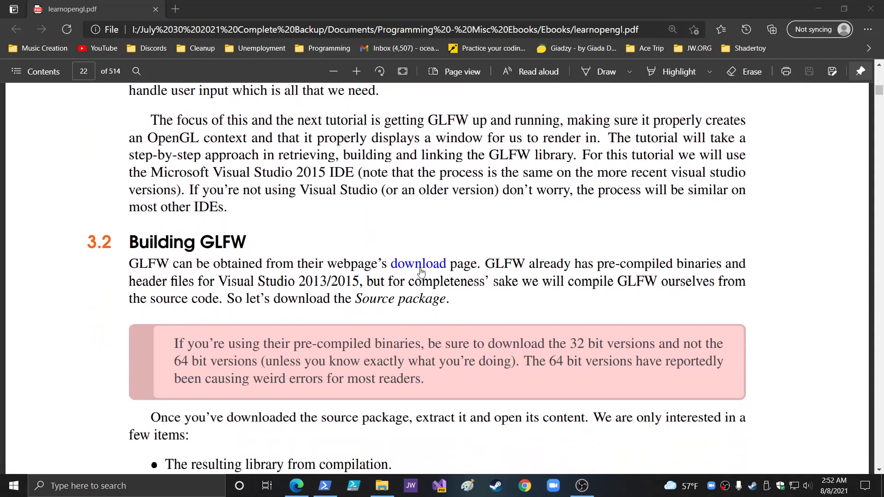
pyautogui.click(418, 263)
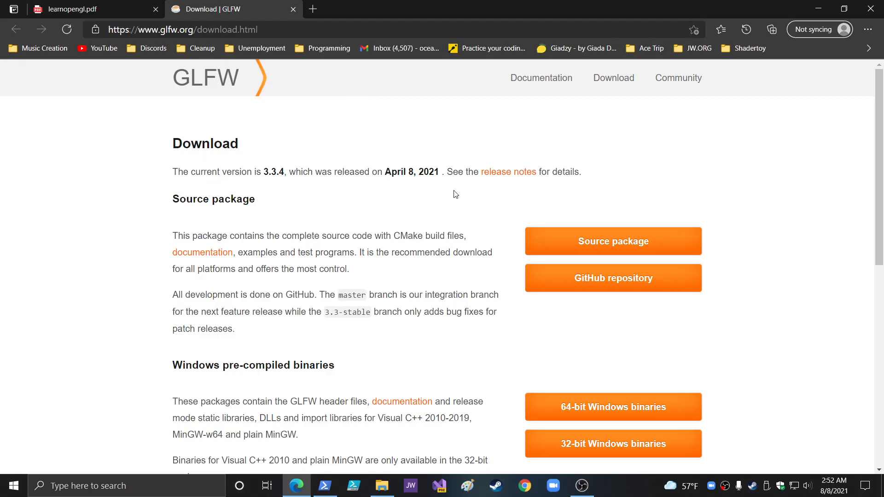
pyautogui.moveTo(365, 215)
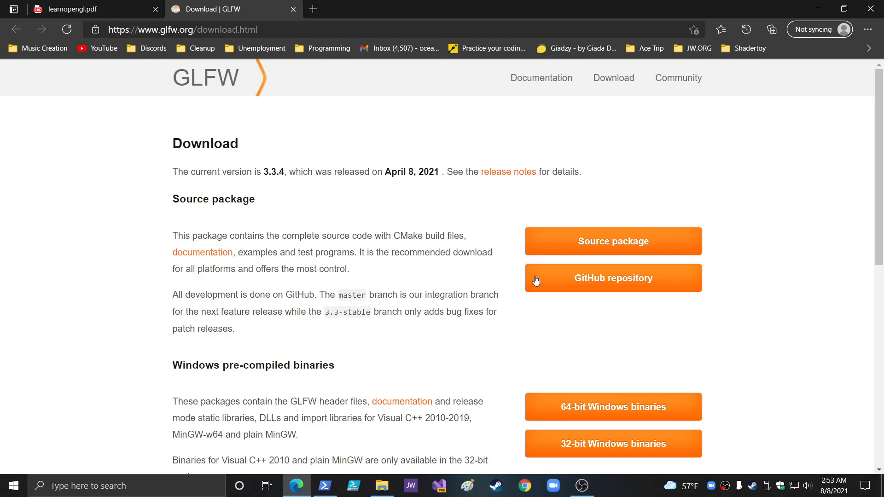
pyautogui.moveTo(420, 247)
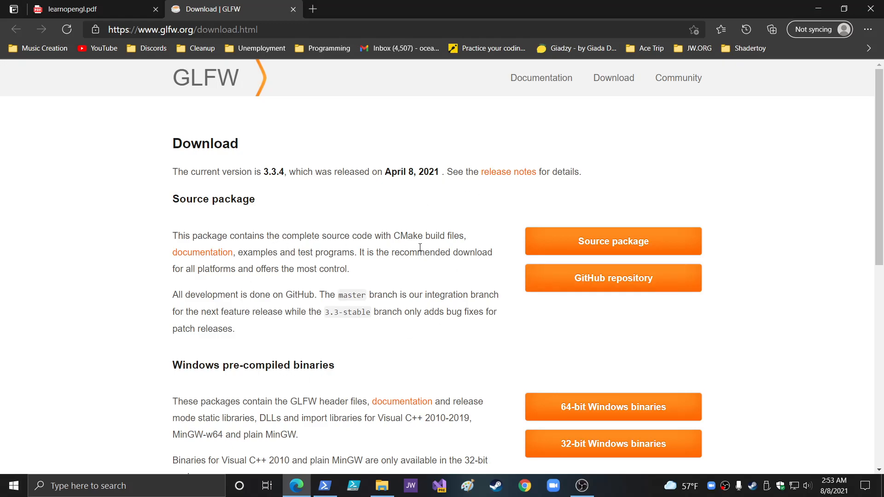
pyautogui.moveTo(513, 251)
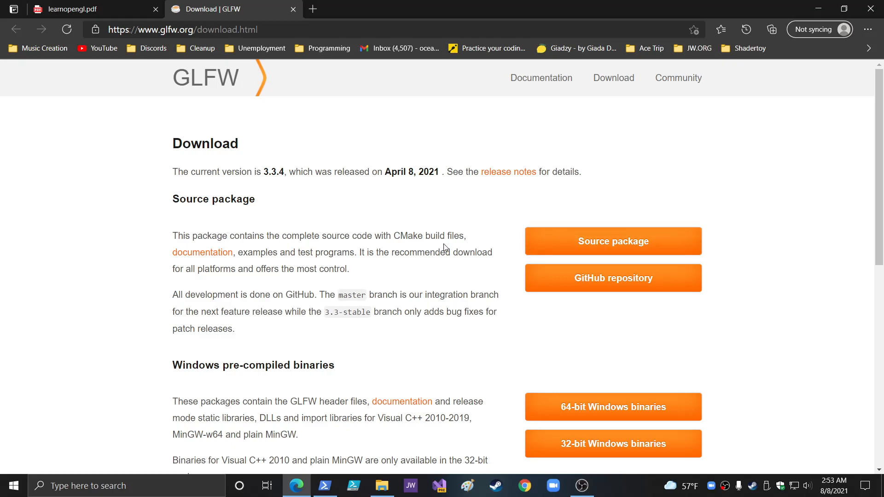
pyautogui.moveTo(612, 240)
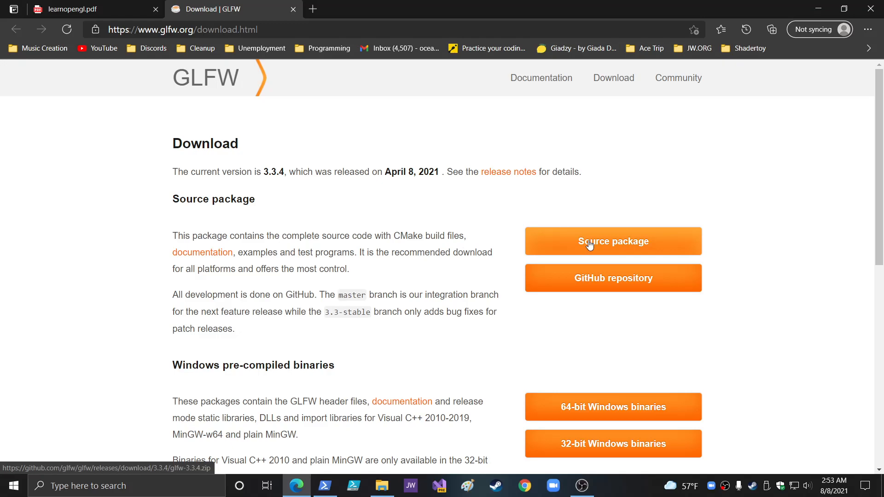
pyautogui.click(612, 242)
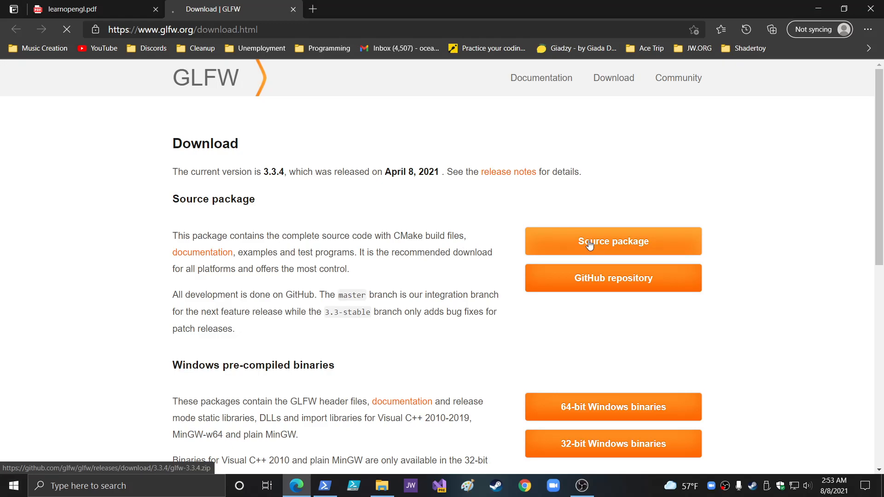
pyautogui.click(612, 240)
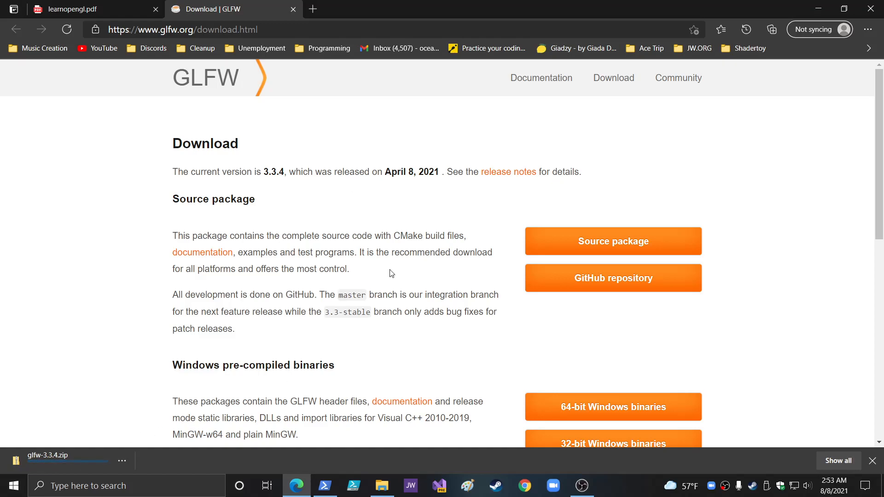
# Step: Switch back to learnopengl.pdf and close the Download | GLFW tab
pyautogui.click(93, 9)
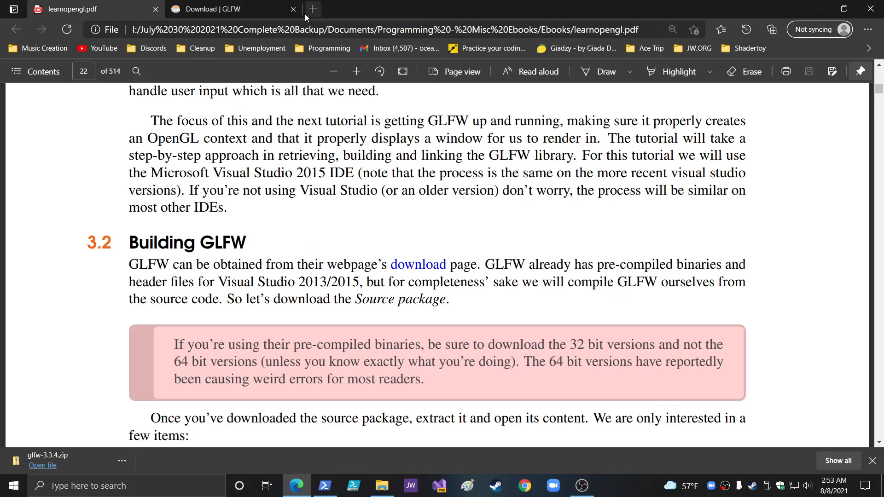
pyautogui.click(292, 9)
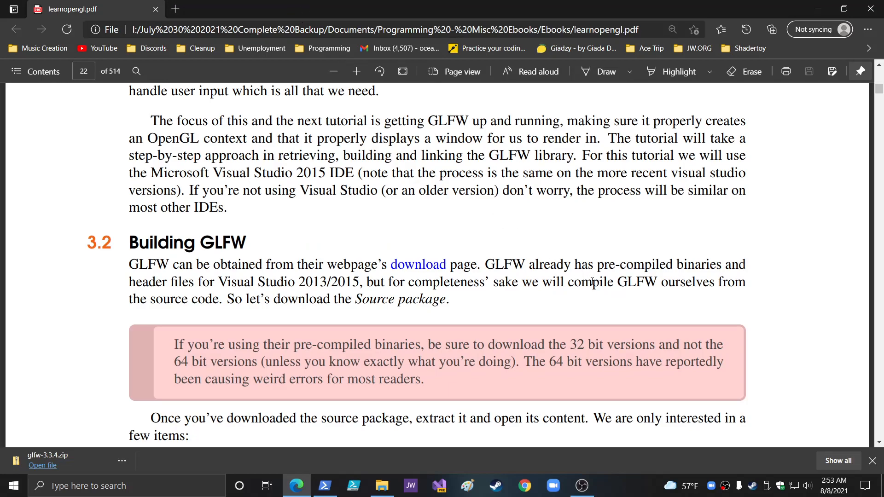
pyautogui.moveTo(574, 268)
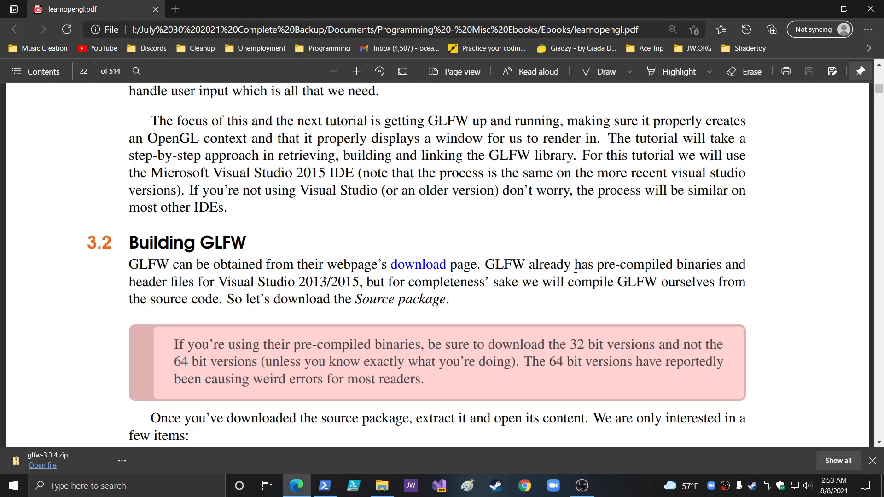
pyautogui.scroll(-3)
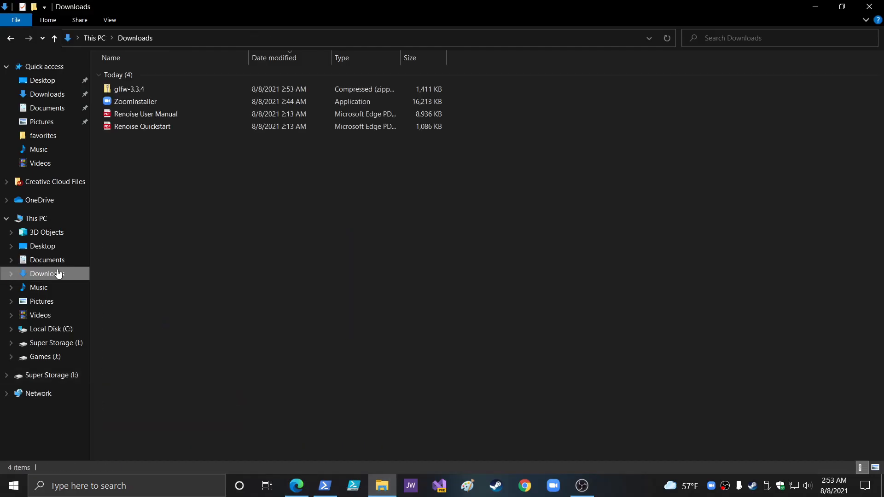
# Step: Extract glfw-3.3.4.zip into the suggested glfw-3.3.4 folder in Downloads and open it
pyautogui.click(129, 89)
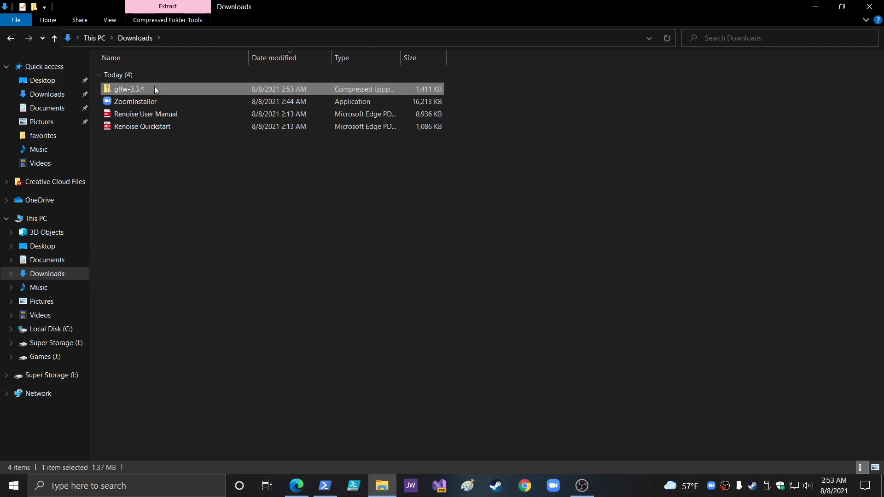
pyautogui.rightClick(128, 89)
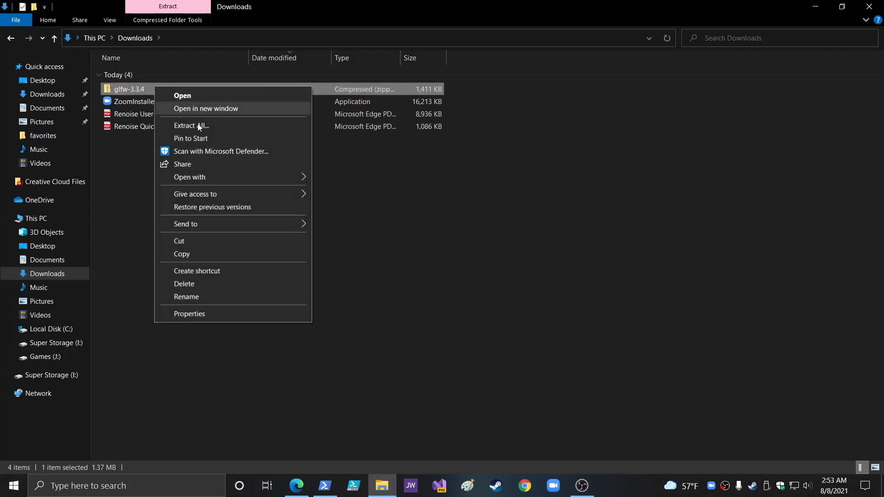
pyautogui.moveTo(199, 129)
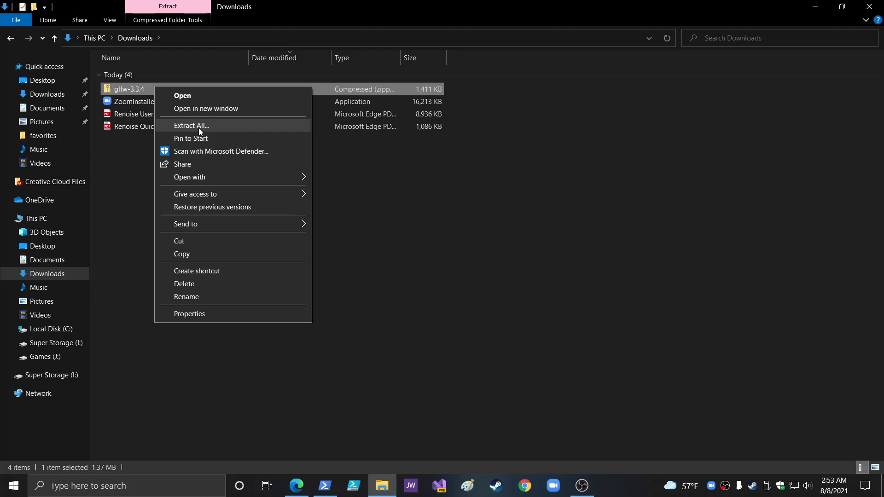
pyautogui.click(191, 125)
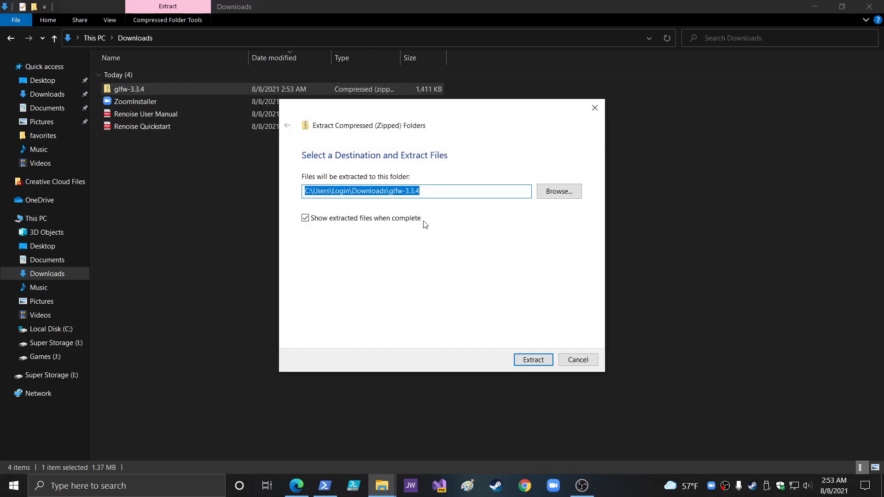
pyautogui.click(532, 360)
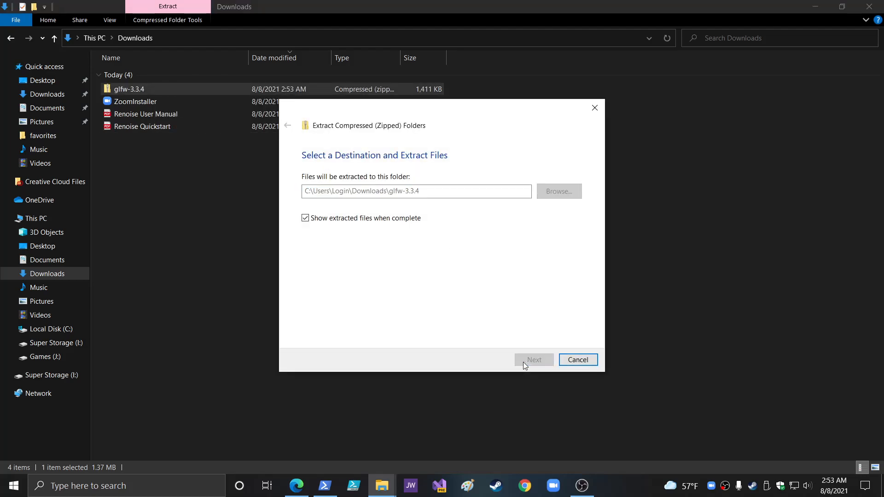
pyautogui.click(533, 359)
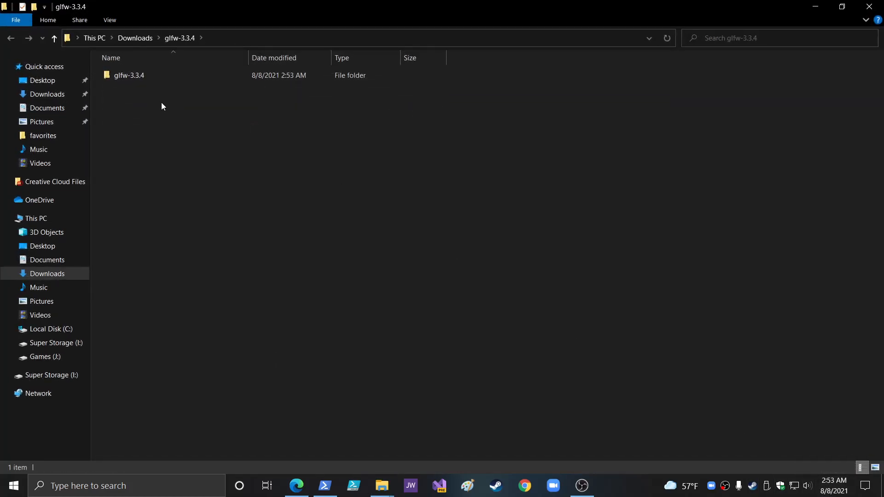
pyautogui.doubleClick(128, 75)
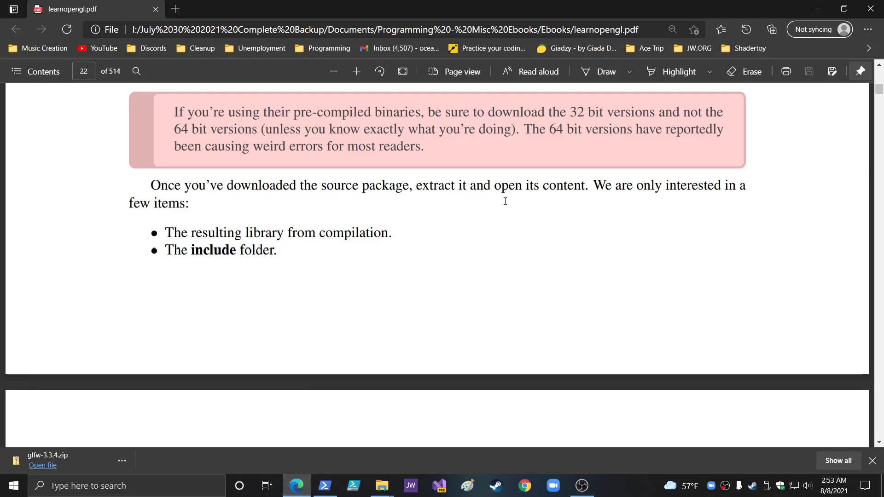
# Step: Scroll to section 3.2.1 CMake in the PDF and follow its download link
pyautogui.scroll(-3)
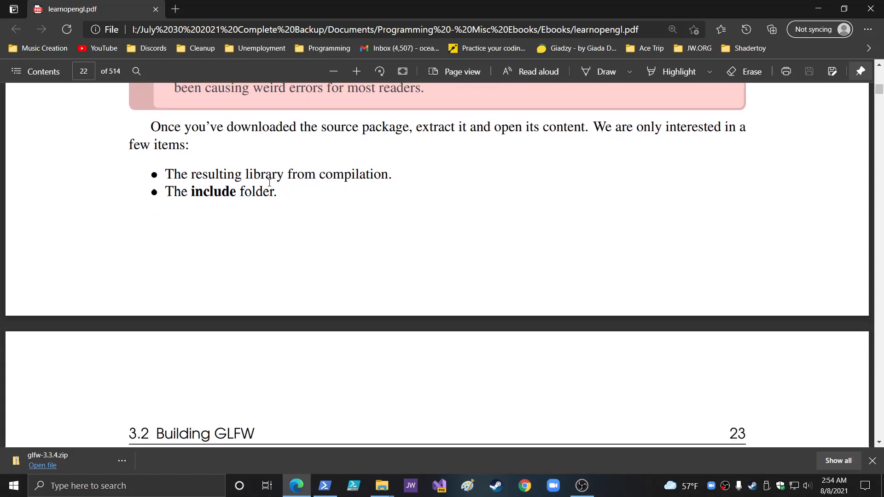
pyautogui.scroll(-3)
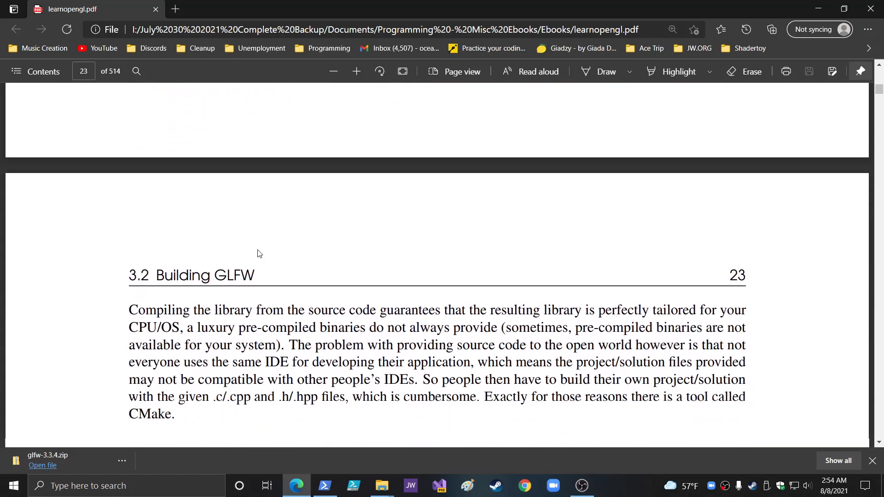
pyautogui.scroll(-3)
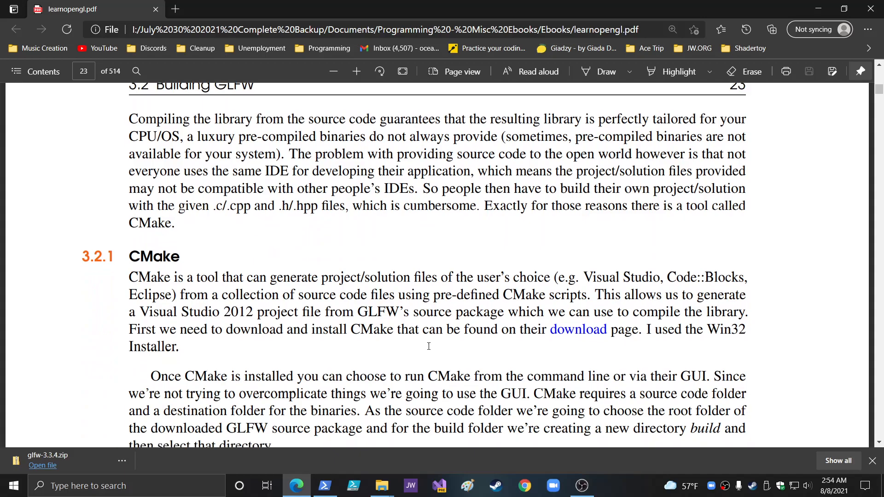
pyautogui.click(577, 329)
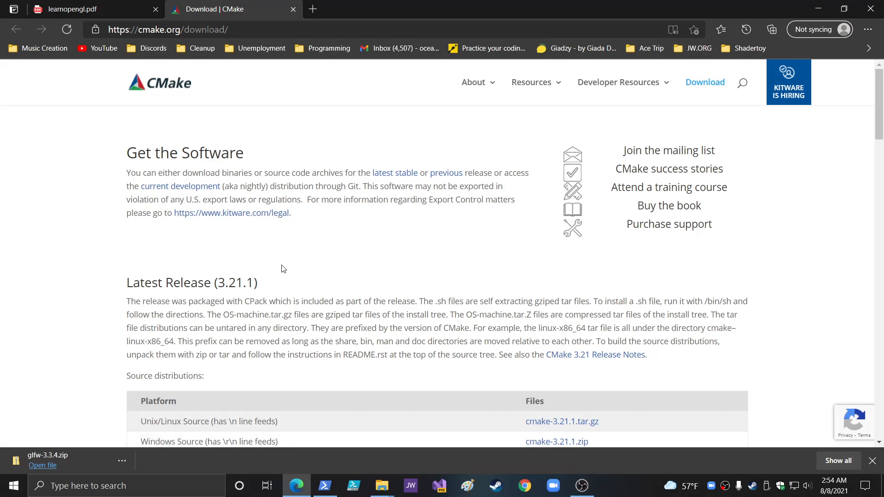
# Step: Download cmake-3.21.1-windows-x86_64.msi from cmake.org and launch it from the Edge download bar
pyautogui.scroll(-3)
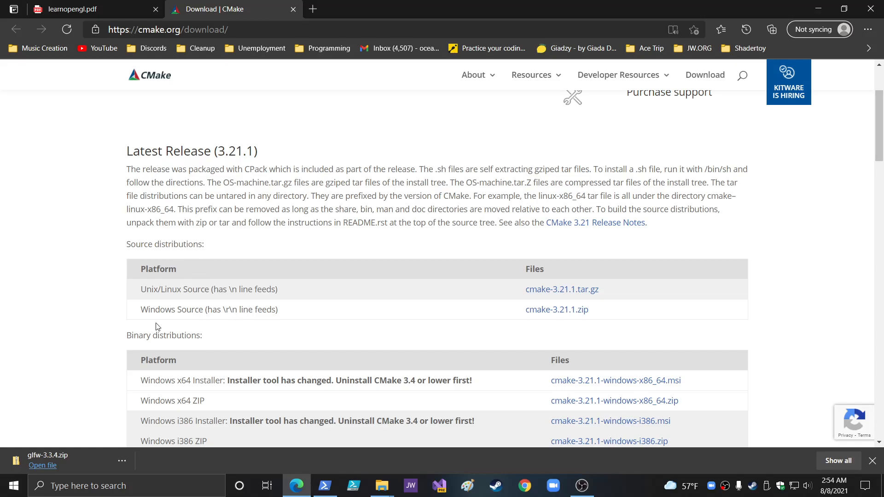
pyautogui.scroll(-3)
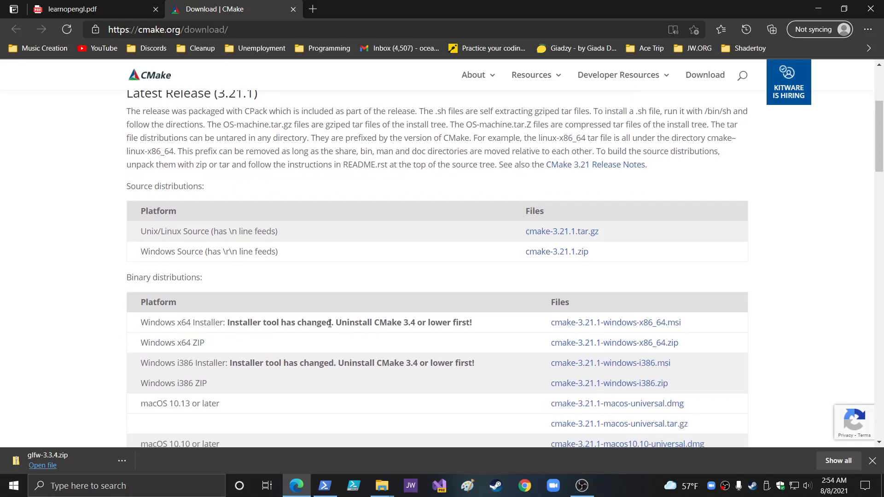
pyautogui.moveTo(451, 333)
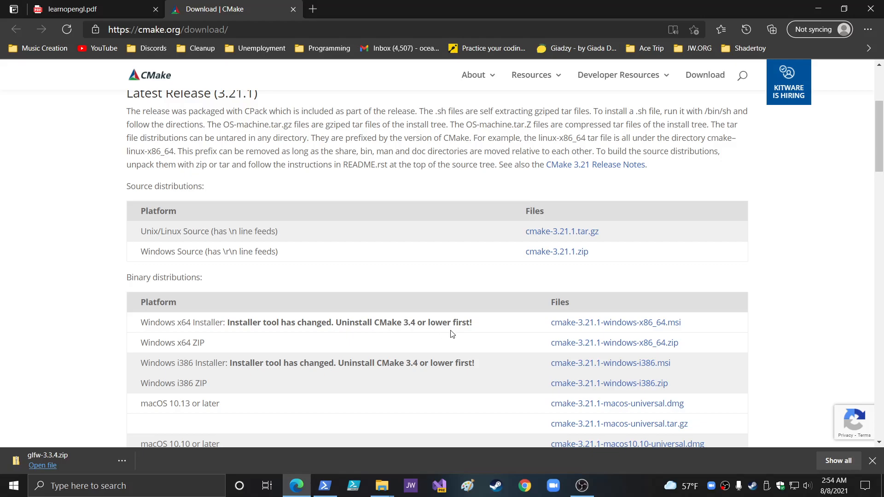
pyautogui.moveTo(586, 328)
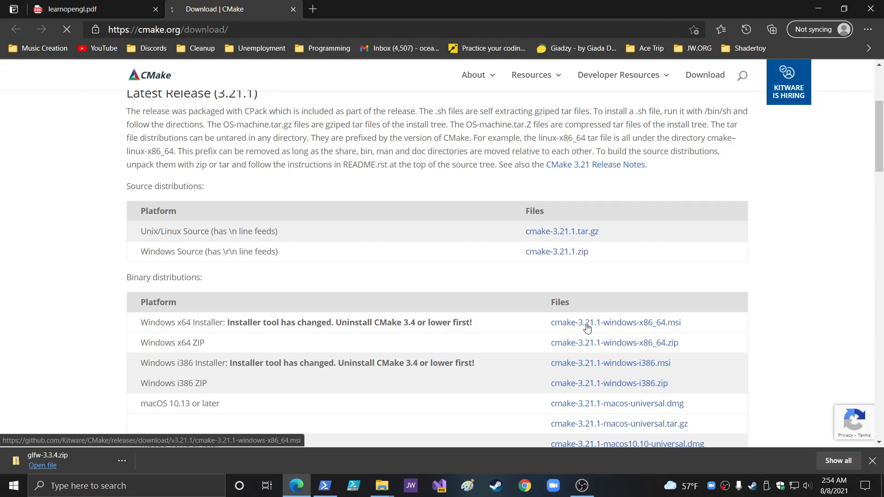
pyautogui.click(615, 322)
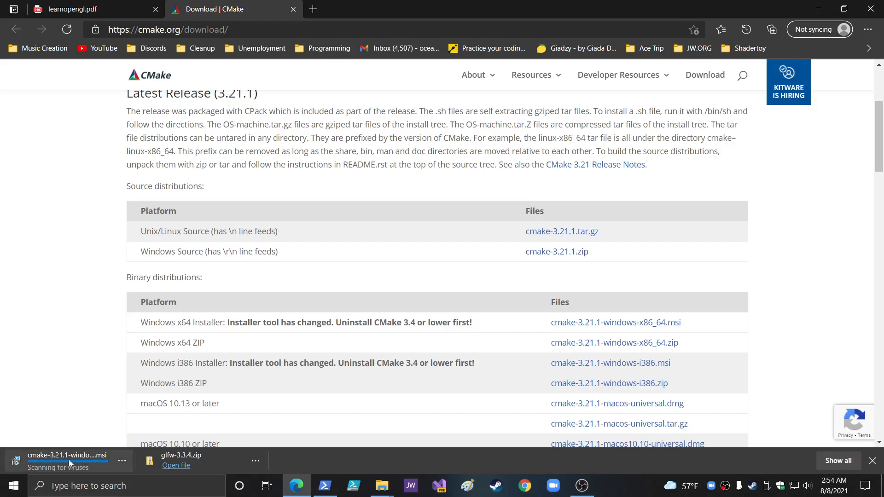
pyautogui.moveTo(95, 472)
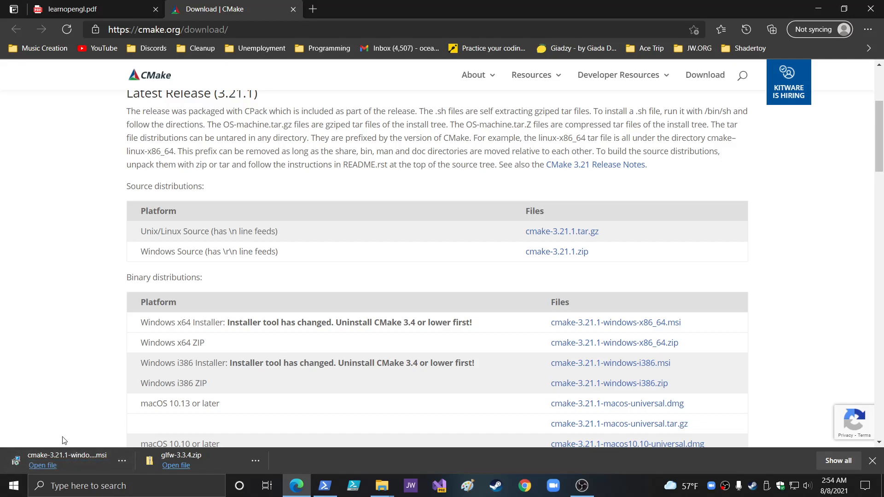
pyautogui.click(42, 465)
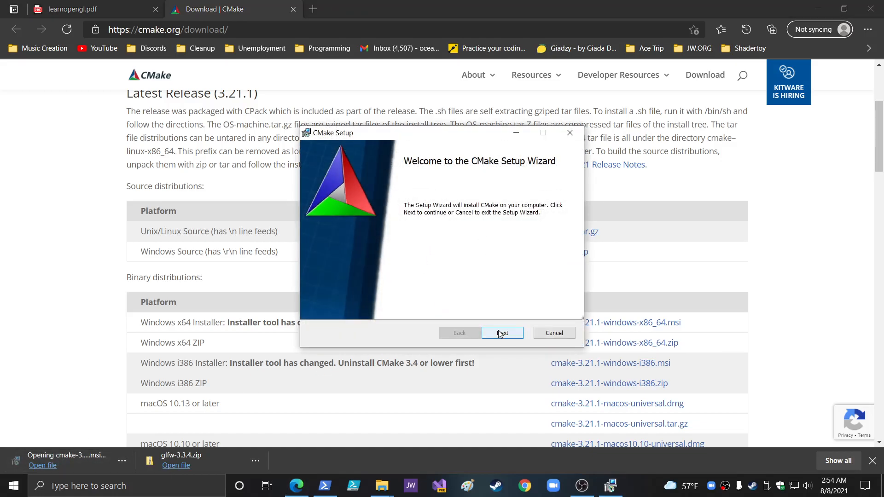
# Step: Run the CMake 3.21.1 setup with 'Add CMake to the system PATH for all users', default location, then Finish
pyautogui.click(500, 332)
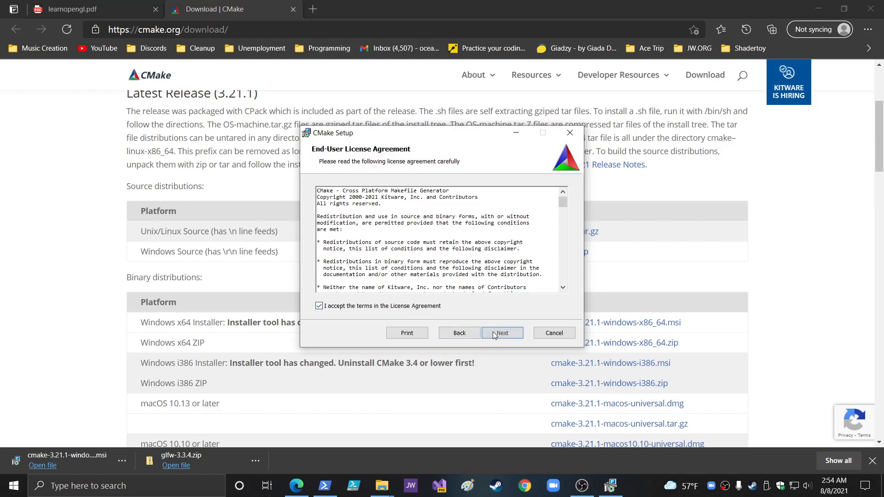
pyautogui.click(500, 332)
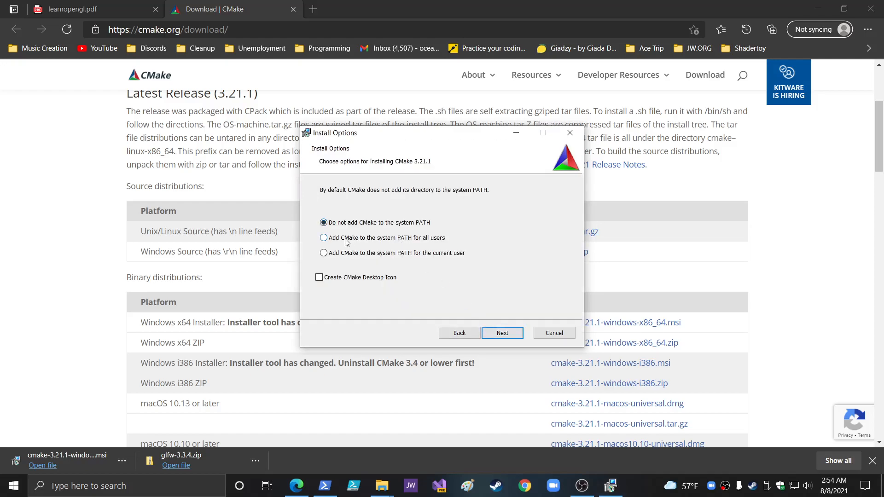
pyautogui.click(324, 237)
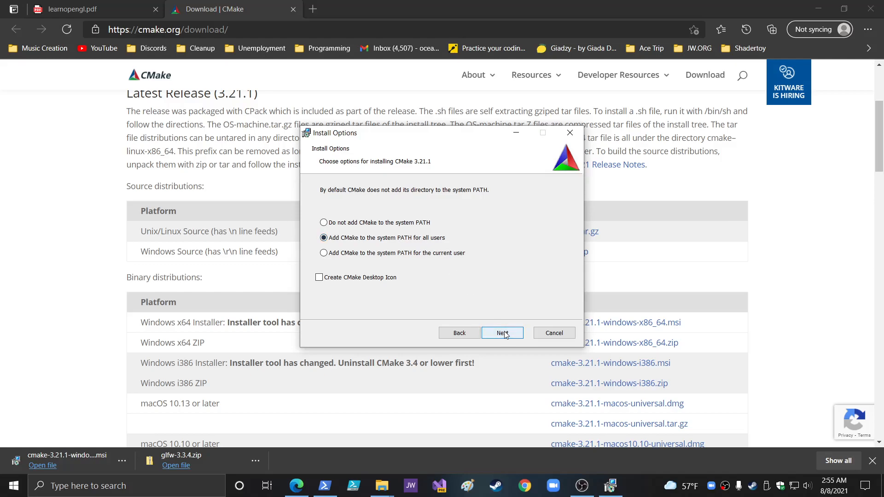
pyautogui.click(501, 332)
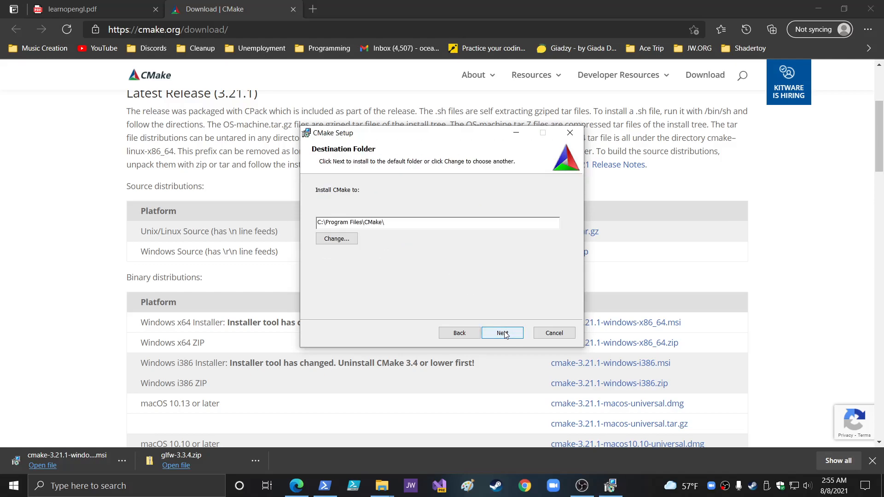
pyautogui.click(501, 333)
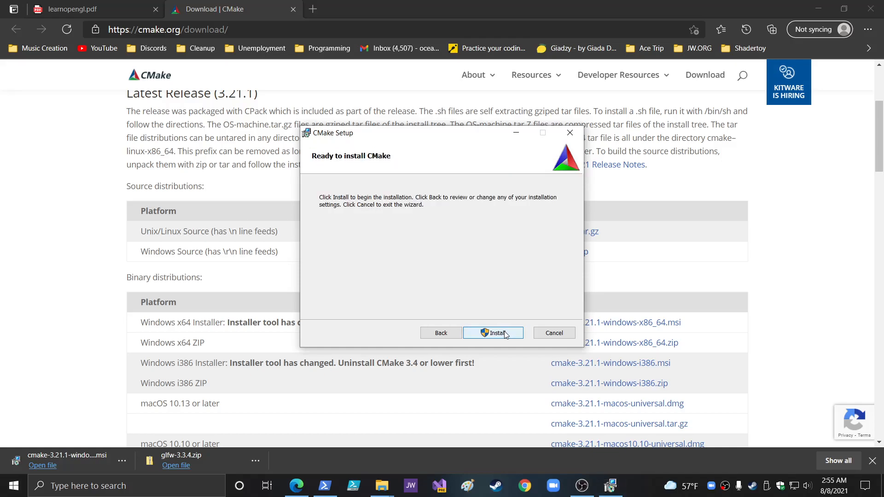
pyautogui.click(491, 332)
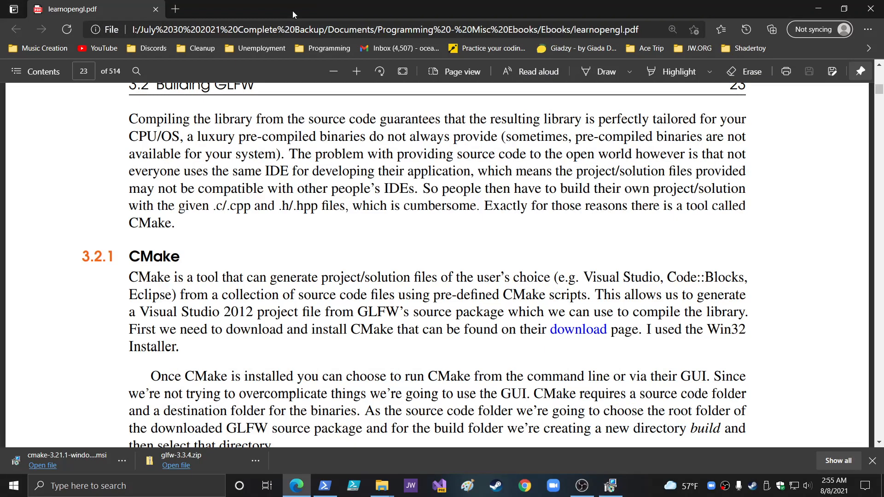
pyautogui.scroll(-3)
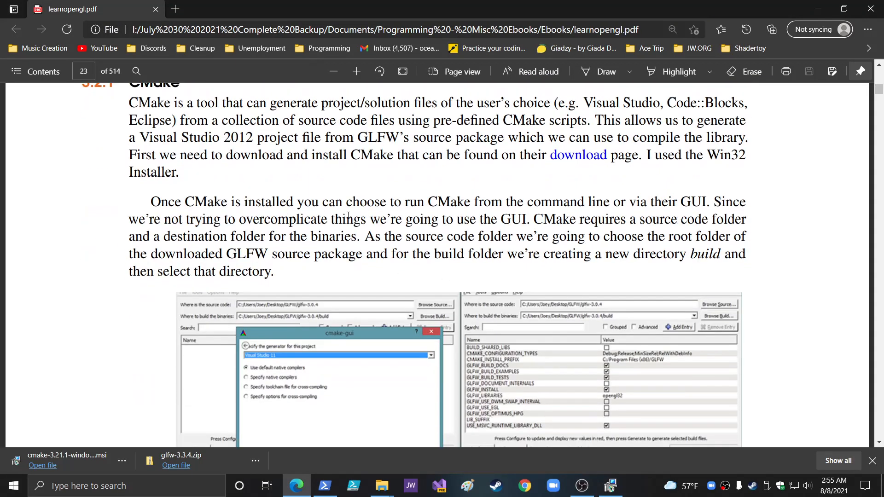
pyautogui.scroll(-3)
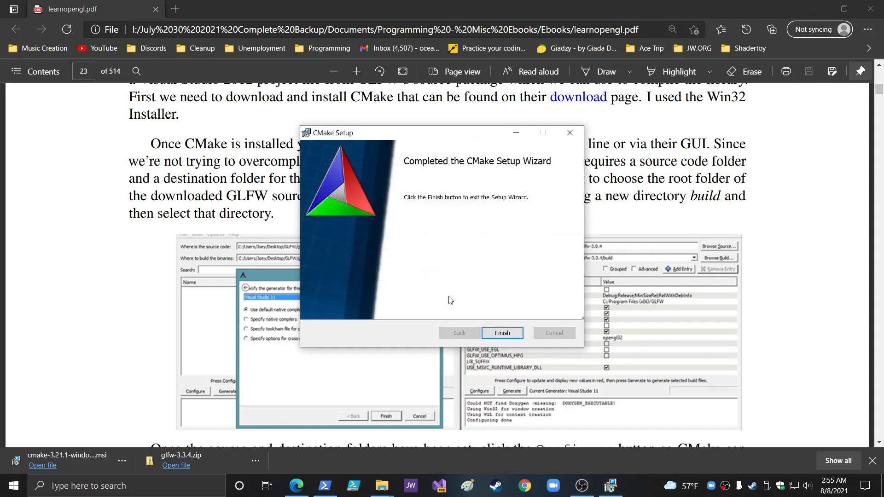
pyautogui.click(500, 333)
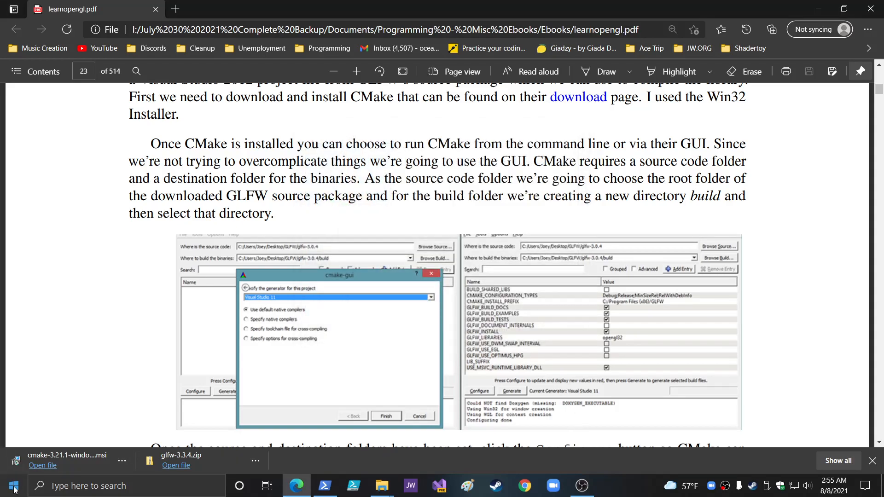
# Step: Launch CMake (cmake-gui) from the Start menu and begin Browse Source..
pyautogui.click(14, 486)
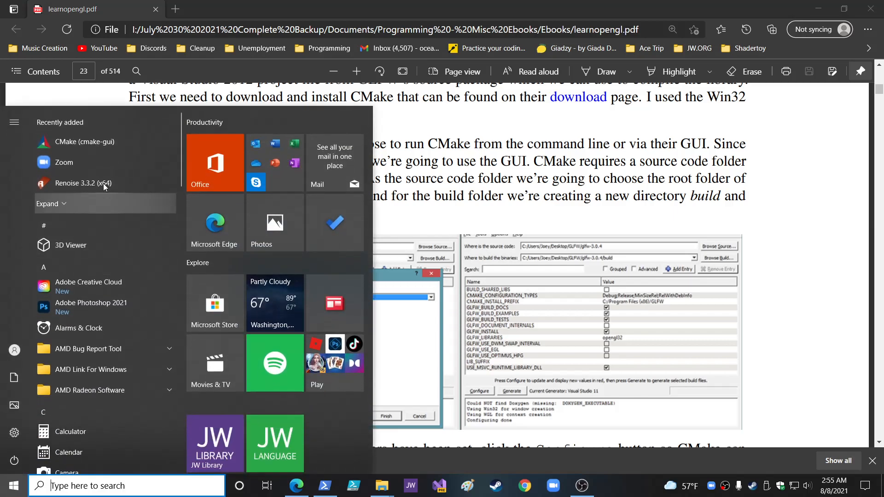
pyautogui.moveTo(85, 142)
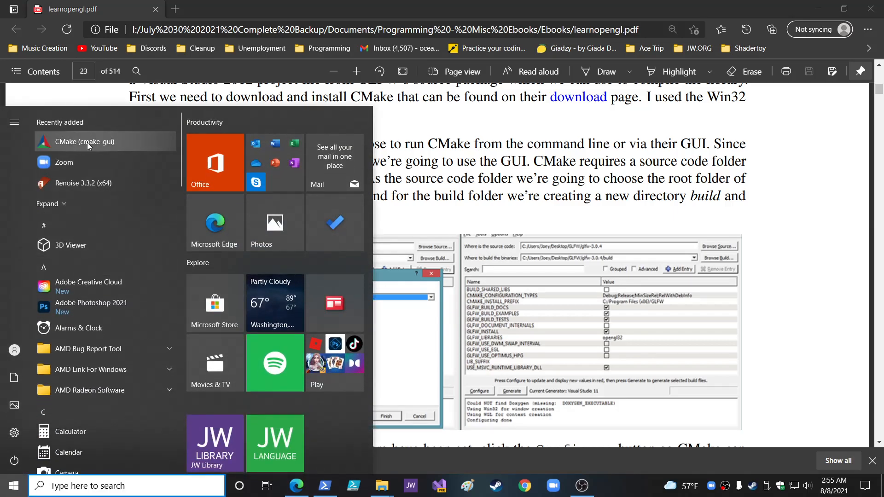
pyautogui.click(85, 141)
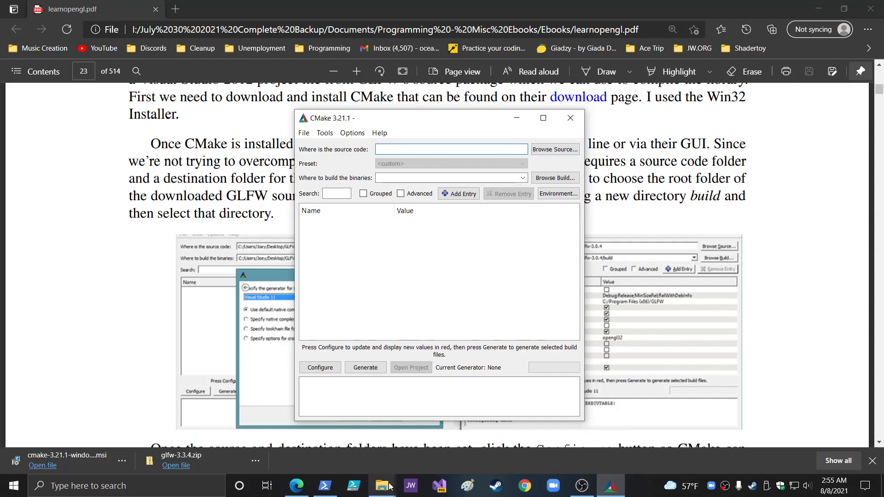
pyautogui.moveTo(425, 474)
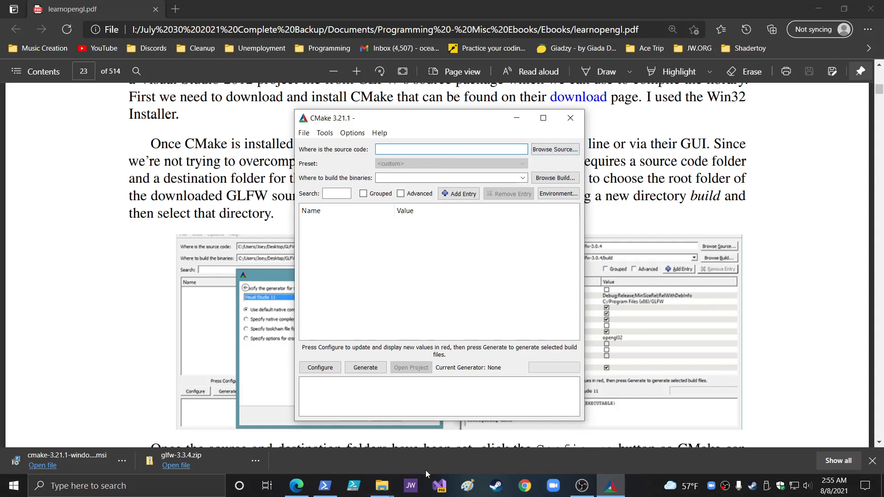
pyautogui.click(554, 150)
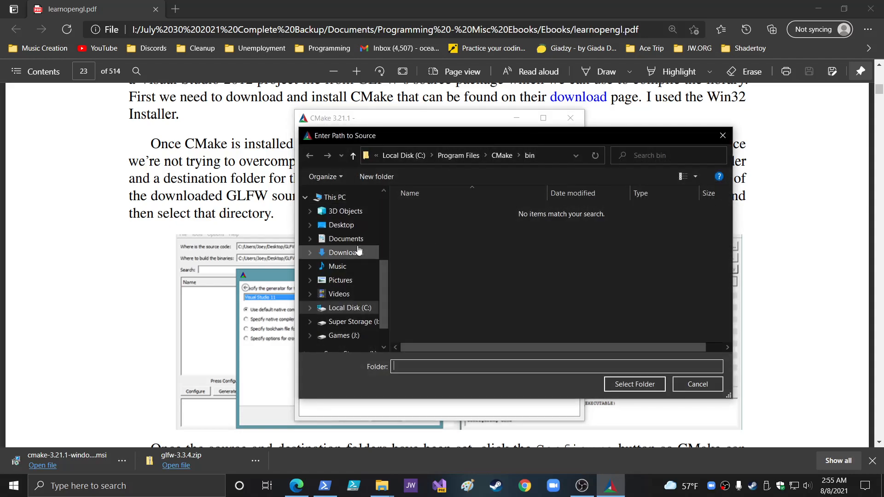
# Step: Browse from Downloads into glfw-3.3.4 and its inner glfw-3.3.4 source folder
pyautogui.click(346, 252)
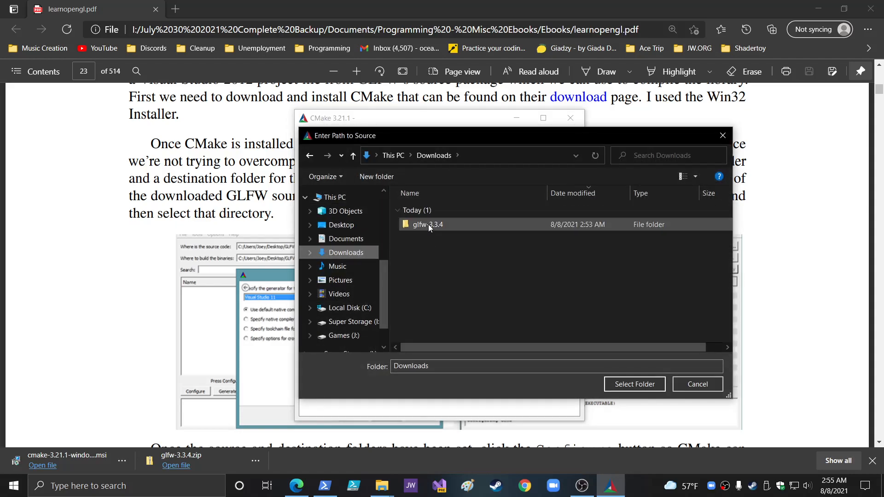
pyautogui.doubleClick(426, 225)
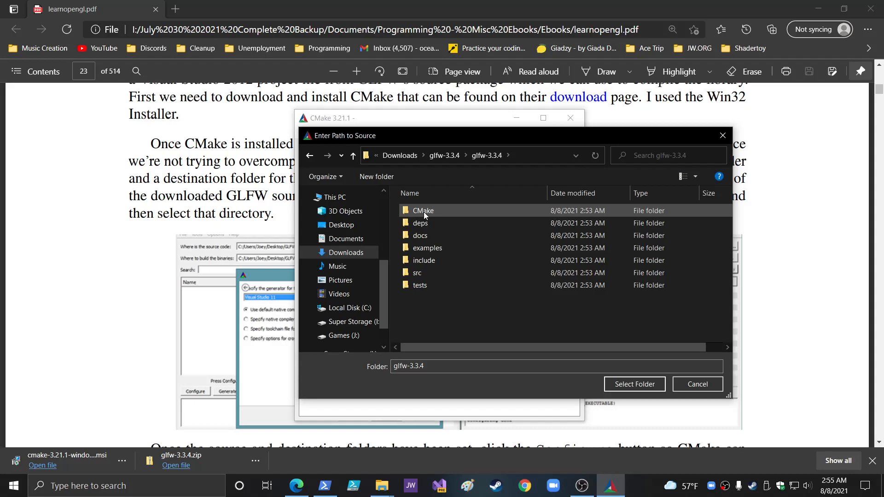
pyautogui.doubleClick(422, 210)
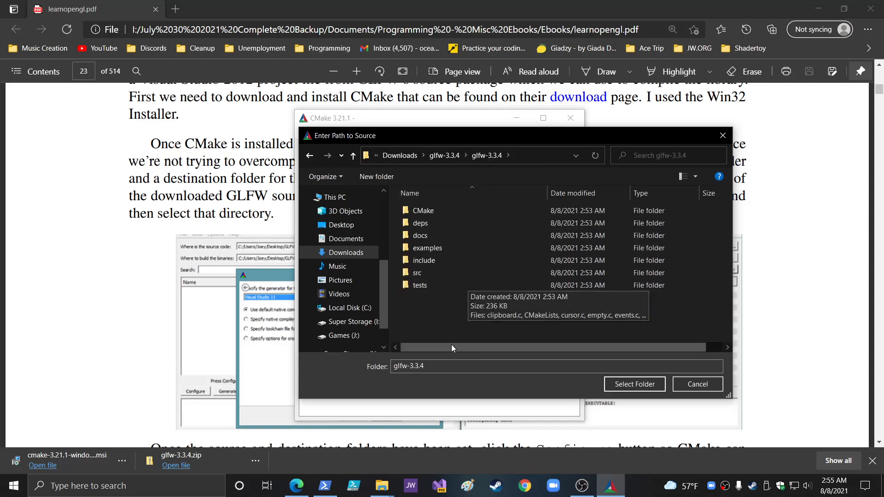
pyautogui.click(633, 383)
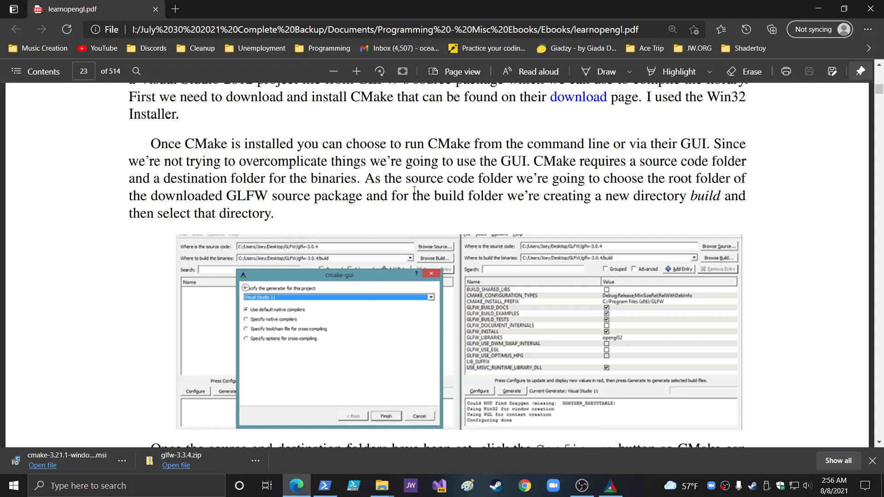
pyautogui.moveTo(253, 205)
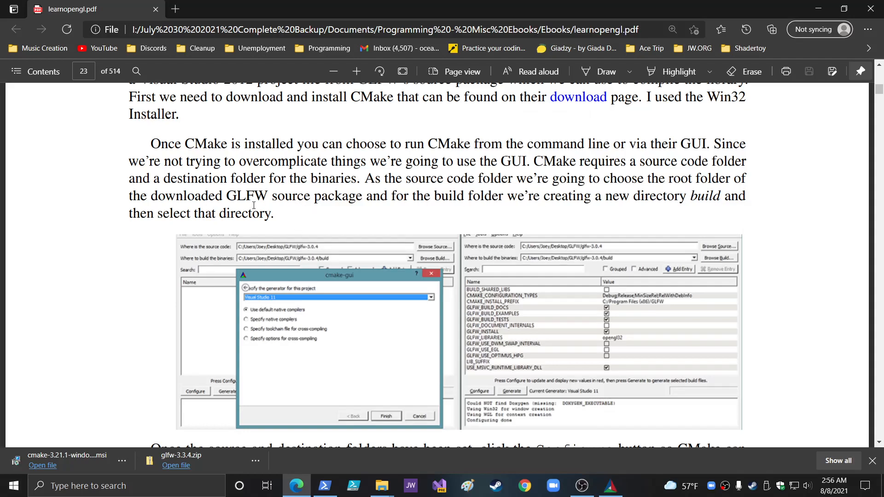
pyautogui.moveTo(592, 221)
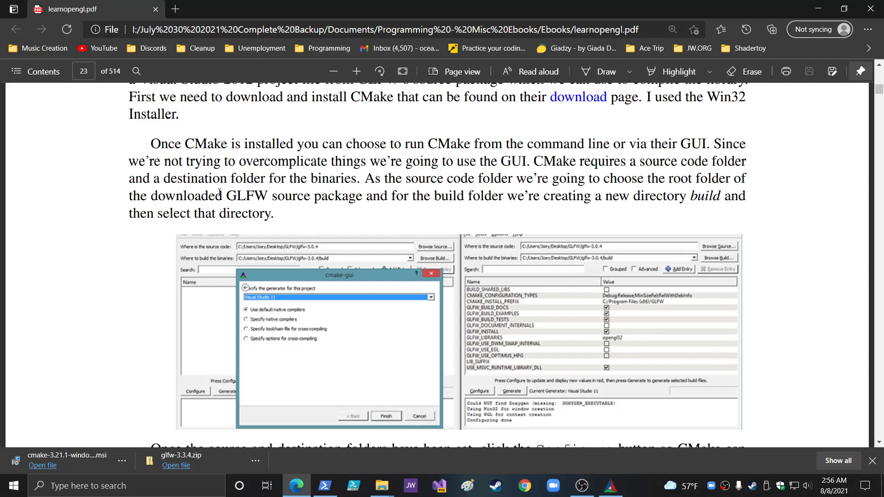
pyautogui.moveTo(326, 202)
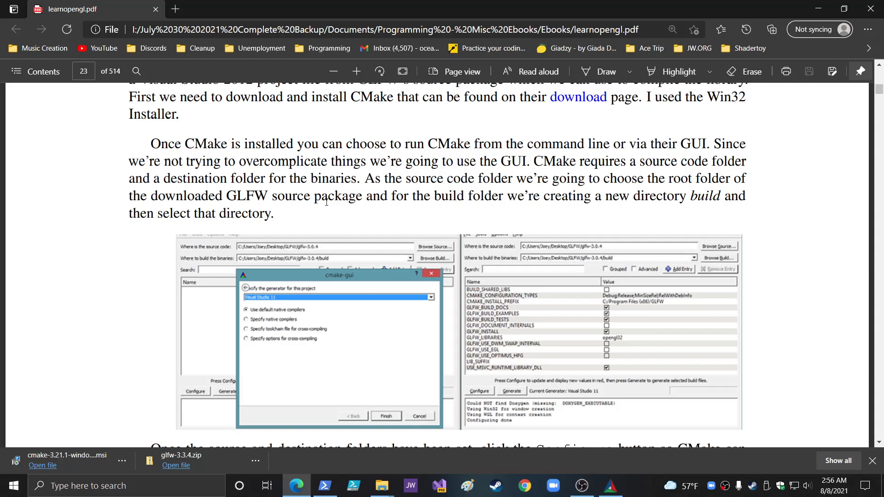
pyautogui.moveTo(513, 190)
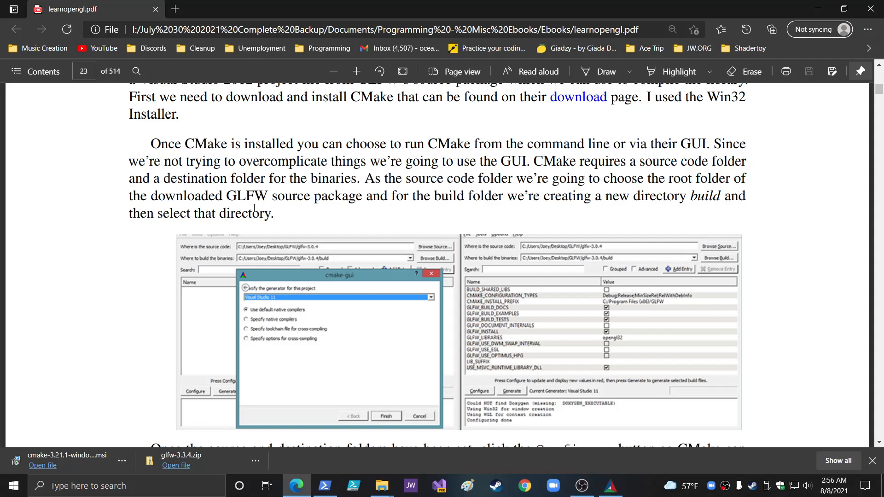
pyautogui.moveTo(273, 205)
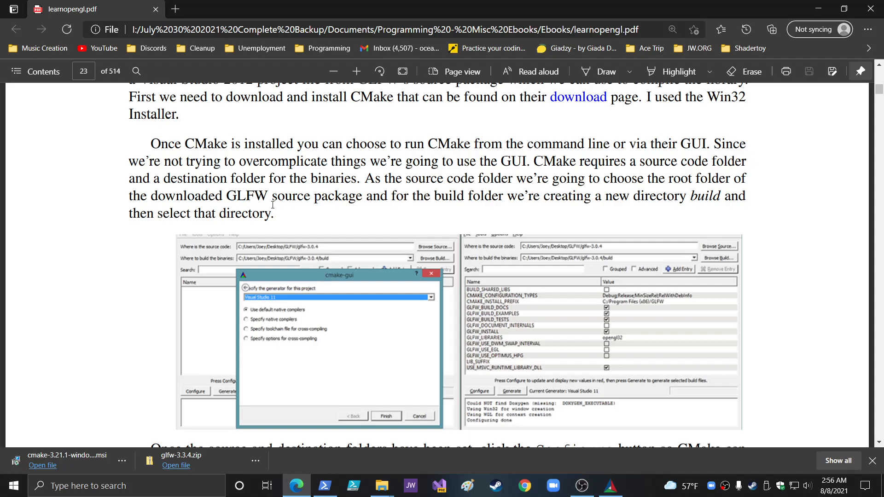
pyautogui.moveTo(259, 254)
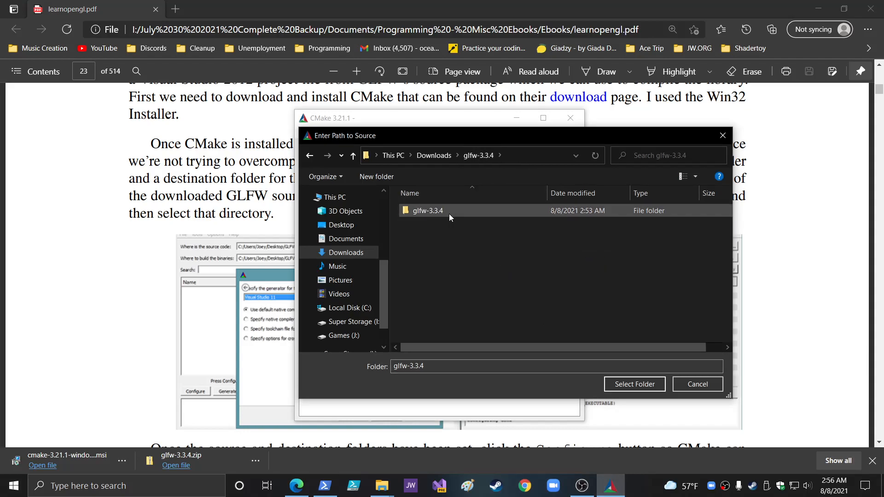
# Step: Select the inner glfw-3.3.4 folder as CMake's source code location
pyautogui.doubleClick(426, 210)
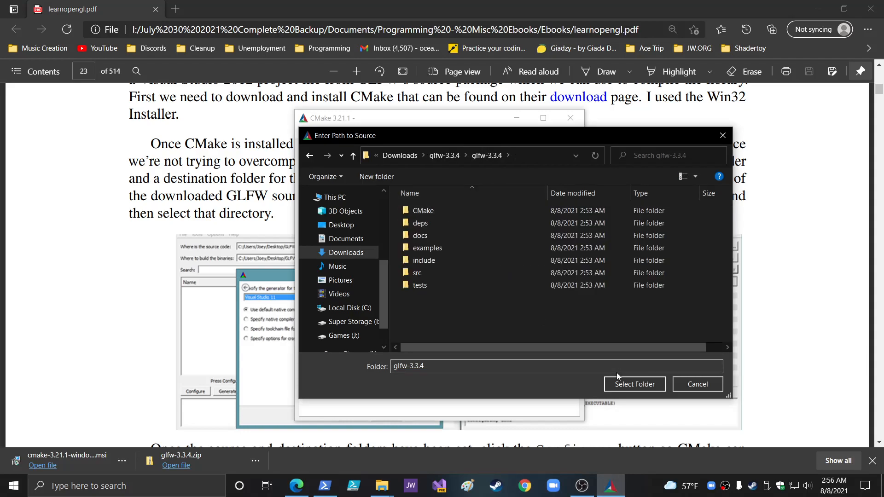
pyautogui.click(633, 384)
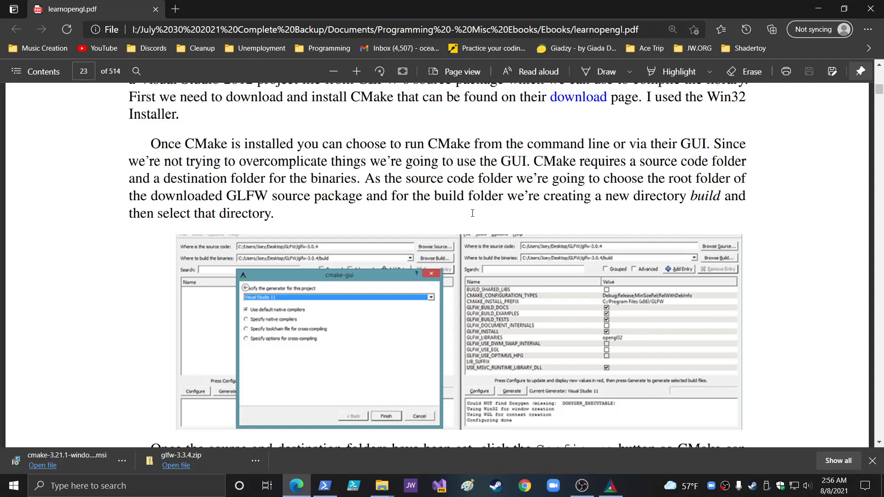
pyautogui.moveTo(733, 208)
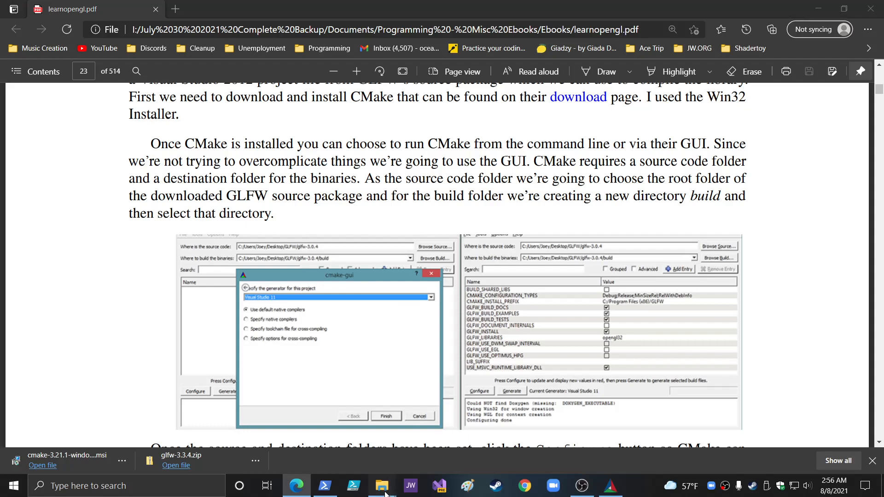
# Step: Create a new folder named build inside glfw-3.3.4, then return to CMake
pyautogui.click(381, 485)
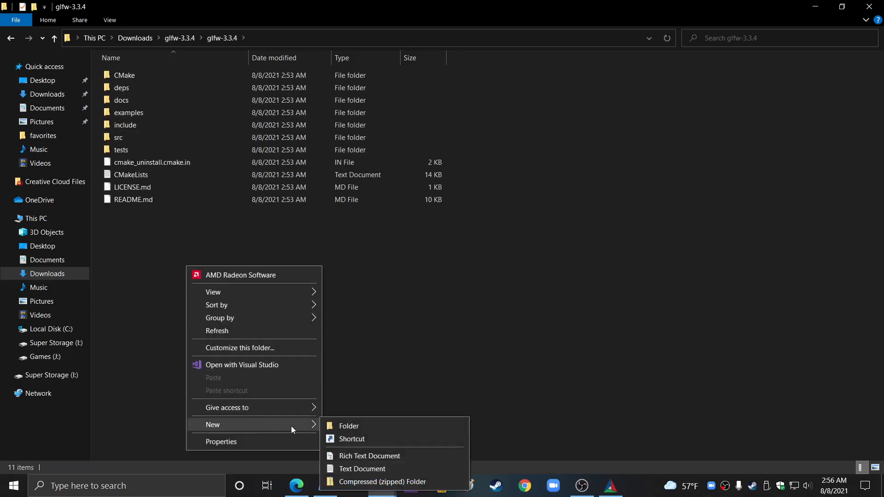
pyautogui.click(348, 426)
pyautogui.write('build')
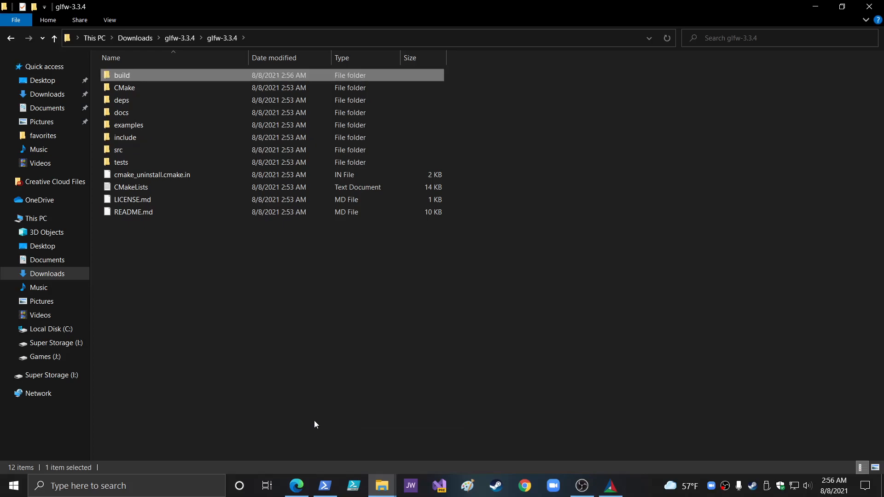
pyautogui.click(609, 485)
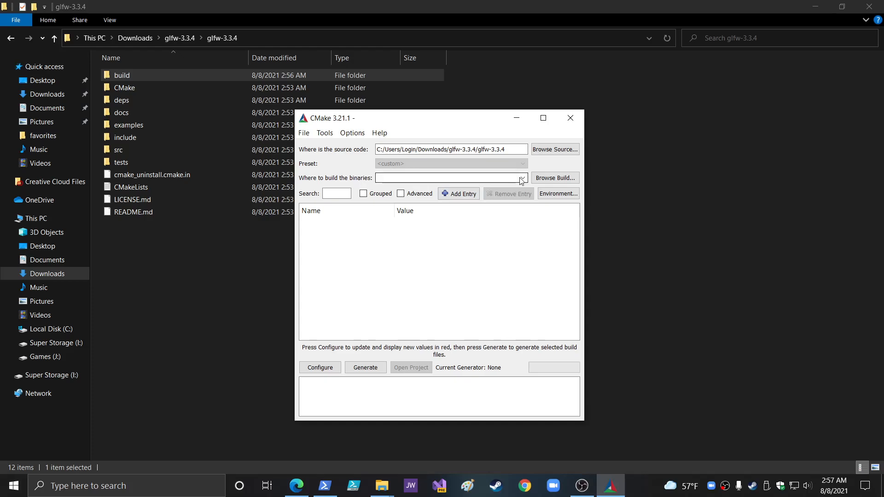
# Step: Set the new build folder as CMake's binaries location via Browse Build
pyautogui.click(554, 177)
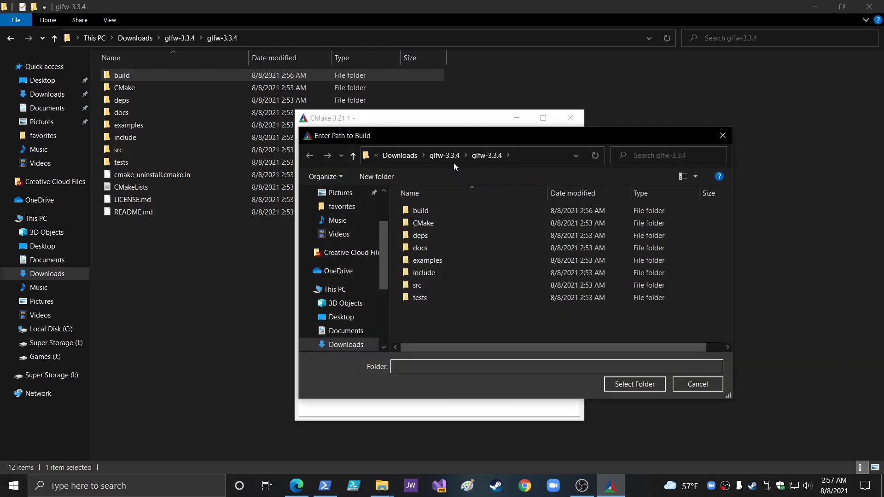
pyautogui.click(420, 210)
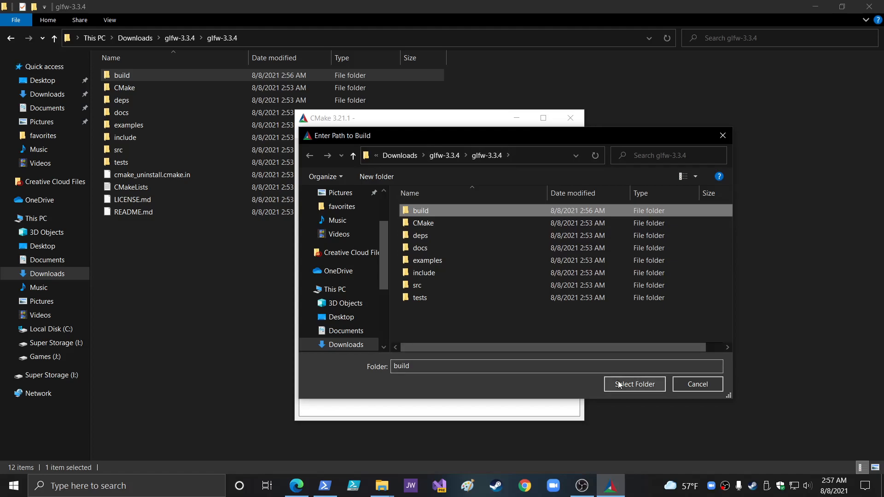
pyautogui.click(633, 384)
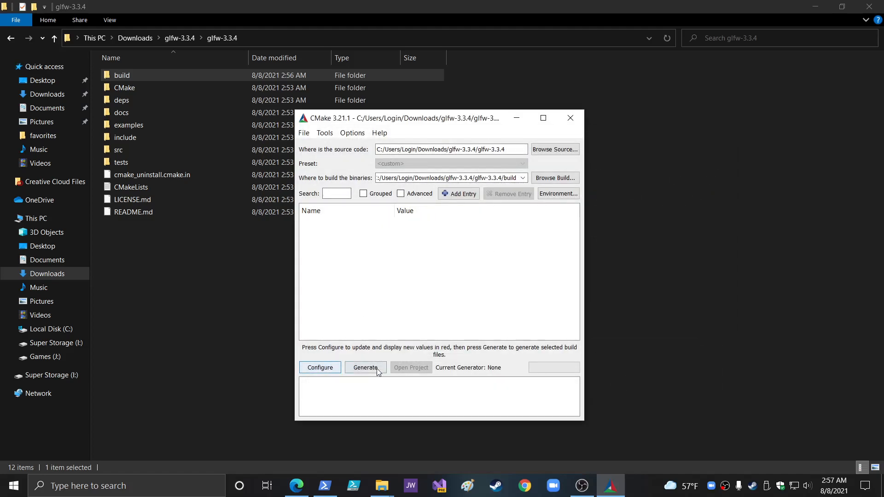
# Step: Configure the GLFW project with Visual Studio 17 2022 as the generator
pyautogui.click(319, 367)
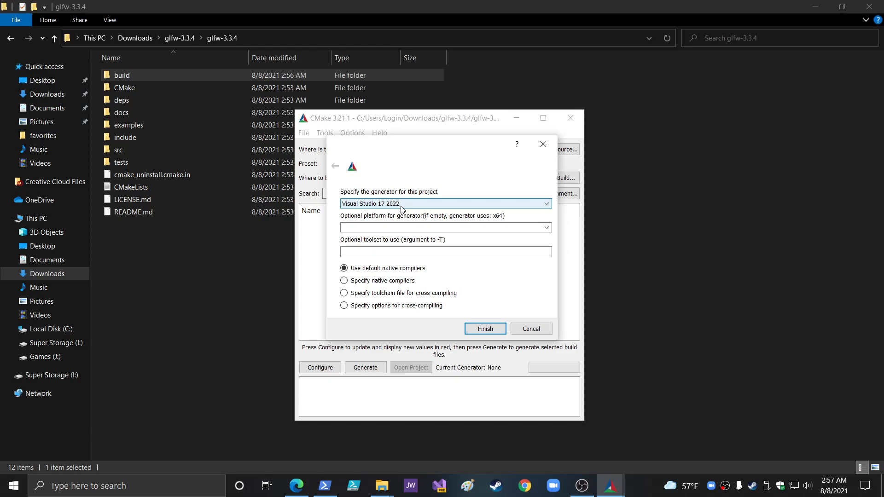
pyautogui.click(544, 204)
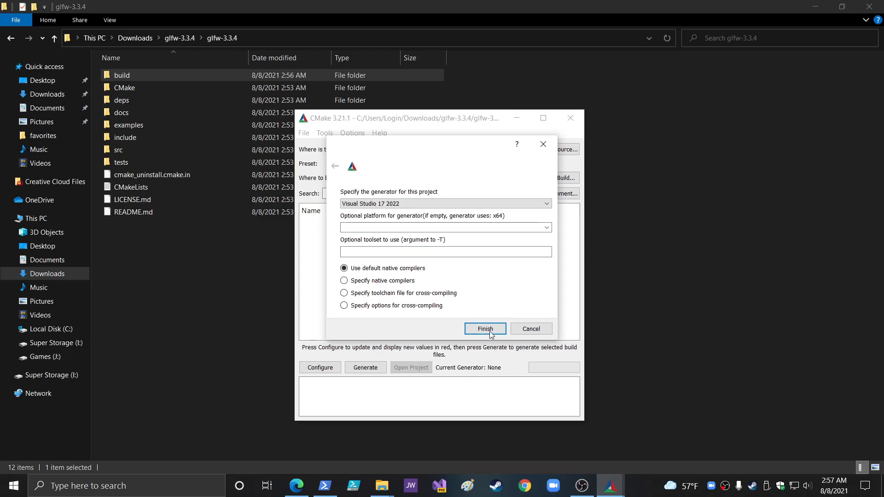
pyautogui.click(485, 328)
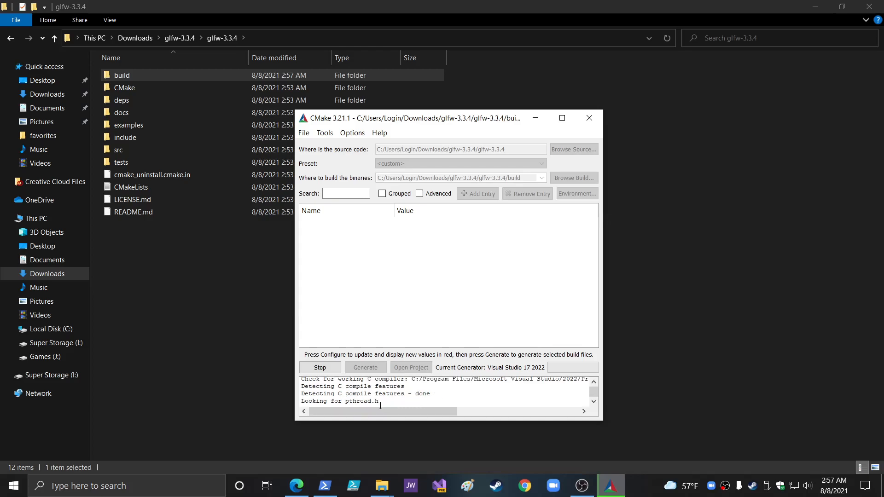
# Step: Scroll the LearnOpenGL PDF to the Configure/Generate steps and section 3.2.2 Compilation
pyautogui.click(320, 367)
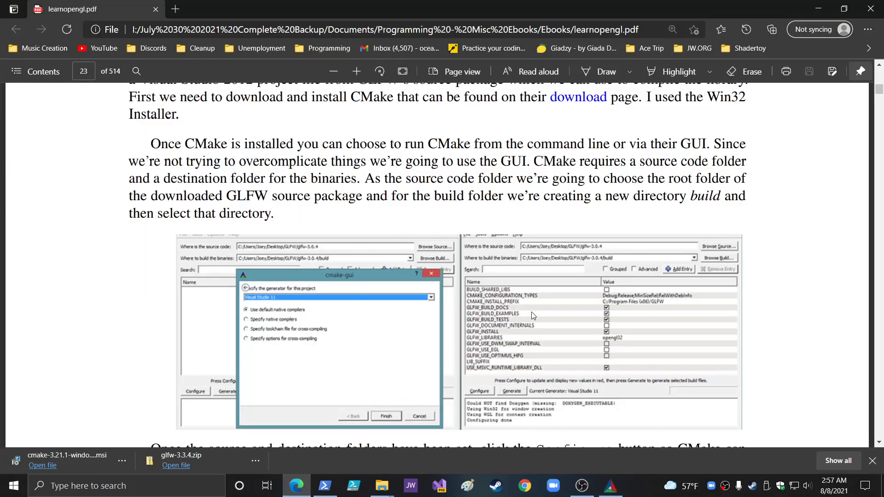
pyautogui.scroll(-3)
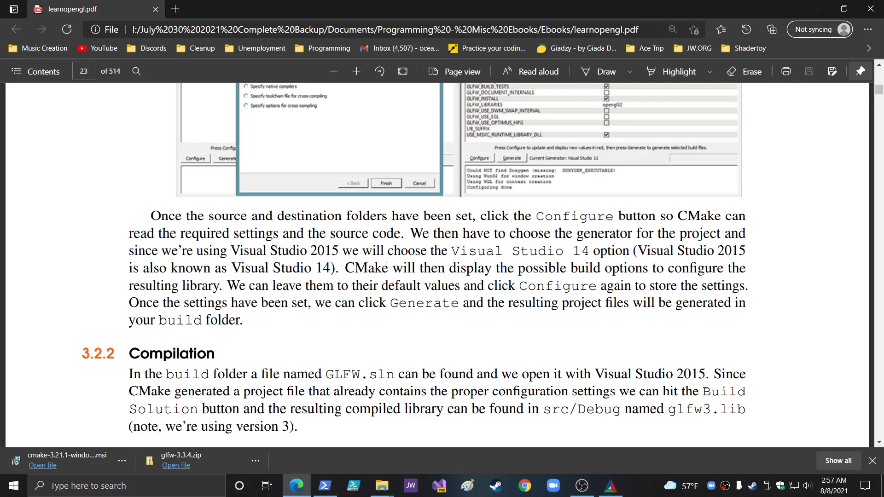
pyautogui.moveTo(581, 293)
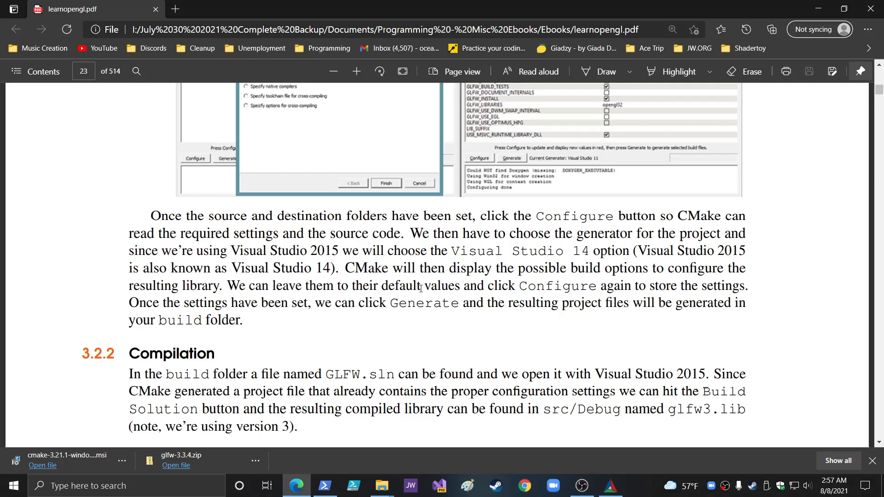
pyautogui.moveTo(719, 295)
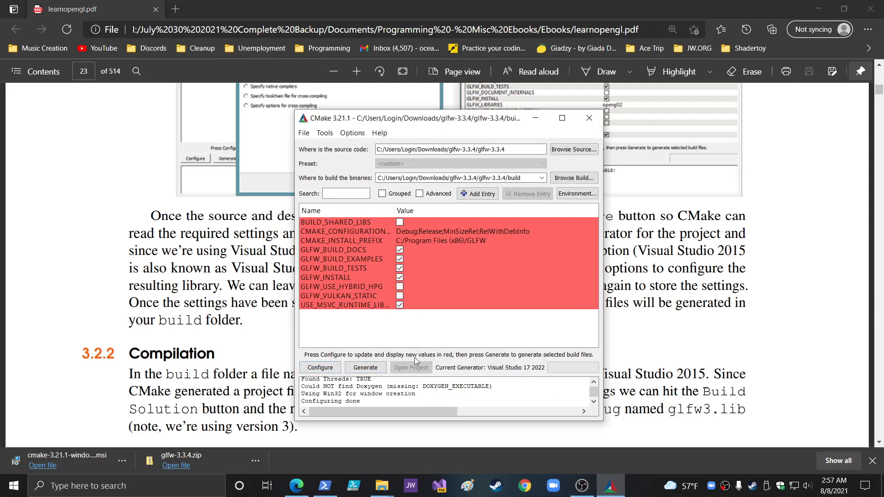
pyautogui.moveTo(481, 361)
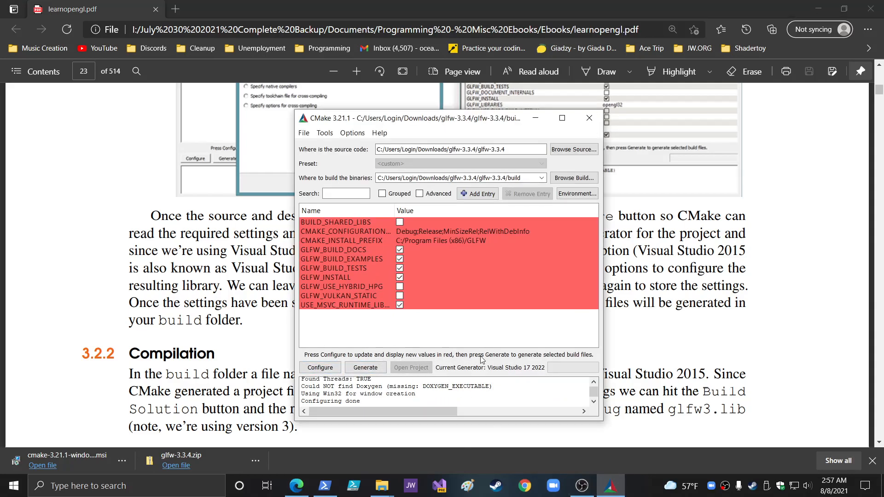
# Step: Run Configure a second time to accept defaults, then Generate the GLFW Visual Studio files
pyautogui.click(320, 368)
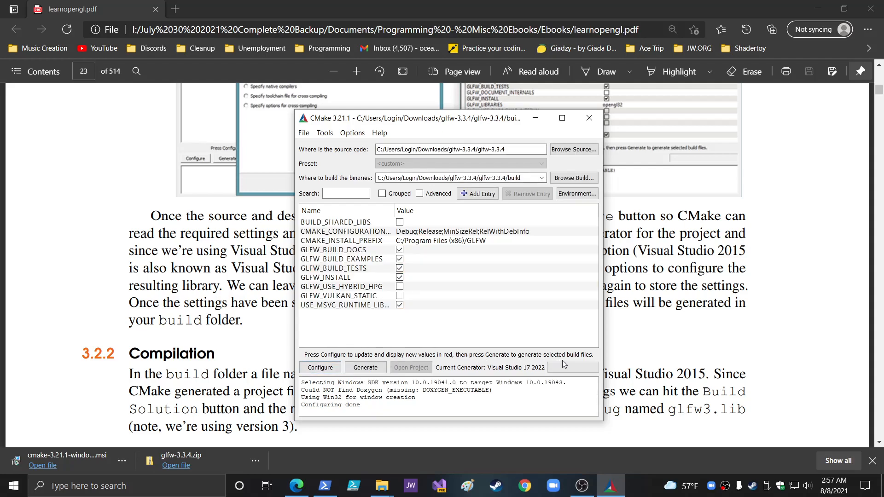
pyautogui.moveTo(451, 364)
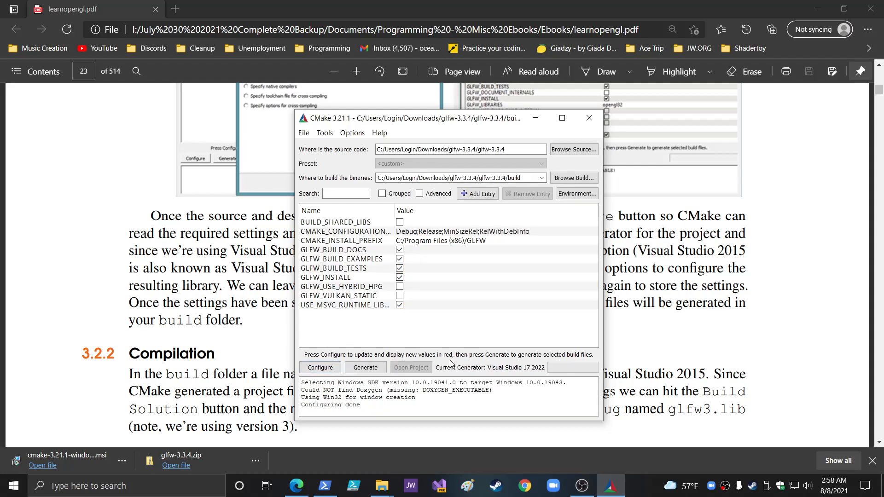
pyautogui.click(364, 367)
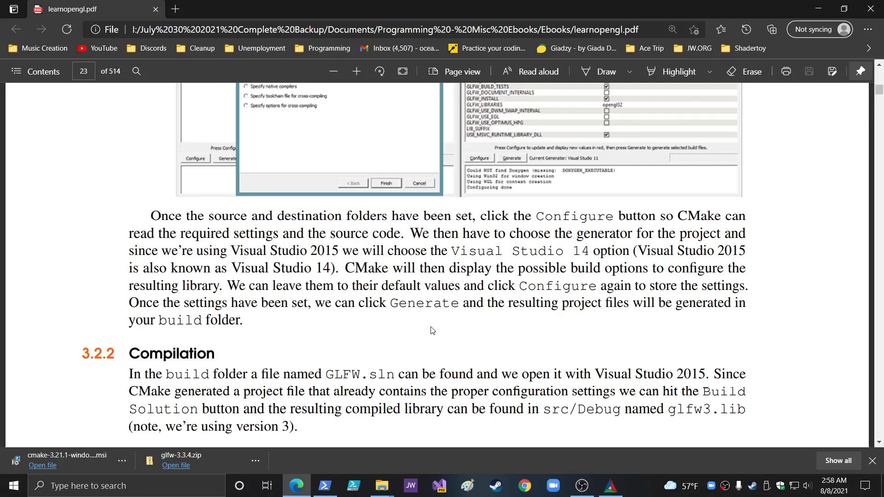
pyautogui.moveTo(415, 328)
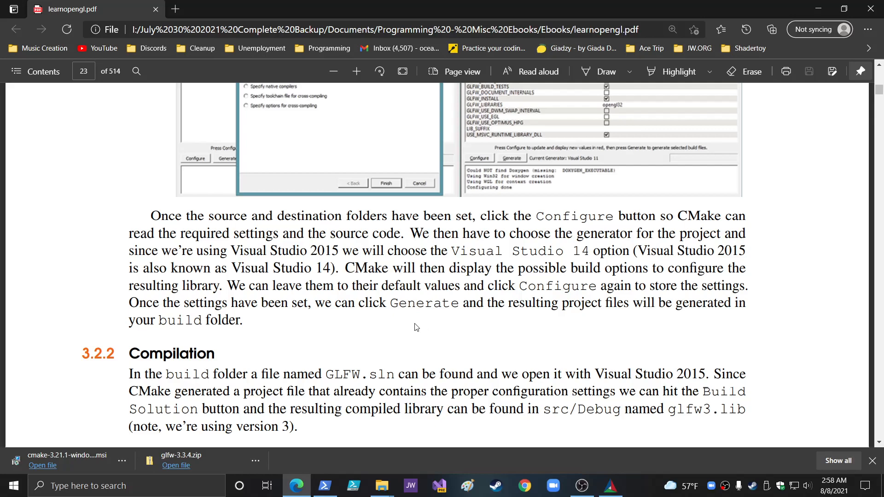
pyautogui.scroll(-3)
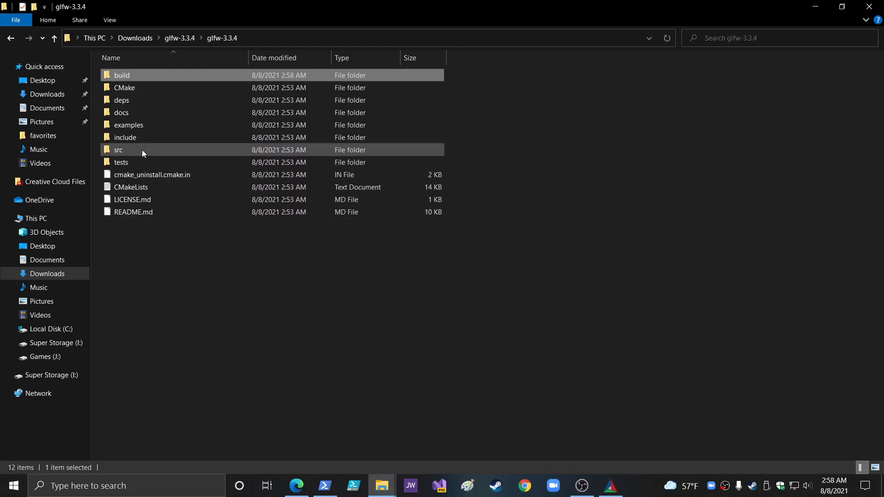
# Step: Open build\GLFW.sln with Visual Studio 2022 Preview
pyautogui.doubleClick(122, 75)
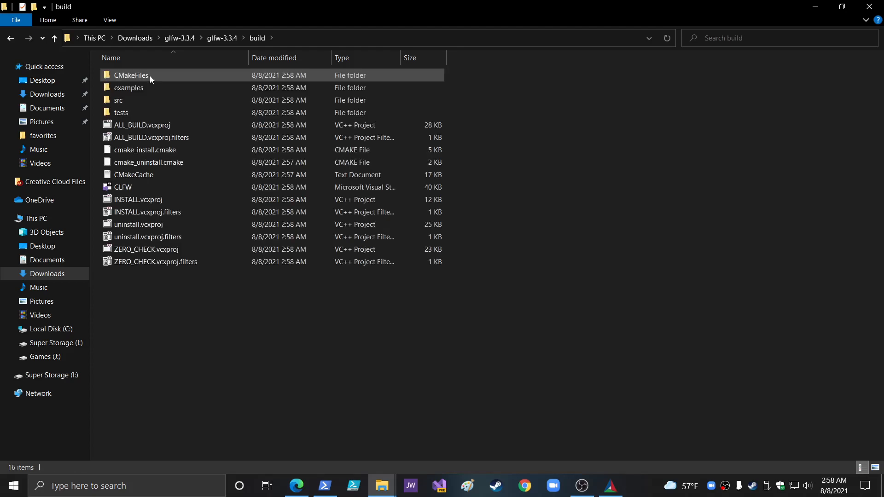
pyautogui.click(122, 187)
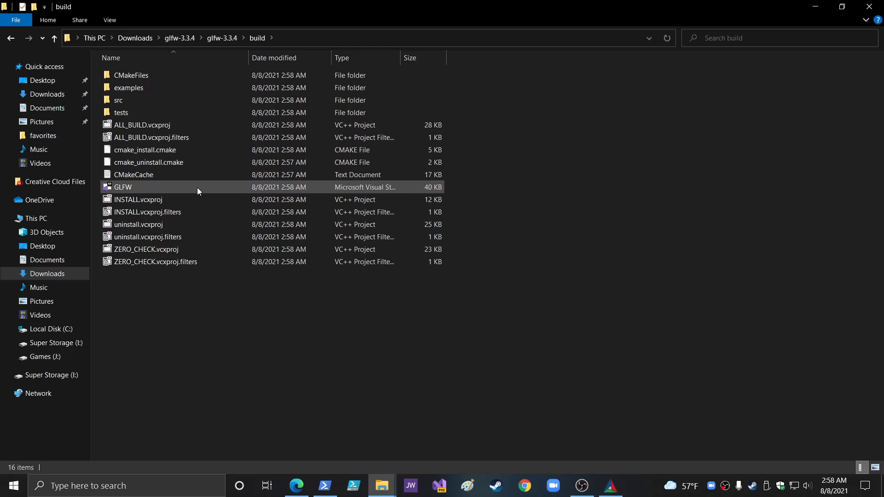
pyautogui.doubleClick(122, 187)
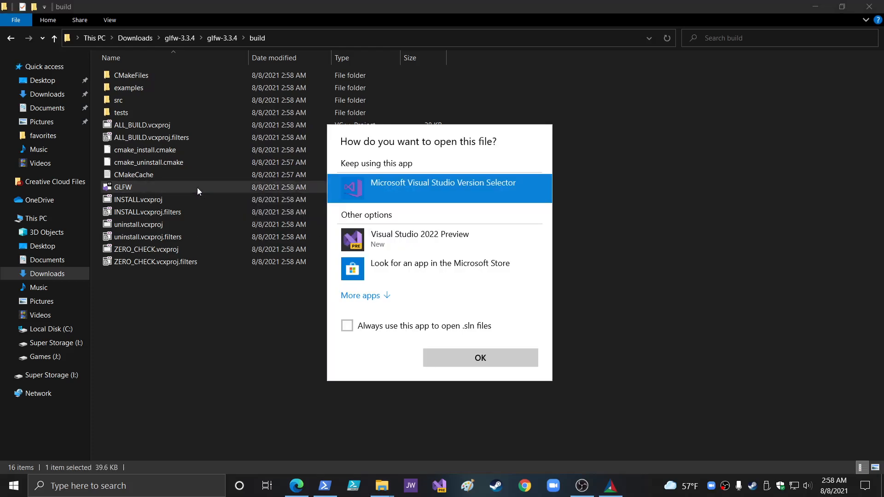
pyautogui.moveTo(402, 239)
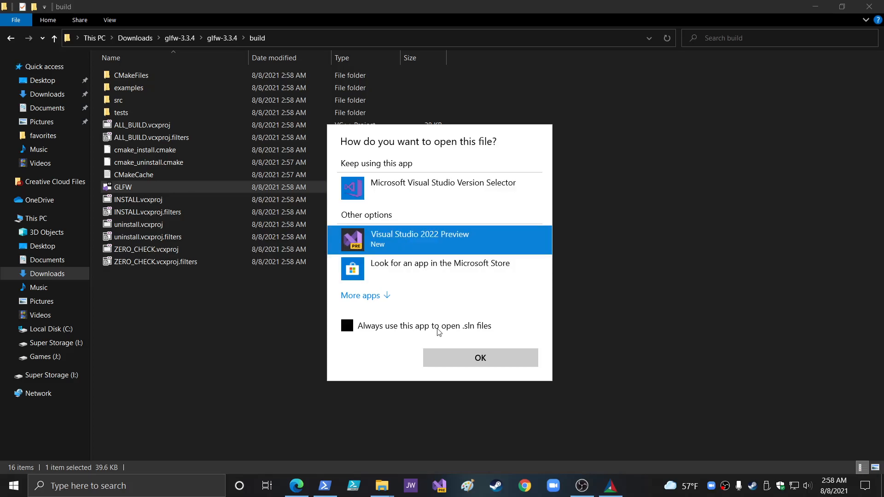
pyautogui.click(480, 357)
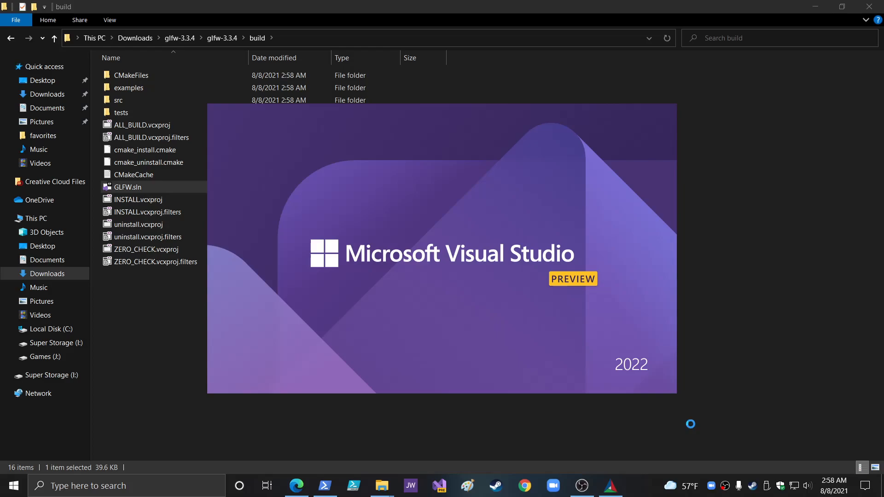
# Step: Let Visual Studio load GLFW.sln and its 34 projects into Solution Explorer
pyautogui.doubleClick(126, 187)
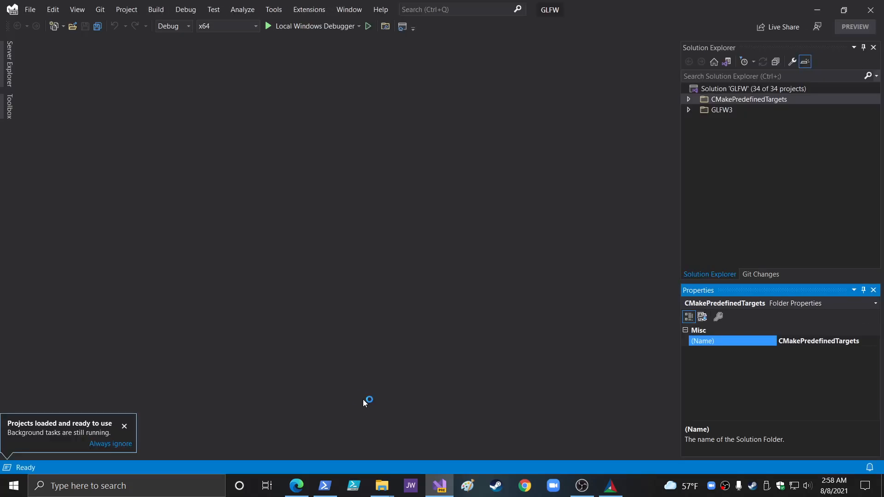
pyautogui.moveTo(47, 447)
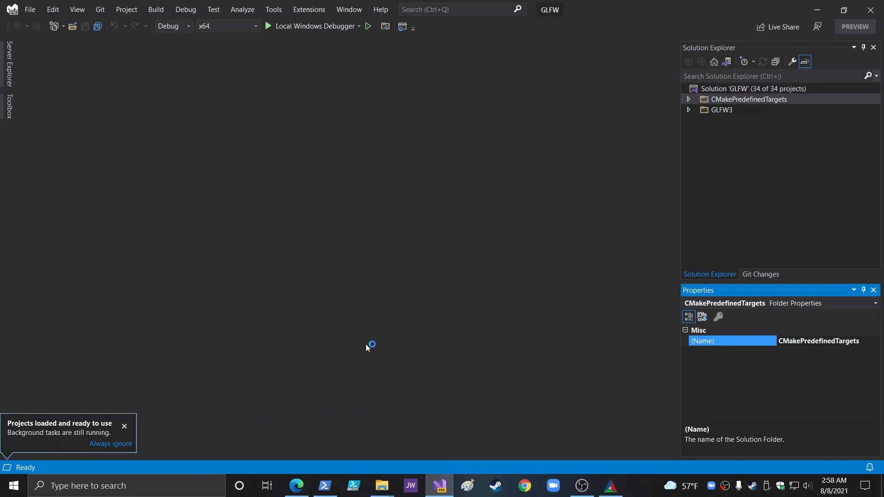
pyautogui.click(295, 486)
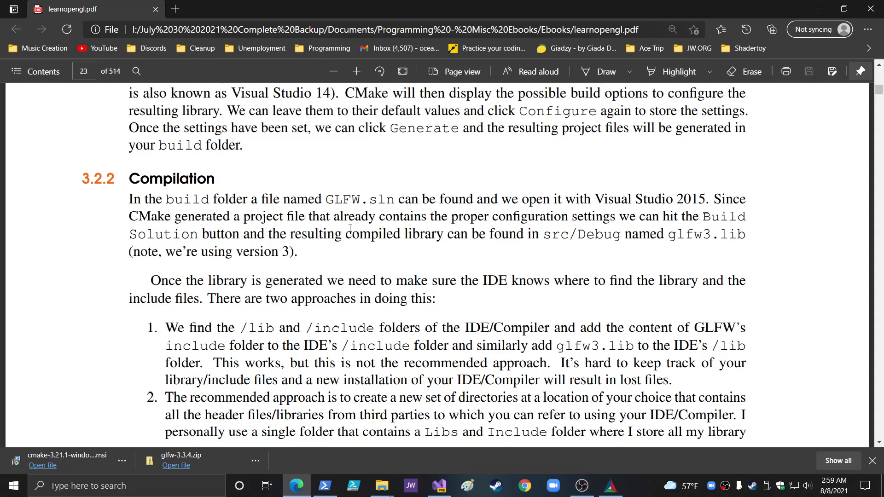
pyautogui.moveTo(621, 242)
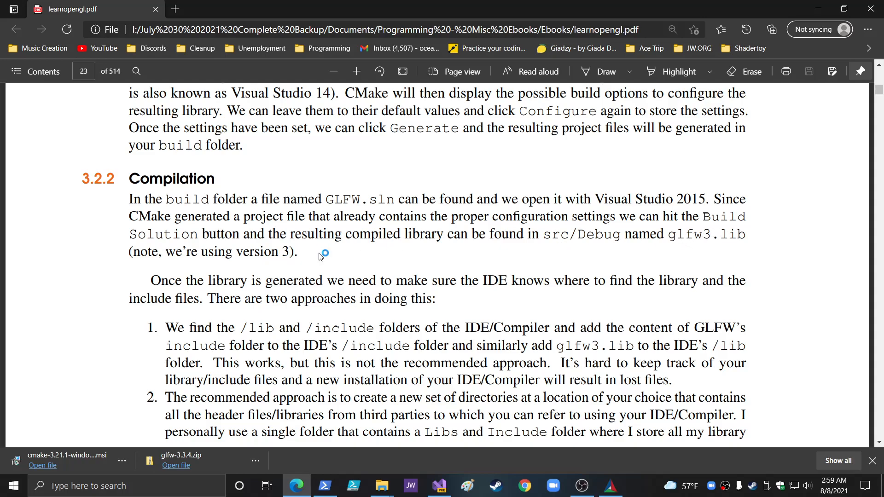
pyautogui.scroll(-3)
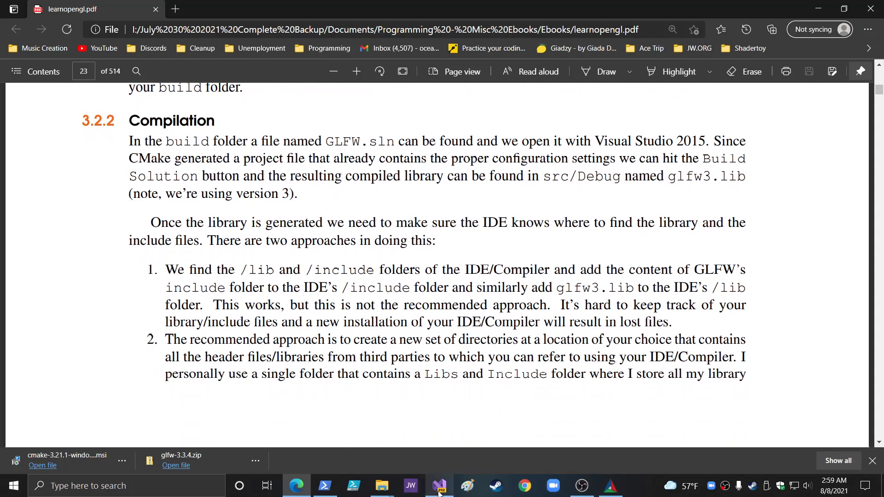
# Step: Set the solution configuration to Release and start Build Solution for GLFW
pyautogui.click(438, 485)
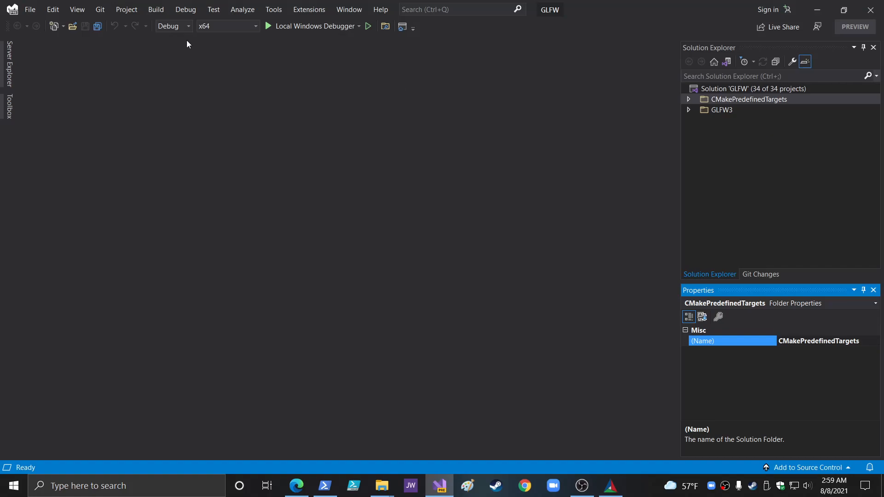
pyautogui.click(188, 25)
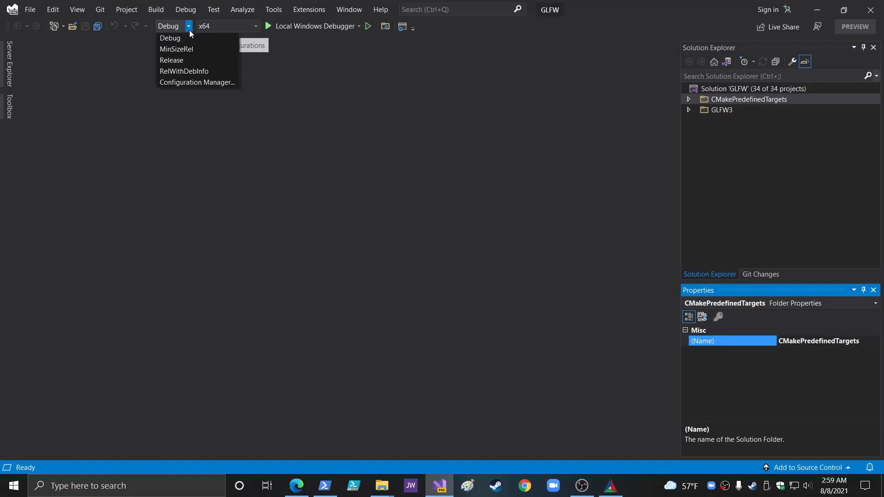
pyautogui.moveTo(172, 61)
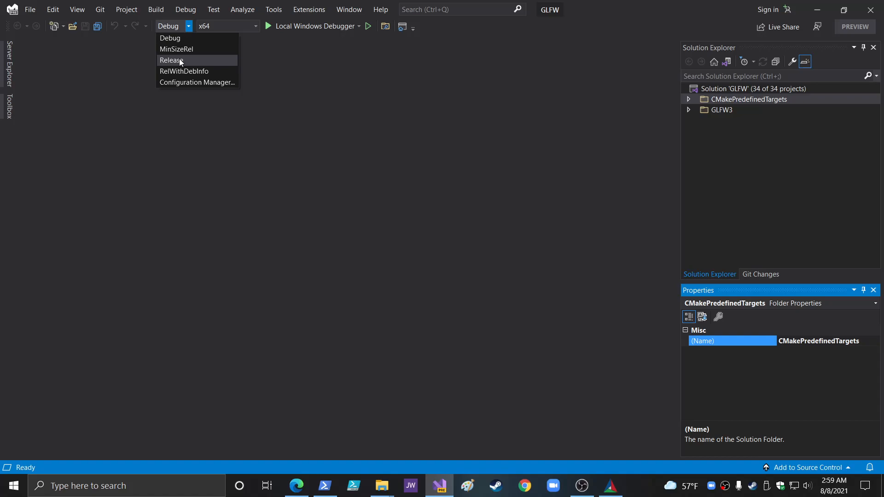
pyautogui.click(171, 61)
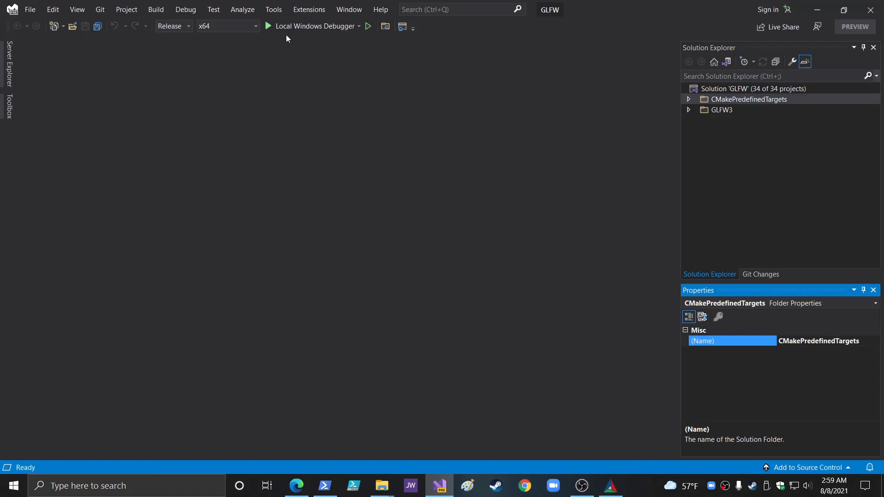
pyautogui.click(156, 9)
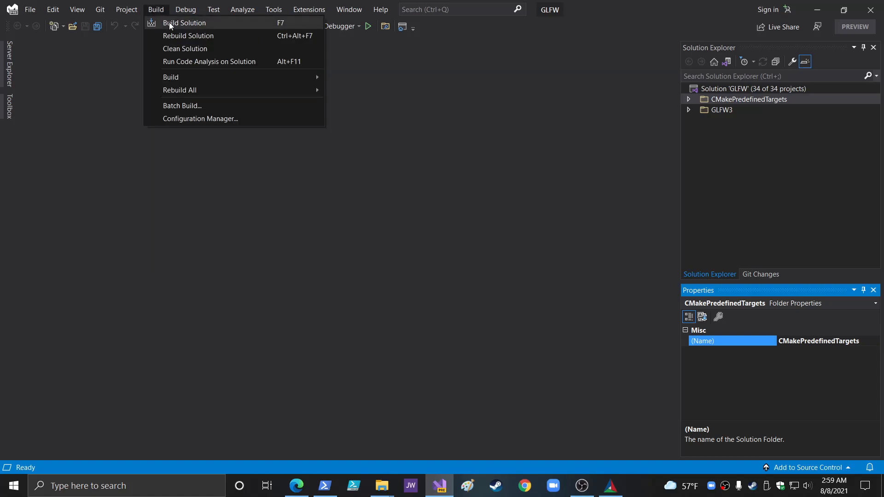
pyautogui.click(184, 22)
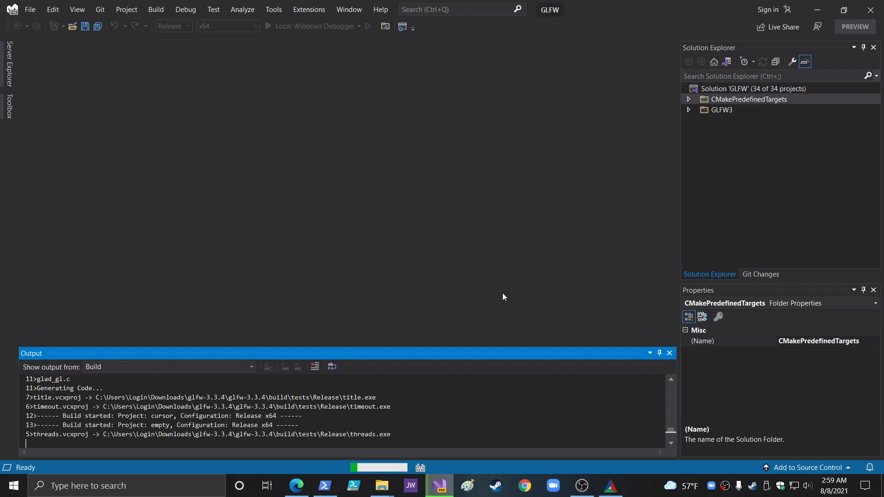
pyautogui.moveTo(610, 485)
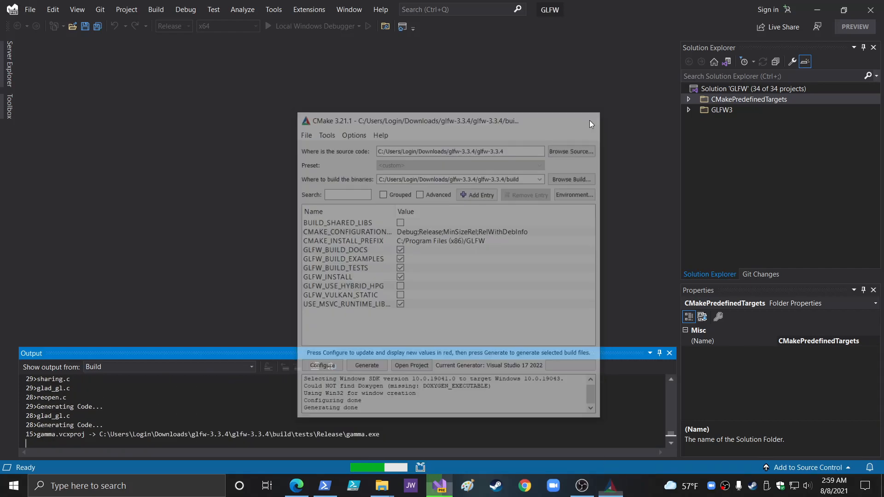
pyautogui.click(590, 121)
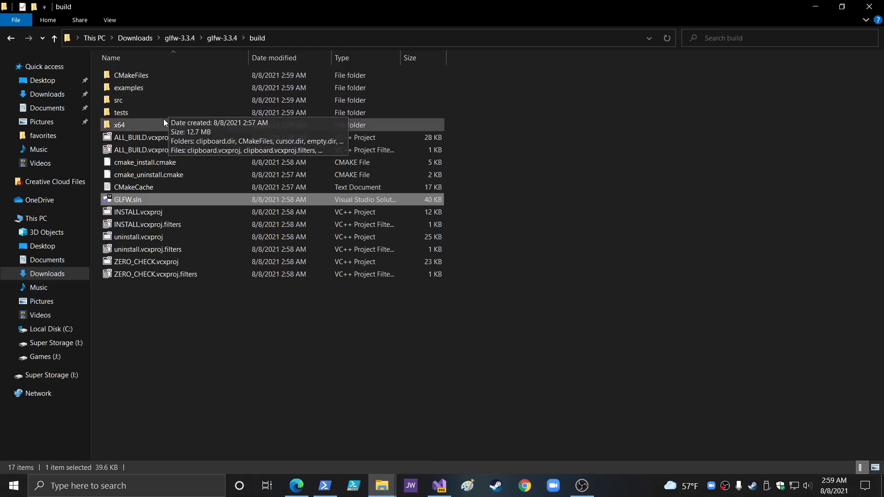
pyautogui.moveTo(136, 113)
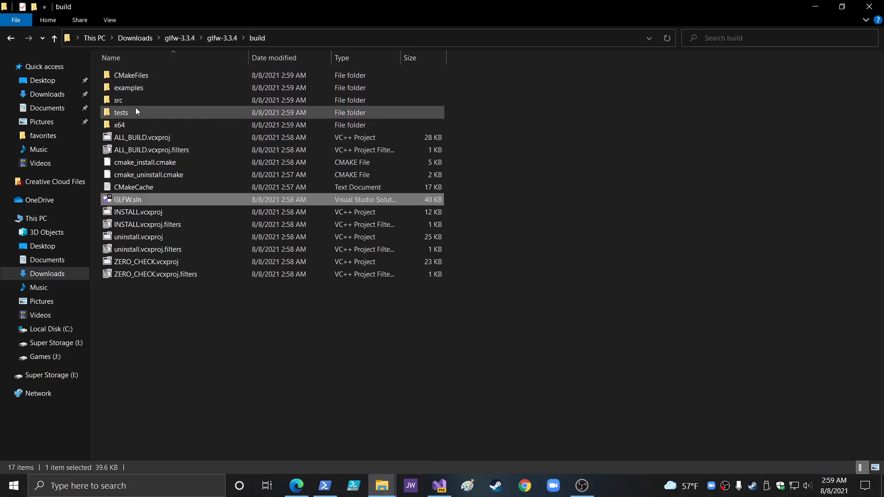
# Step: Browse build\x64\Release, then locate and select glfw3.lib in build\src\Release
pyautogui.doubleClick(119, 125)
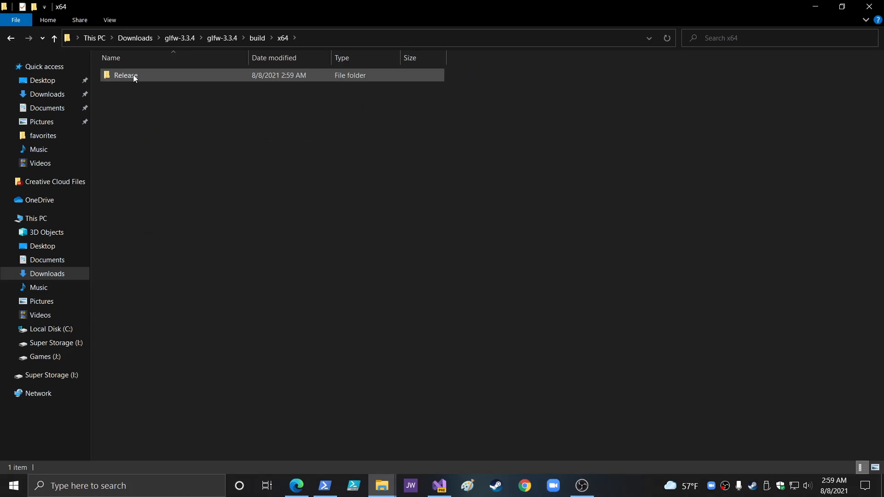
pyautogui.doubleClick(125, 75)
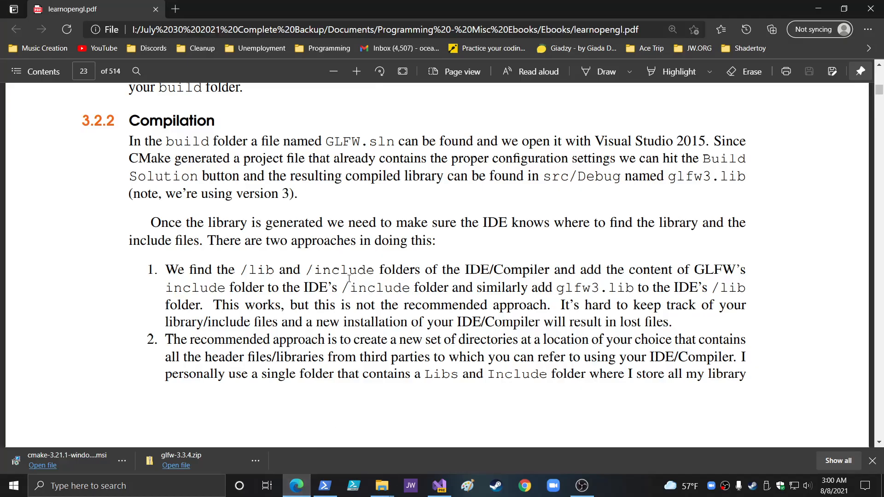
pyautogui.moveTo(439, 398)
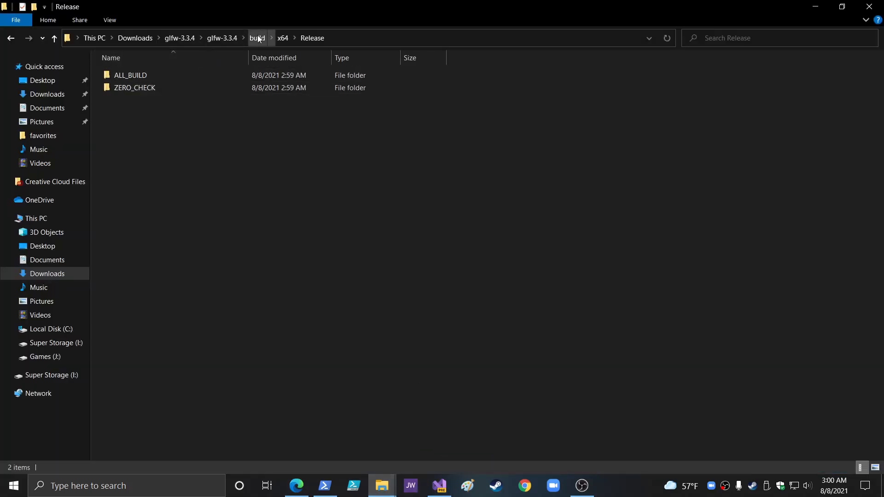
pyautogui.click(257, 38)
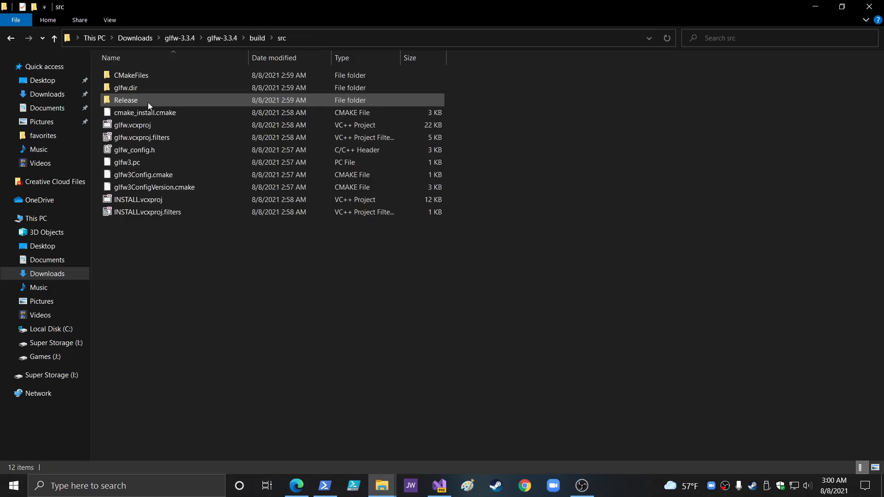
pyautogui.doubleClick(126, 100)
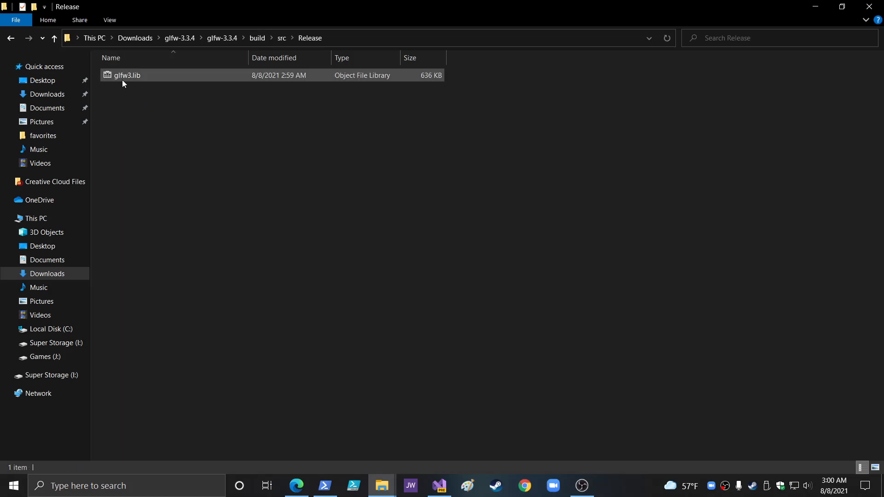
pyautogui.click(126, 74)
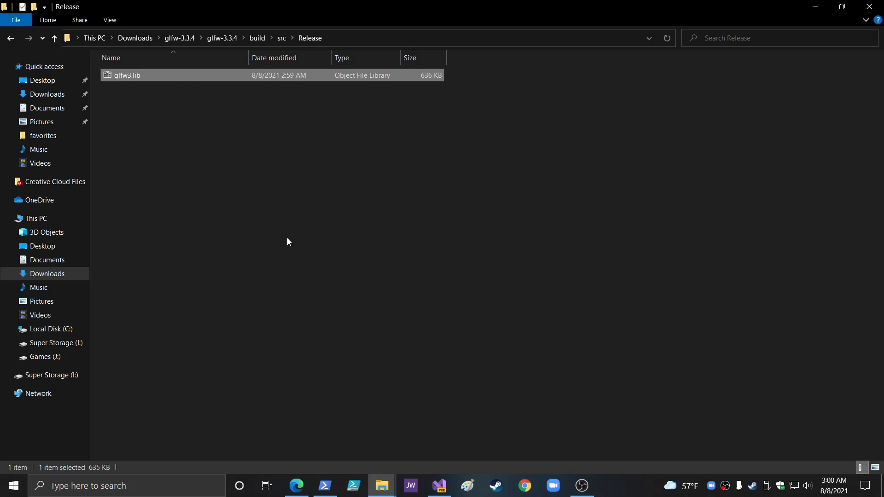
pyautogui.moveTo(378, 437)
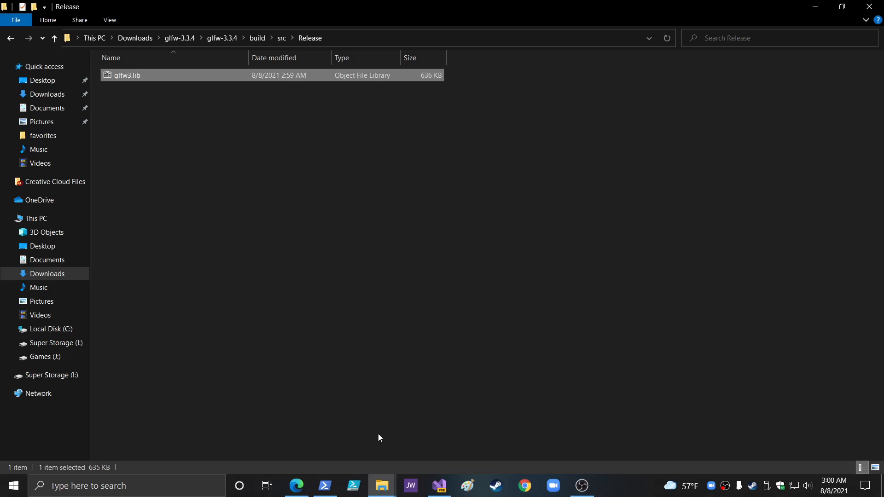
pyautogui.moveTo(370, 426)
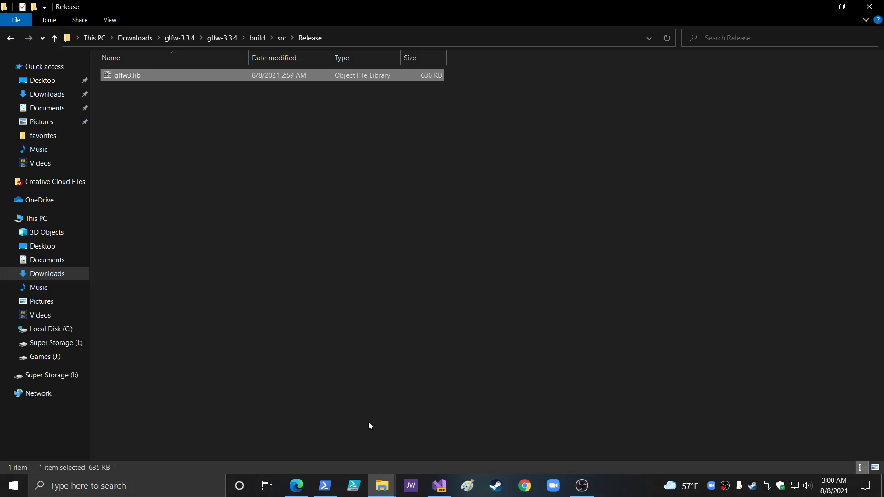
# Step: Cut glfw3.lib and paste it into a new Documents\opengl folder
pyautogui.rightClick(127, 75)
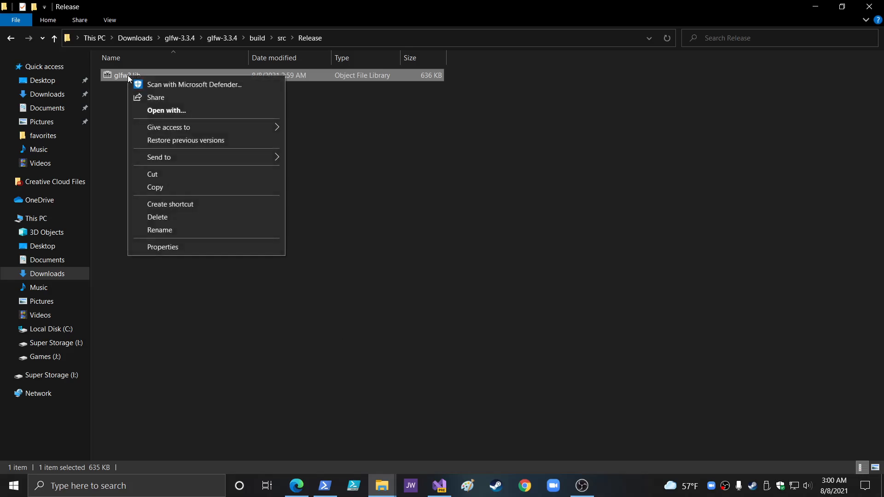
pyautogui.click(151, 174)
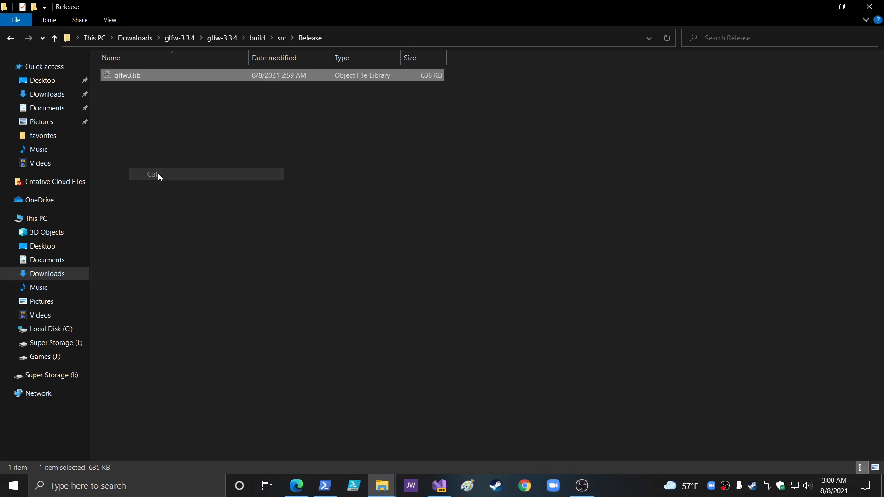
pyautogui.click(47, 259)
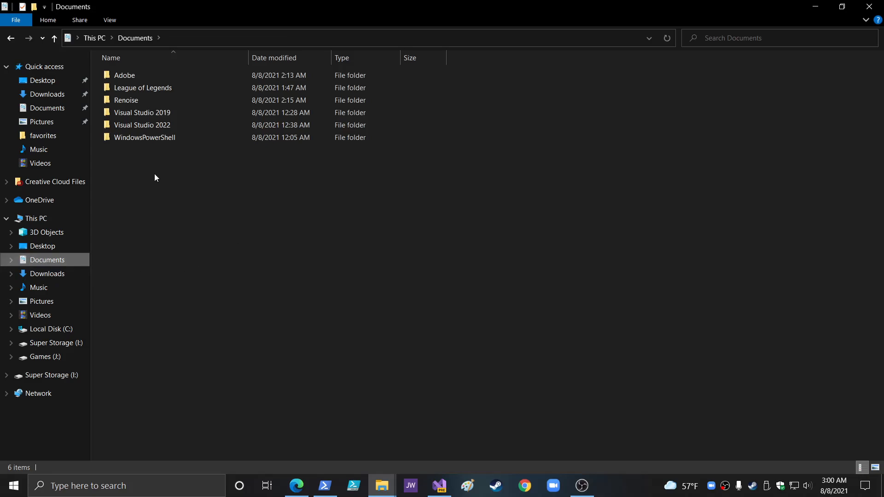
pyautogui.rightClick(155, 178)
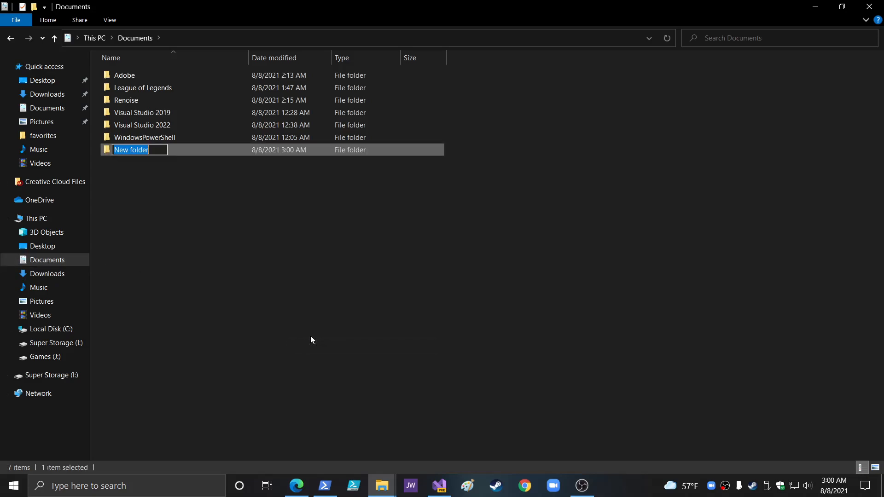
pyautogui.write('opengl')
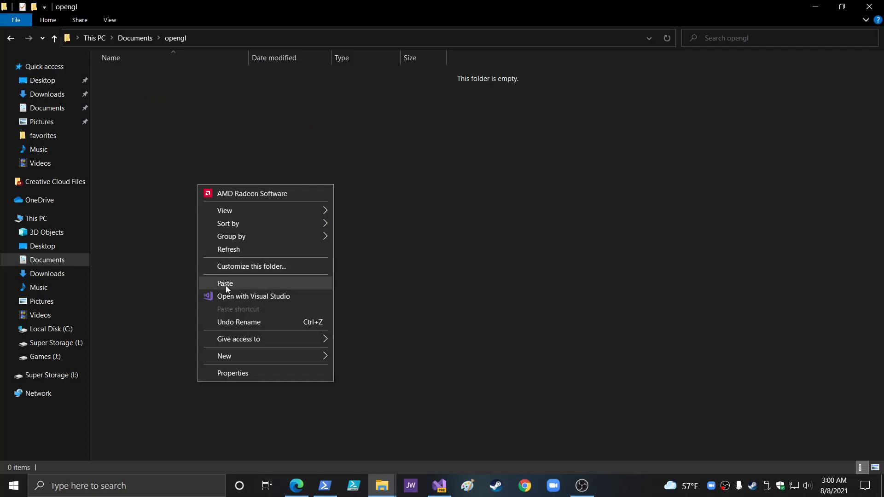
pyautogui.click(224, 283)
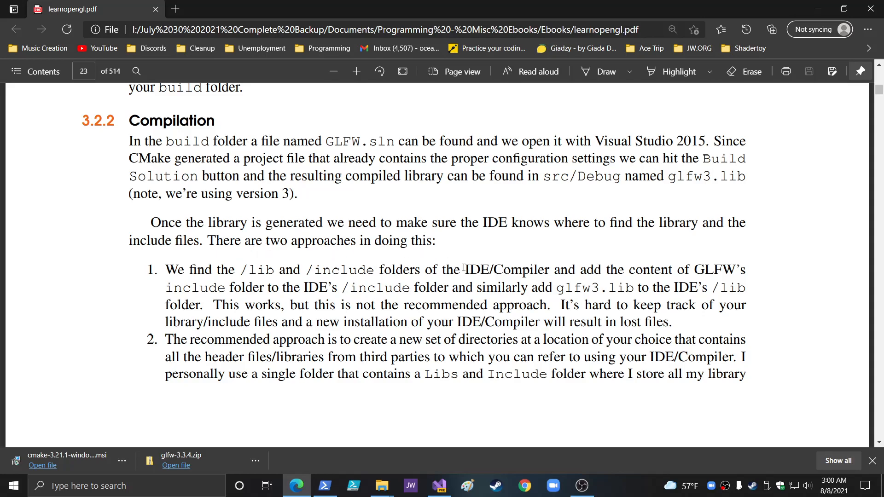
pyautogui.moveTo(629, 279)
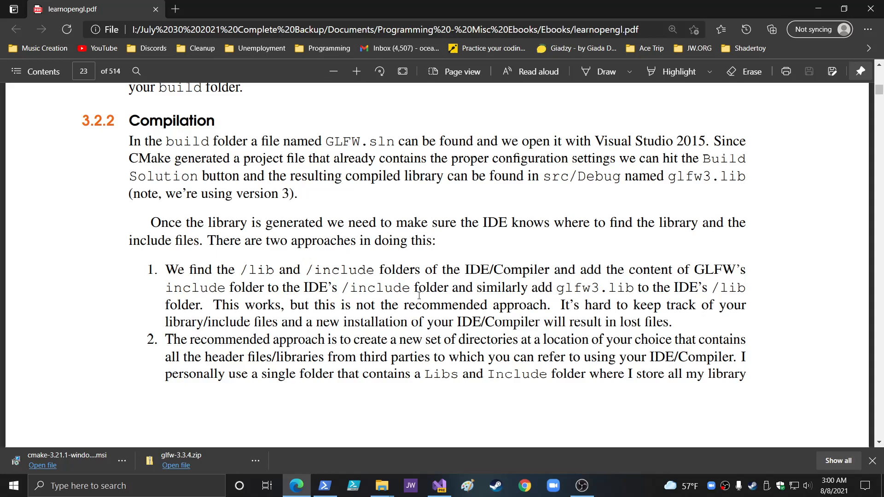
pyautogui.moveTo(577, 292)
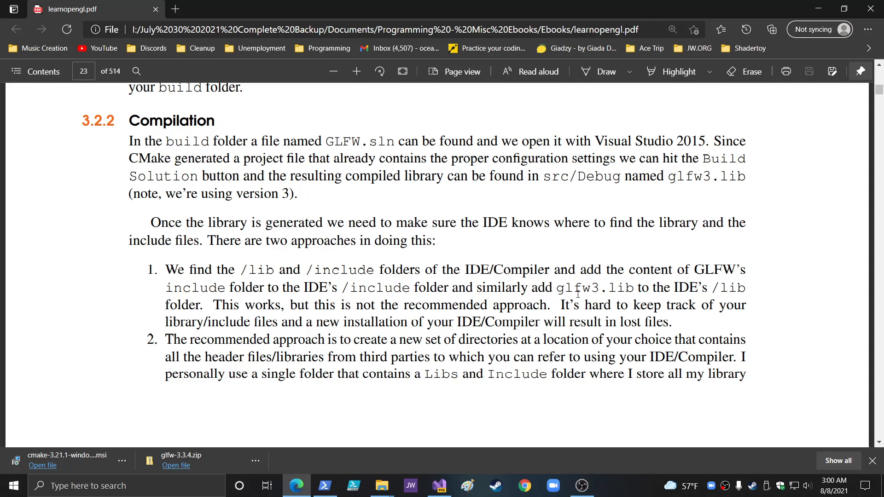
pyautogui.moveTo(577, 293)
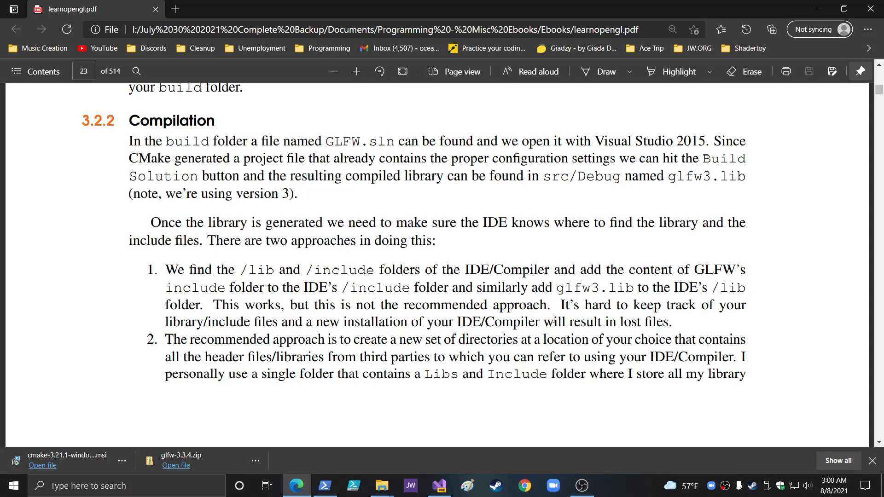
pyautogui.moveTo(436, 333)
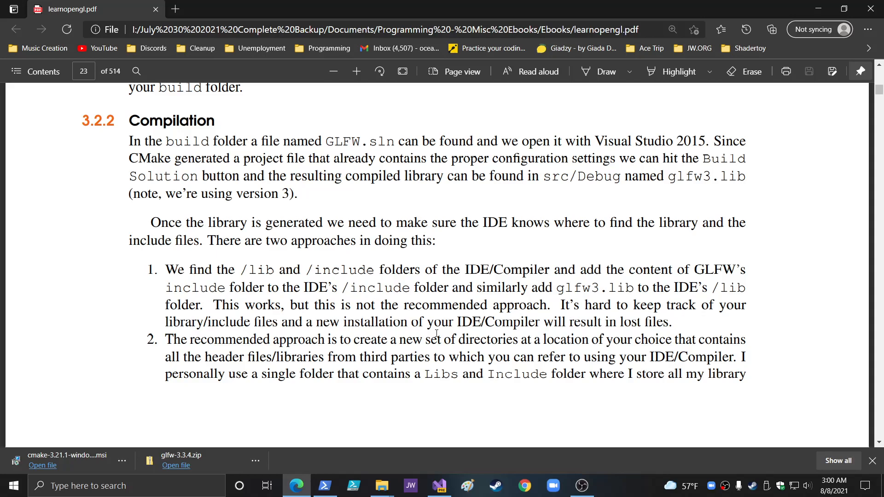
pyautogui.moveTo(348, 352)
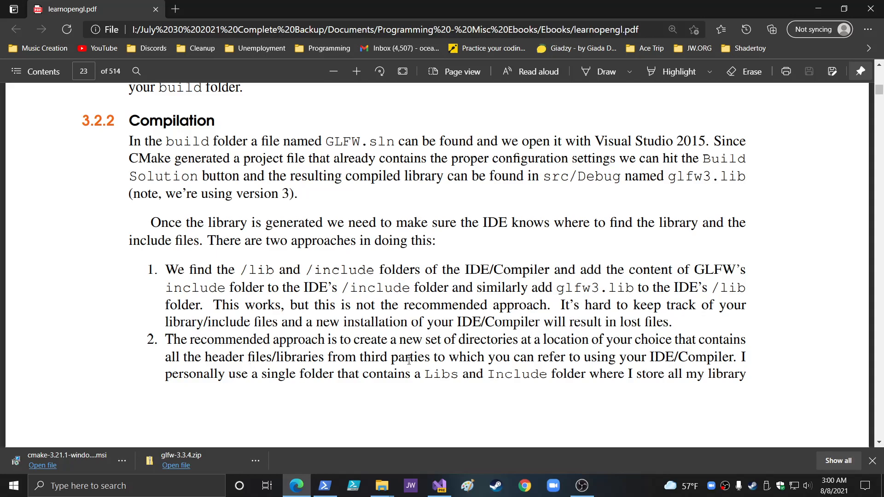
# Step: Scroll the LearnOpenGL PDF down to page 24, section 3.3 Our first project
pyautogui.scroll(-3)
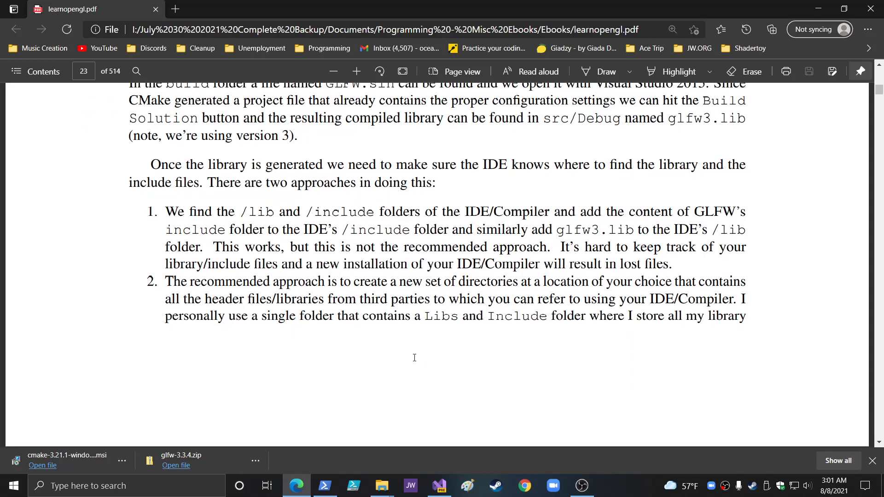
pyautogui.scroll(-3)
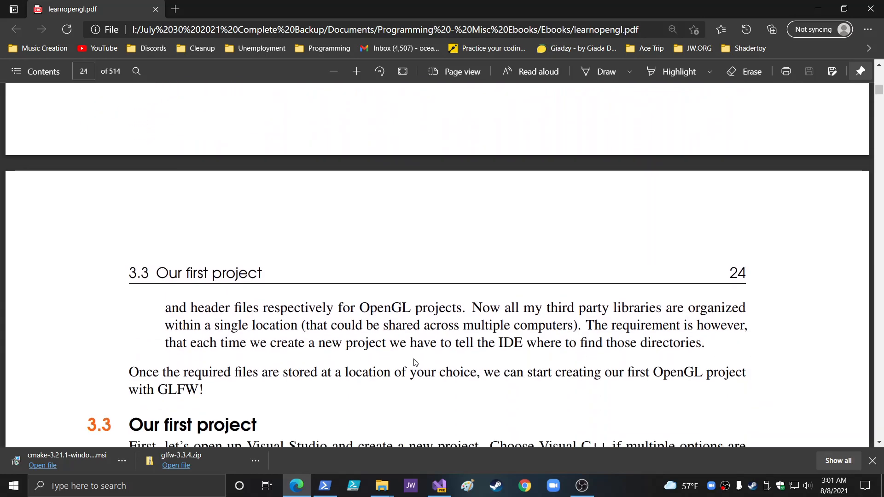
pyautogui.moveTo(397, 432)
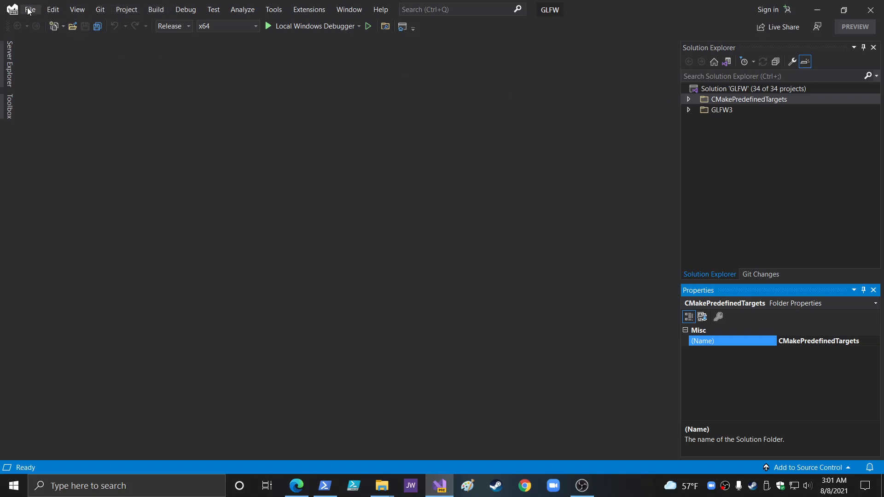
pyautogui.moveTo(57, 112)
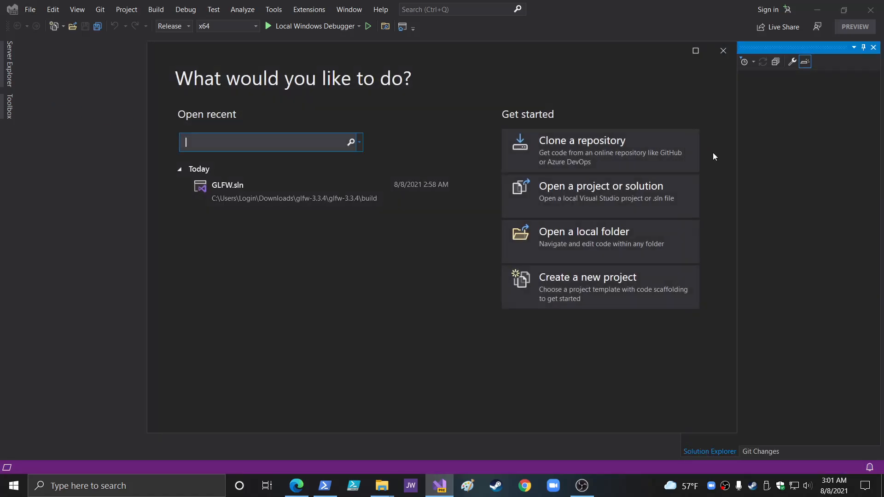
# Step: Create an Empty Project named OpenGL with solution and project placed in the same directory
pyautogui.click(586, 277)
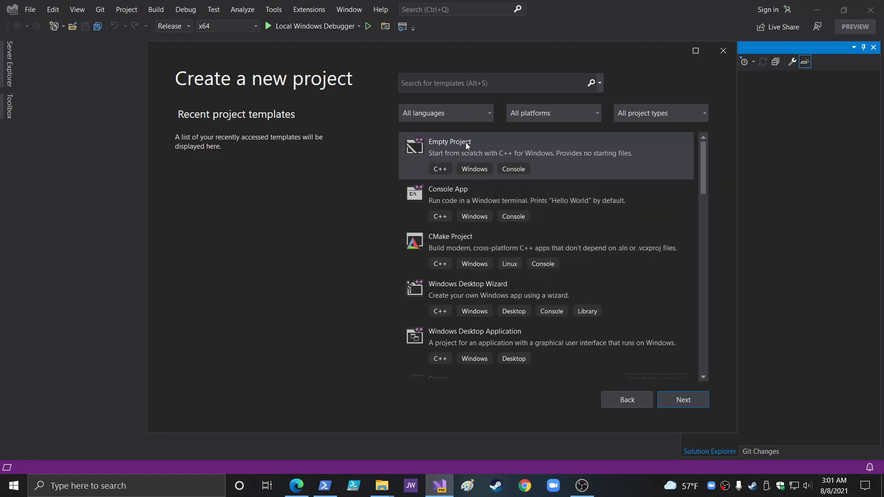
pyautogui.click(449, 147)
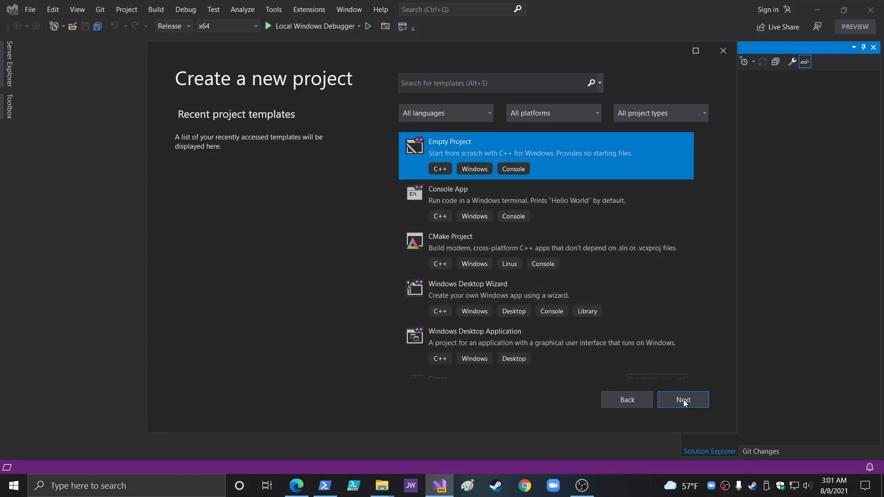
pyautogui.click(682, 399)
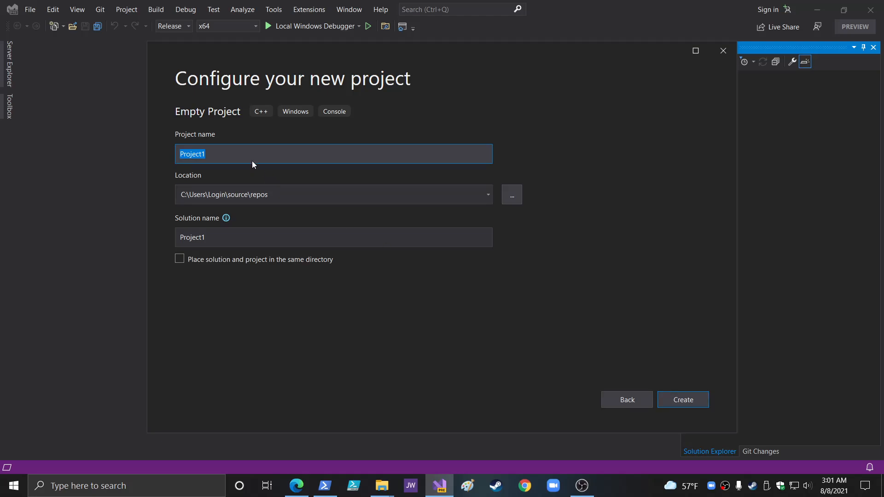
pyautogui.write('OpenGL')
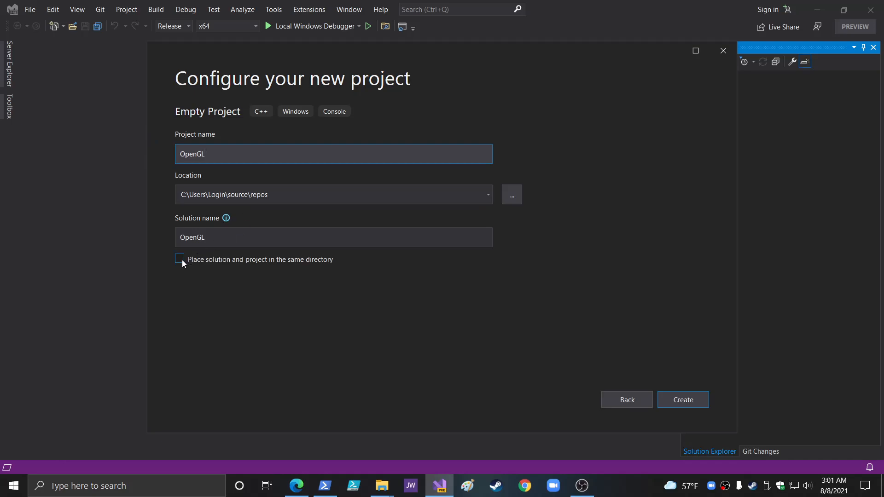
pyautogui.click(180, 259)
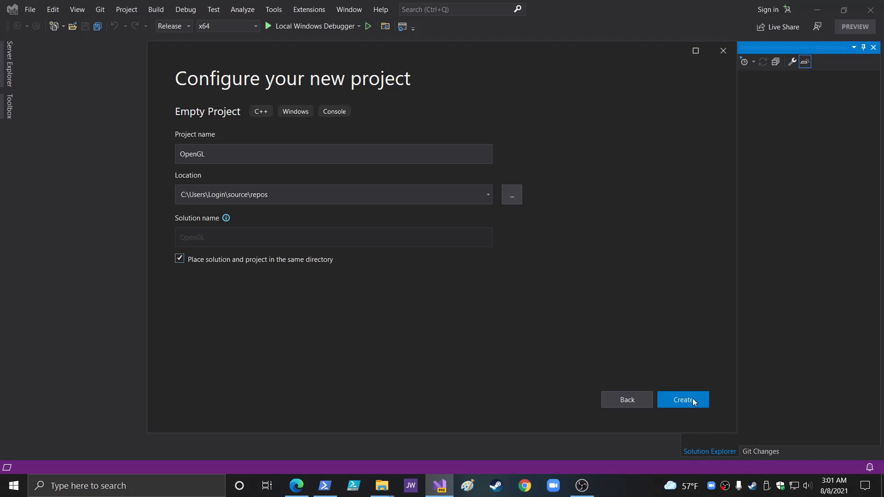
pyautogui.click(683, 399)
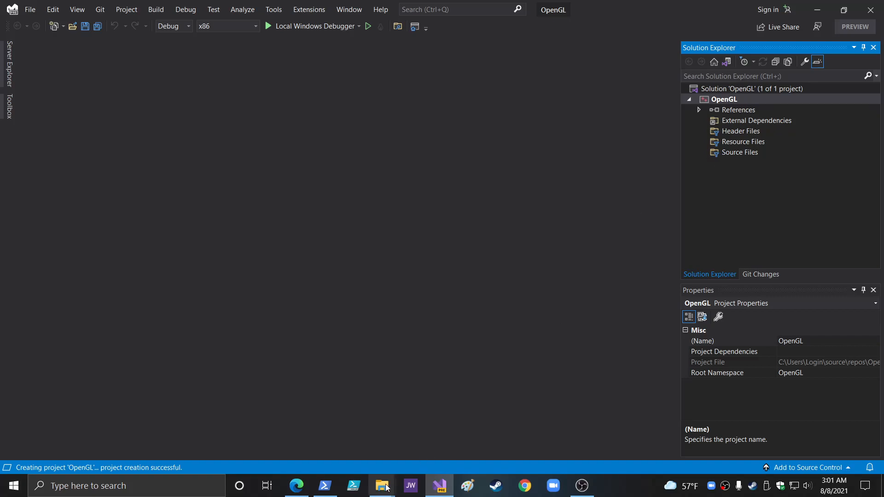
# Step: Copy glfw-3.3.4\include\GLFW into Documents\opengl and verify glfw3.h and glfw3native.h inside
pyautogui.click(381, 485)
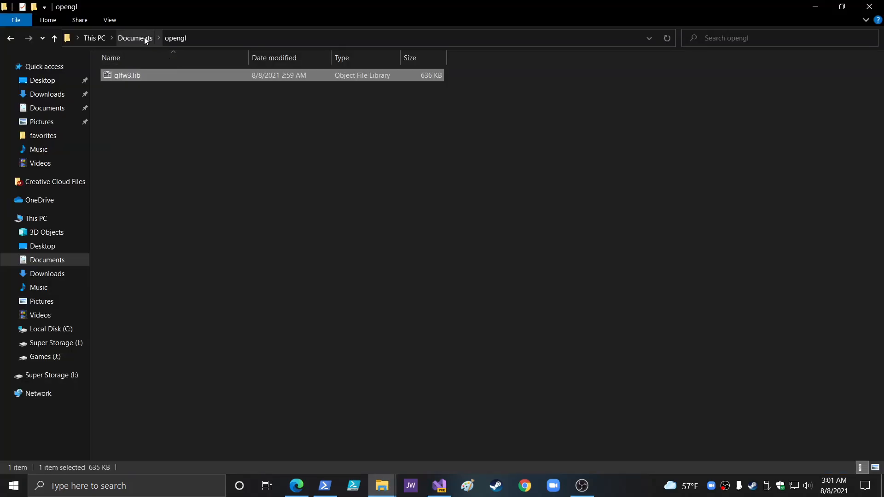
pyautogui.click(10, 38)
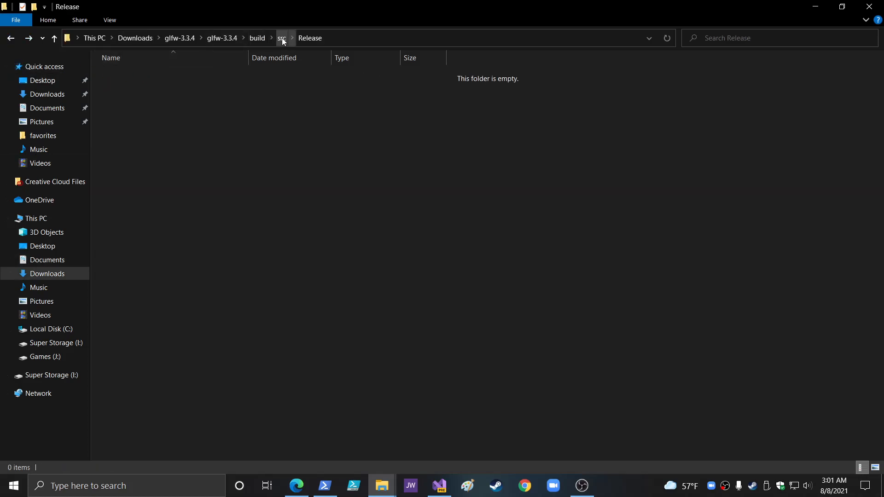
pyautogui.click(257, 38)
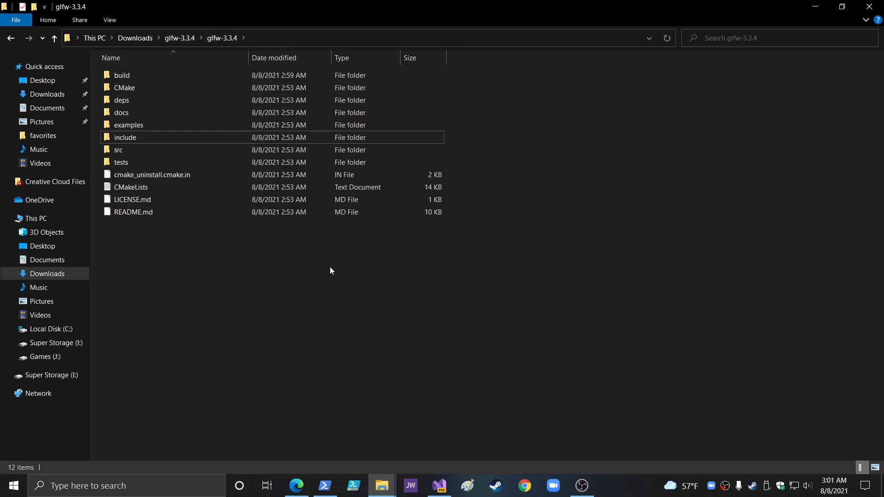
pyautogui.doubleClick(125, 137)
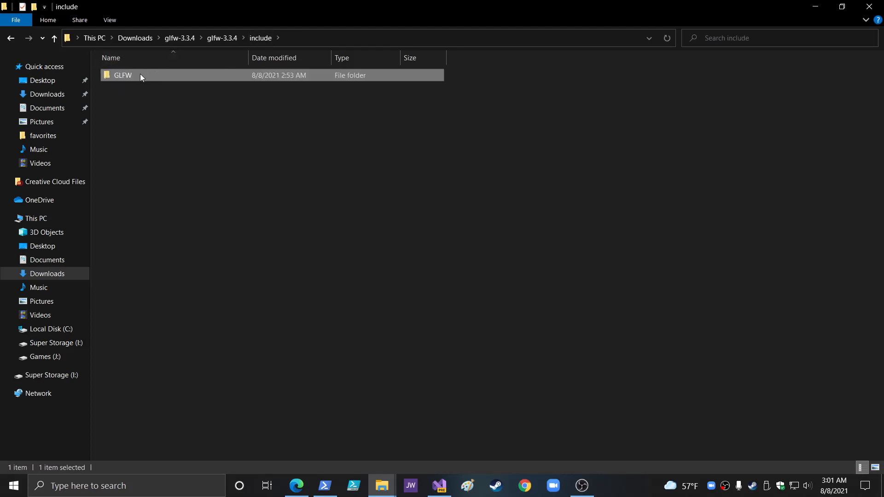
pyautogui.rightClick(123, 74)
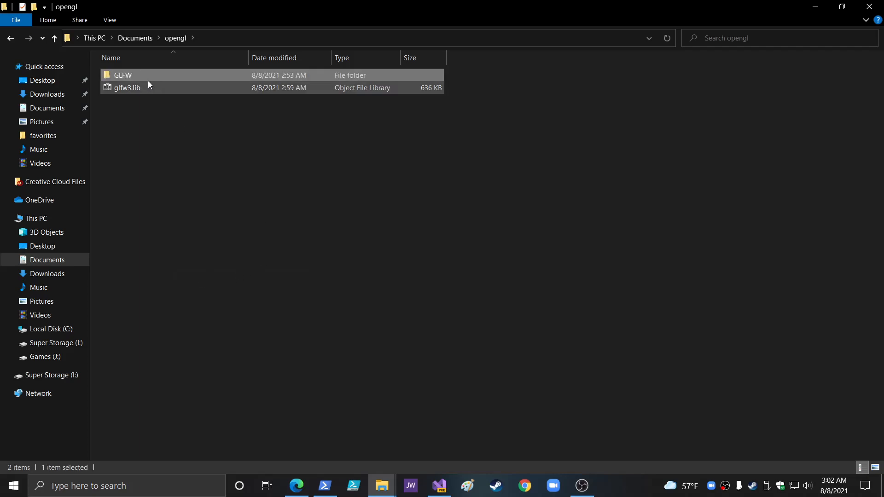
pyautogui.doubleClick(122, 74)
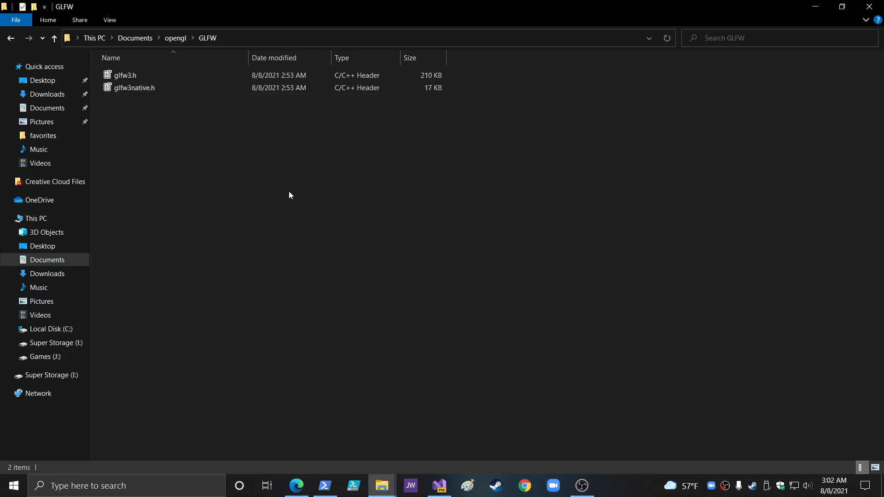
pyautogui.click(438, 485)
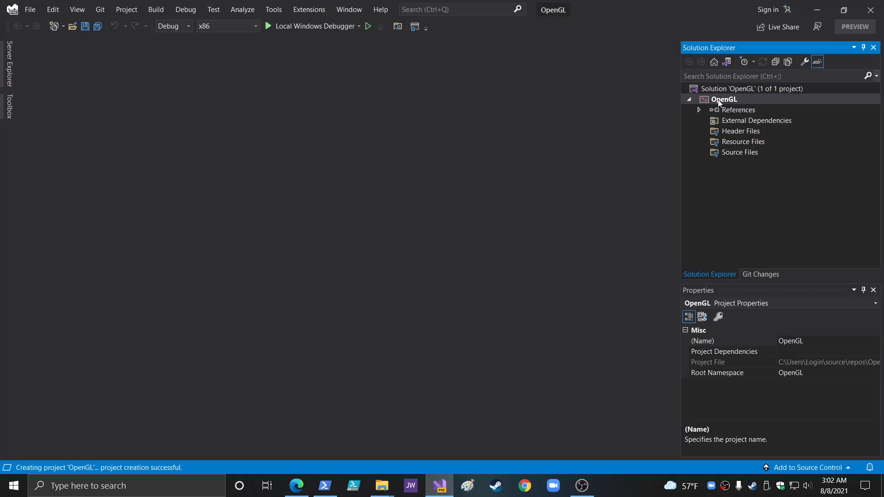
# Step: Bring up the OpenGL project's VC++ Directories properties for All Configurations and All Platforms
pyautogui.rightClick(723, 98)
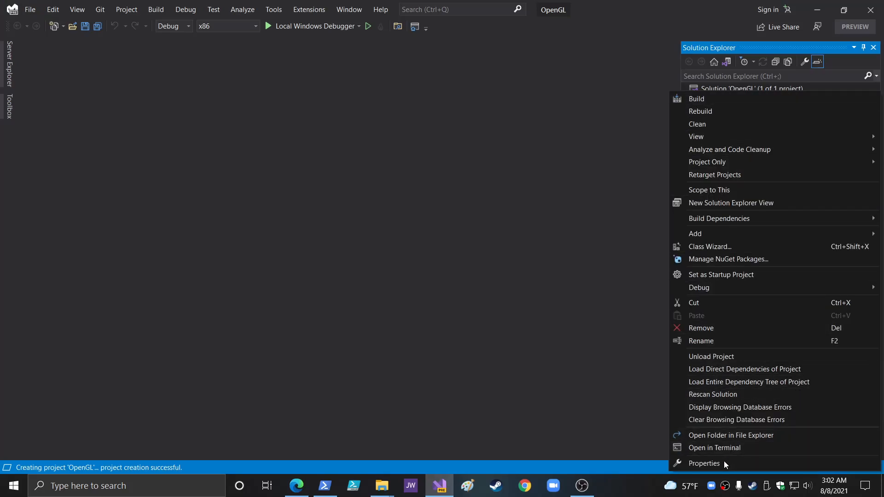
pyautogui.click(704, 463)
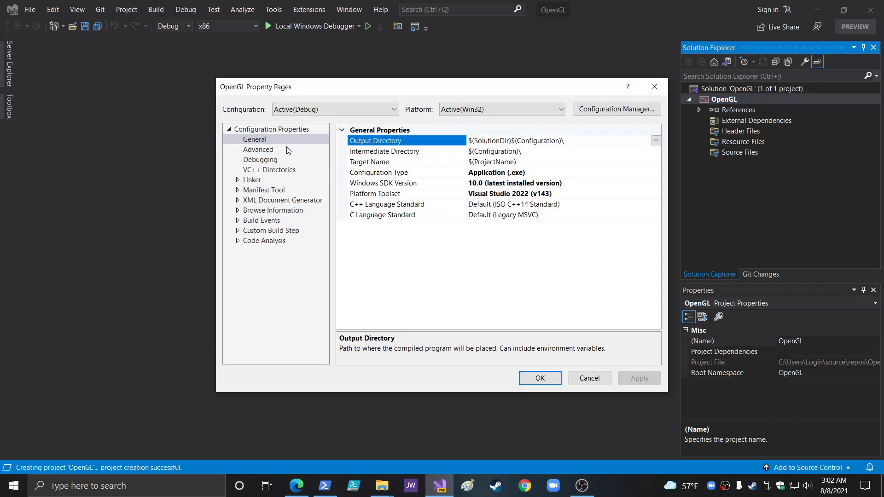
pyautogui.moveTo(363, 118)
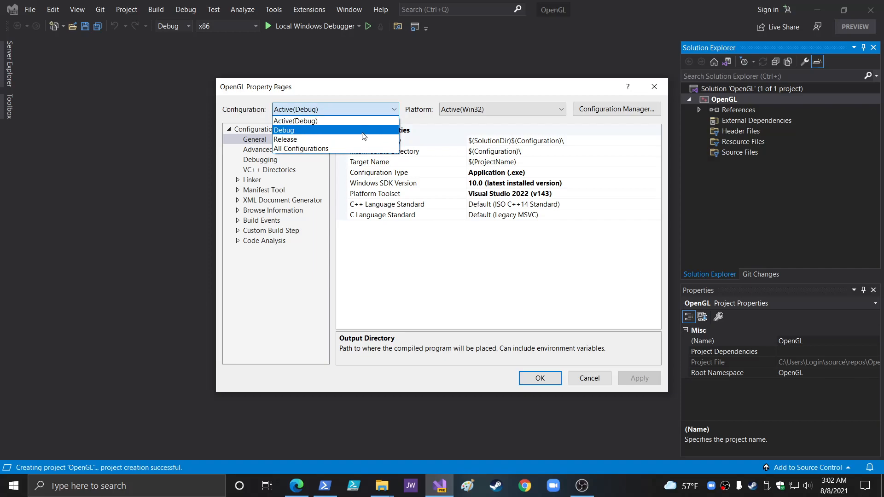
pyautogui.click(500, 108)
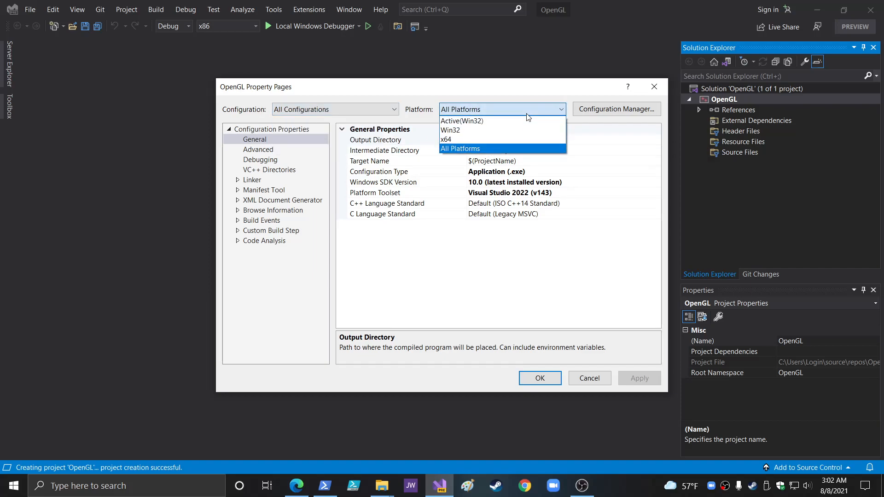
pyautogui.click(460, 149)
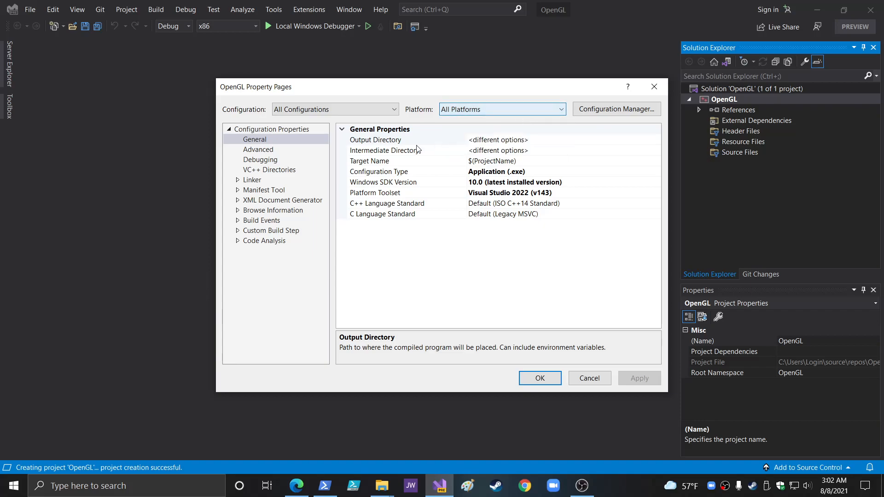
pyautogui.click(270, 169)
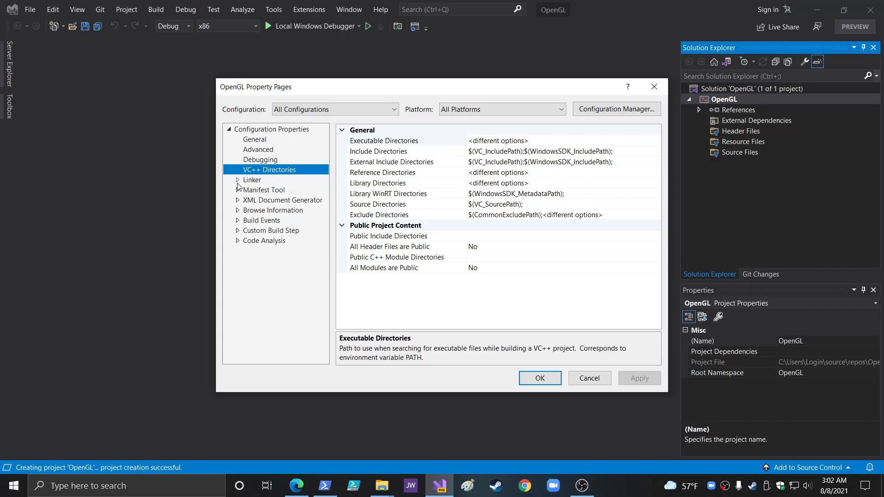
# Step: Add the Documents\opengl folder as a new Include Directories entry
pyautogui.click(383, 151)
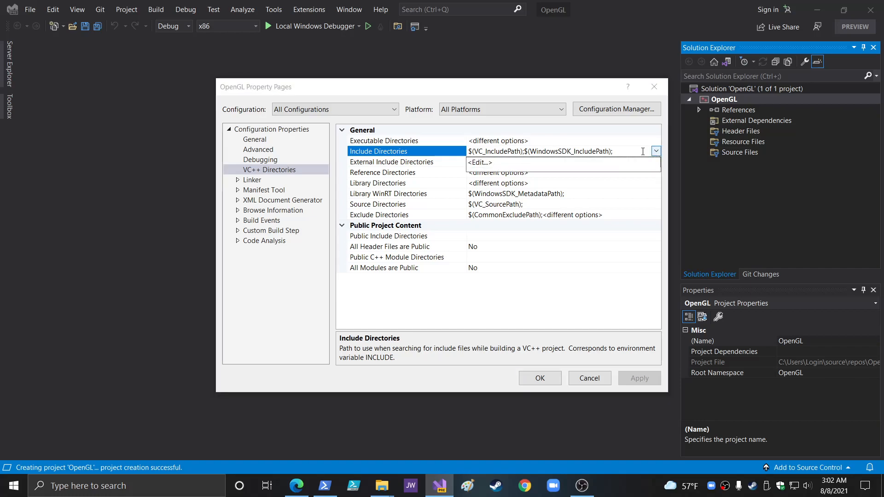
pyautogui.click(477, 162)
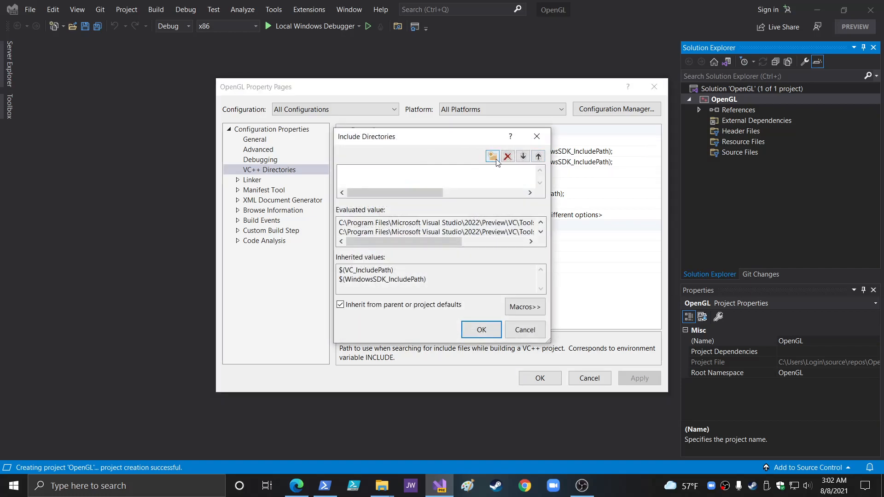
pyautogui.click(492, 157)
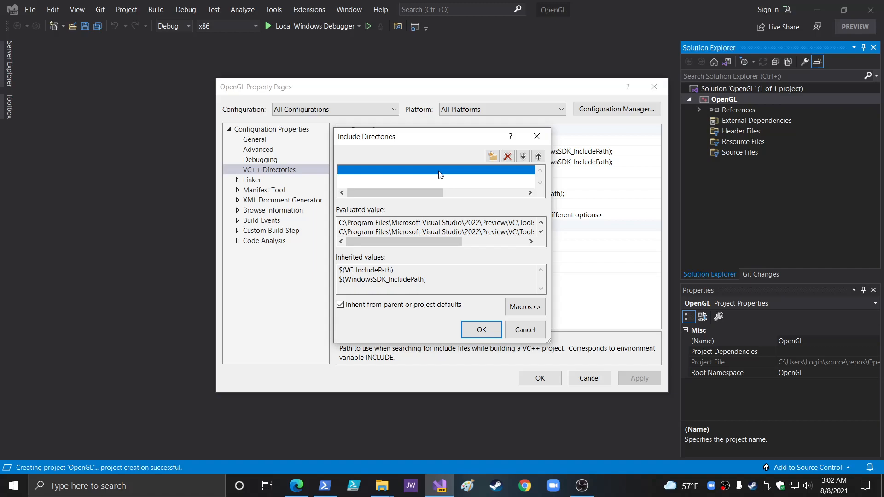
pyautogui.moveTo(492, 156)
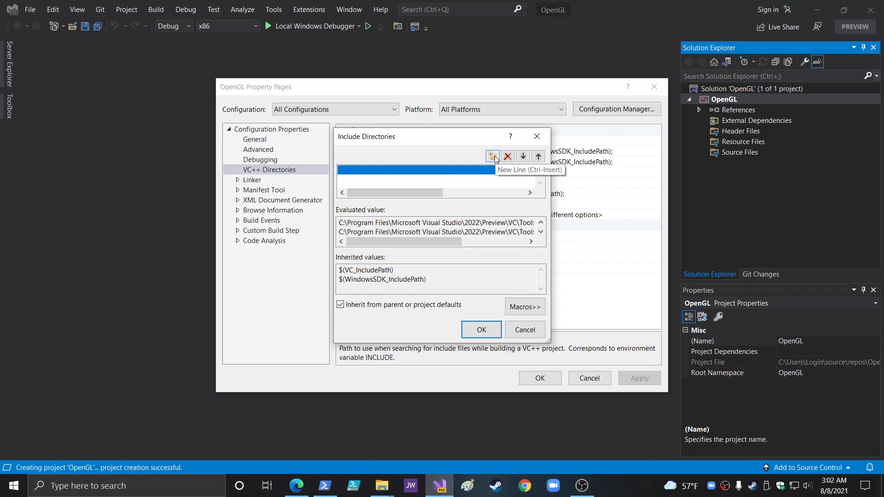
pyautogui.click(491, 157)
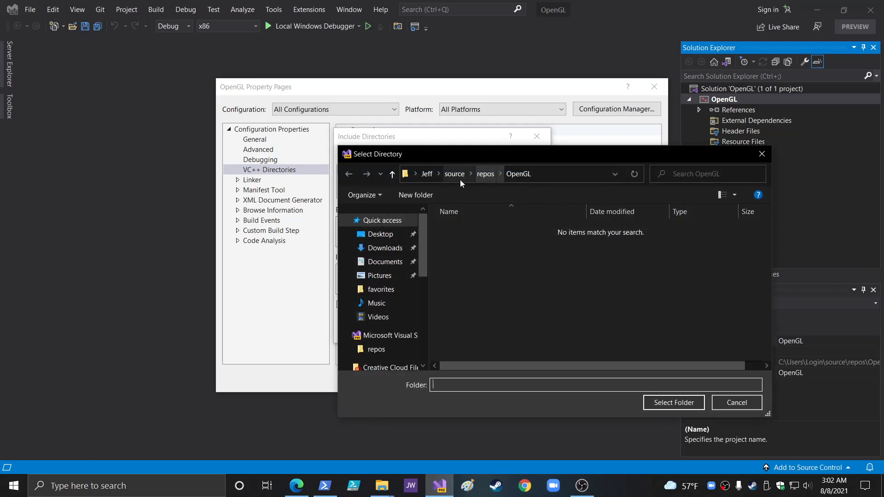
pyautogui.click(386, 261)
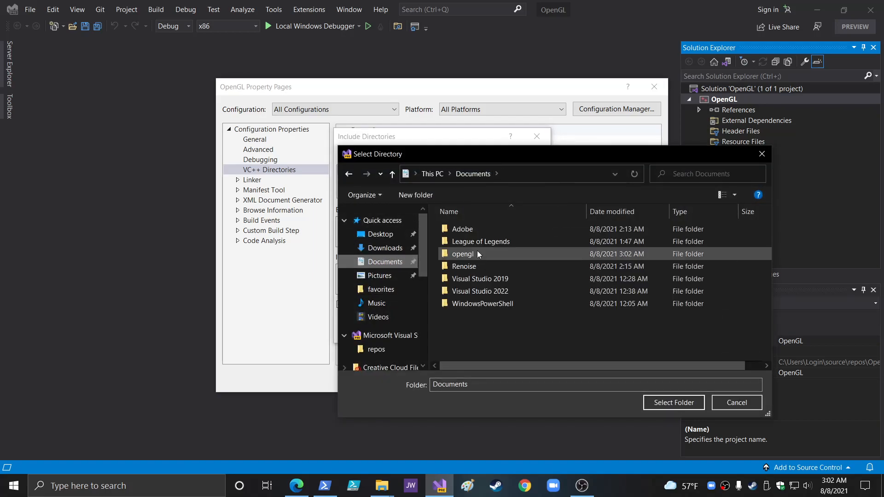
pyautogui.doubleClick(462, 254)
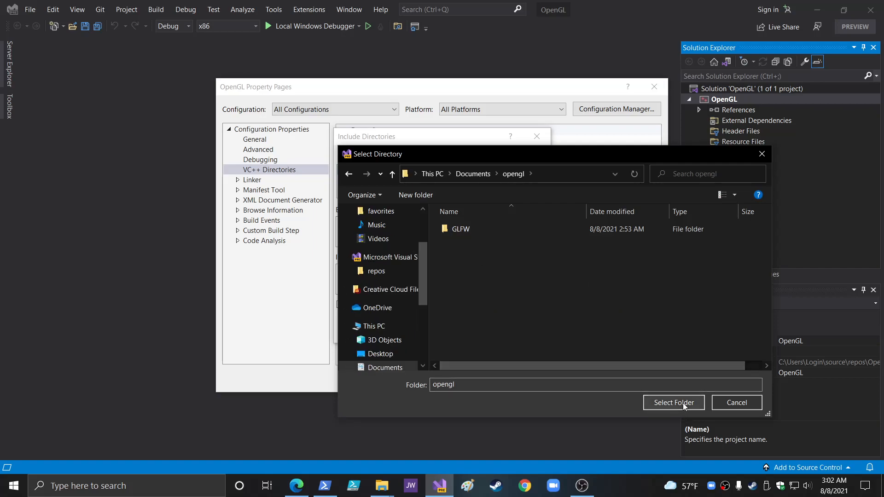
pyautogui.click(673, 403)
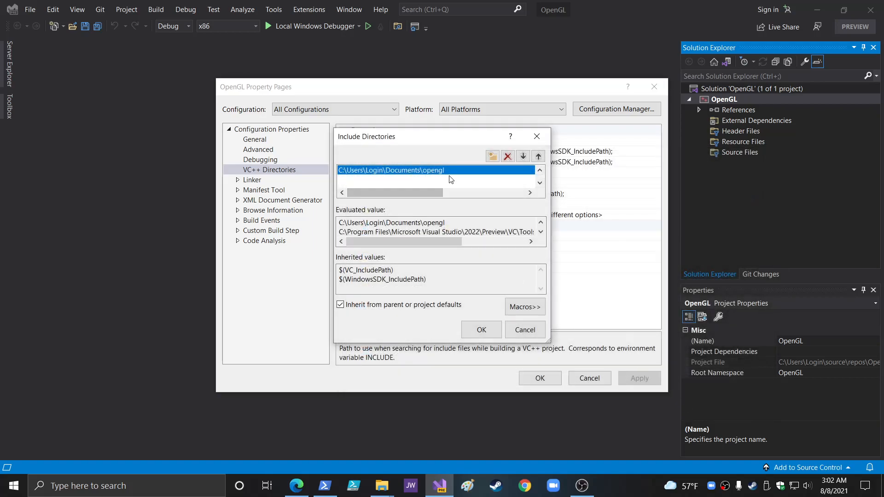
pyautogui.click(480, 329)
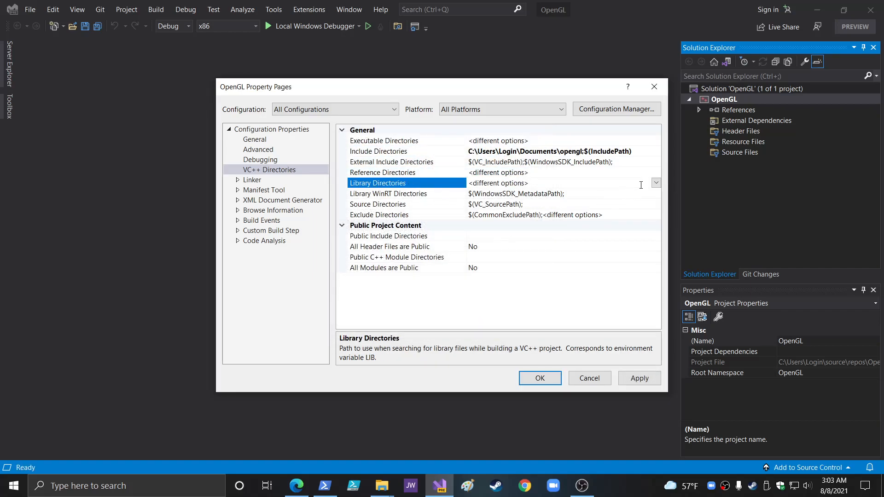
# Step: Add the Documents\opengl folder as a new Library Directories entry
pyautogui.click(655, 182)
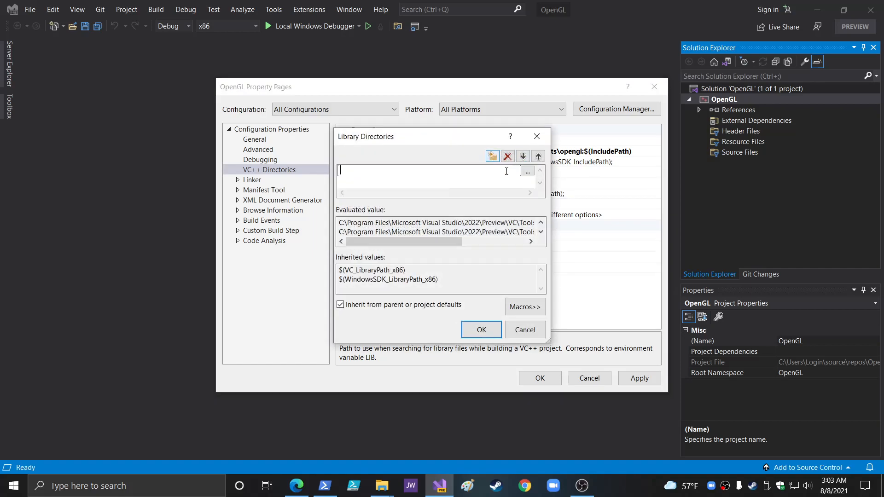
pyautogui.click(527, 171)
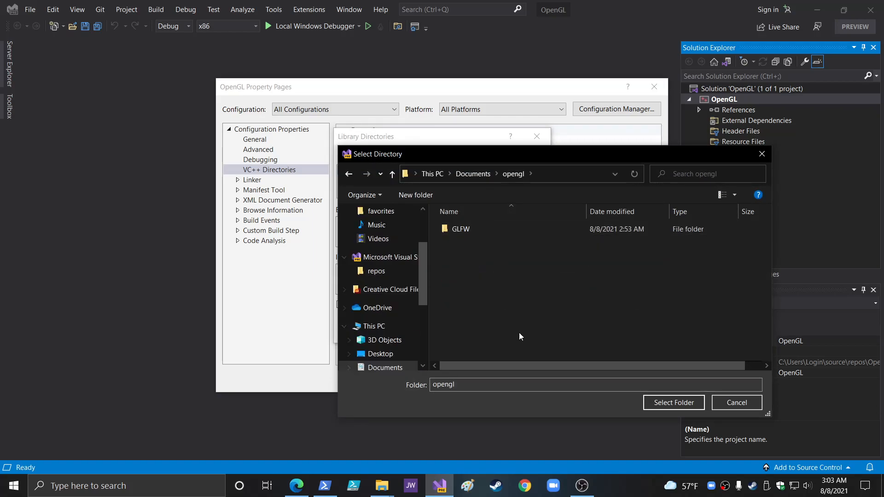
pyautogui.click(672, 403)
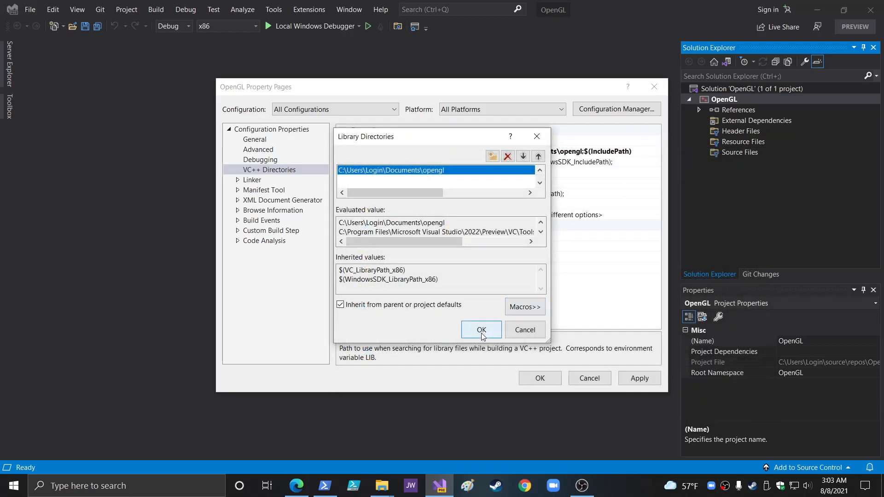
pyautogui.click(480, 330)
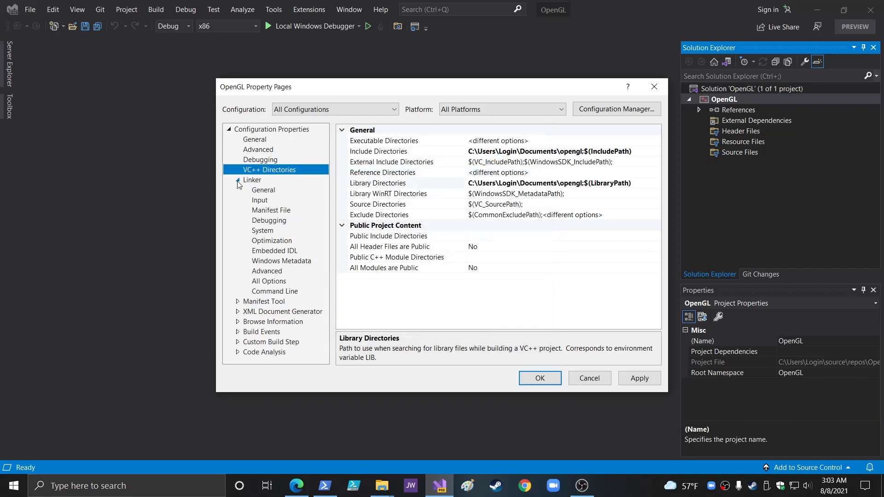
# Step: Reach the Linker Input Additional Dependencies editor, checking glfw3.lib exists in the opengl folder
pyautogui.click(262, 189)
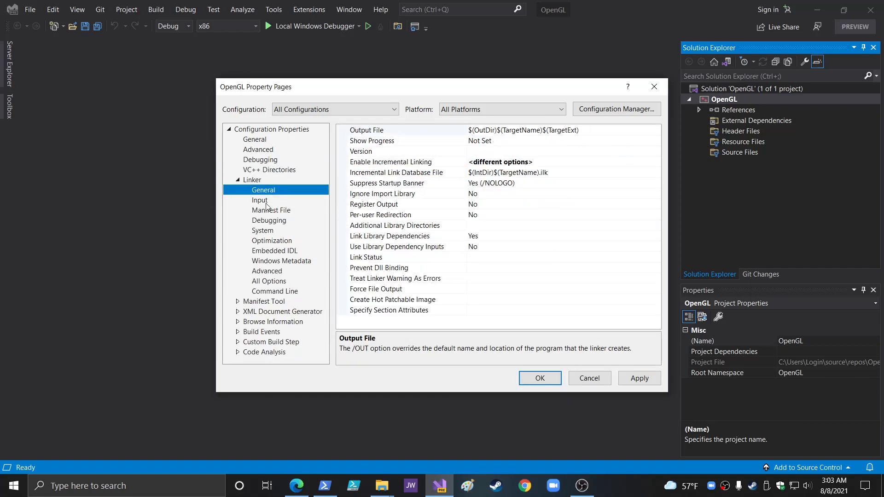
pyautogui.click(259, 199)
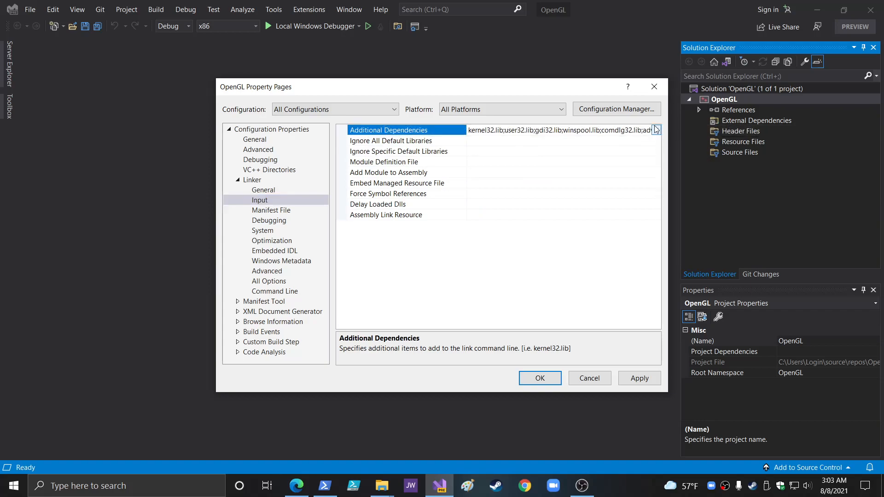
pyautogui.click(654, 130)
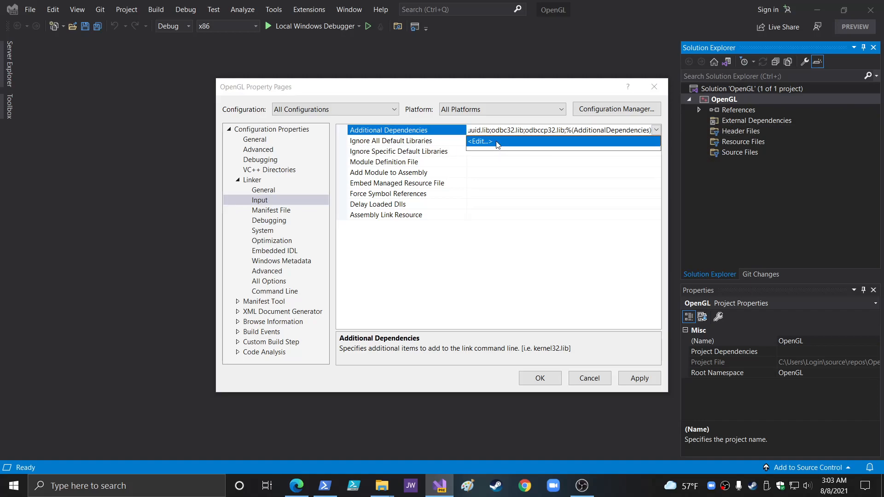
pyautogui.click(478, 142)
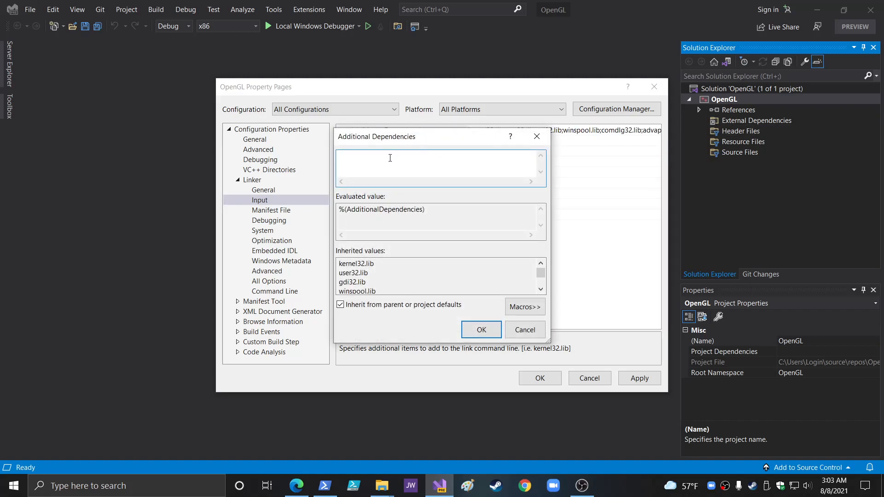
pyautogui.click(381, 485)
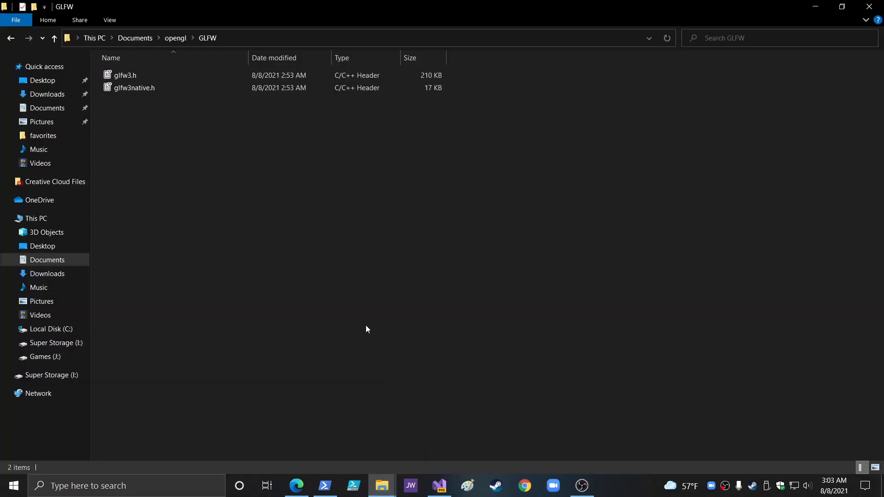
pyautogui.click(175, 37)
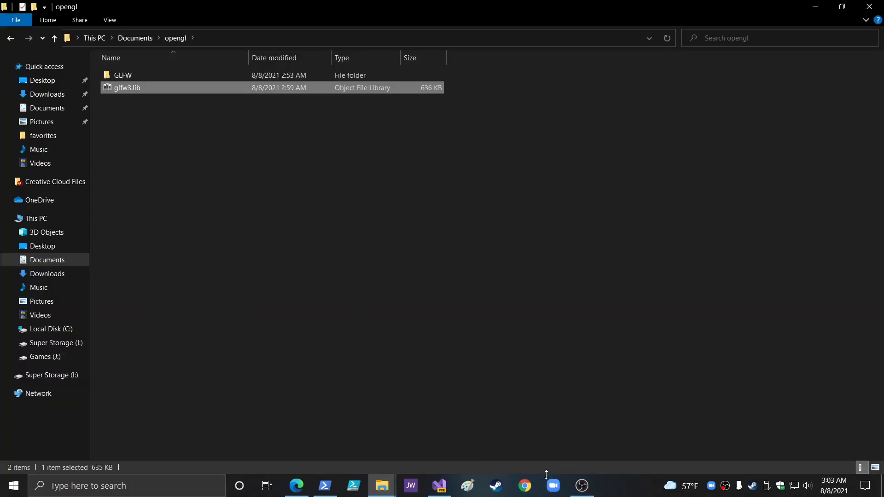
pyautogui.click(438, 485)
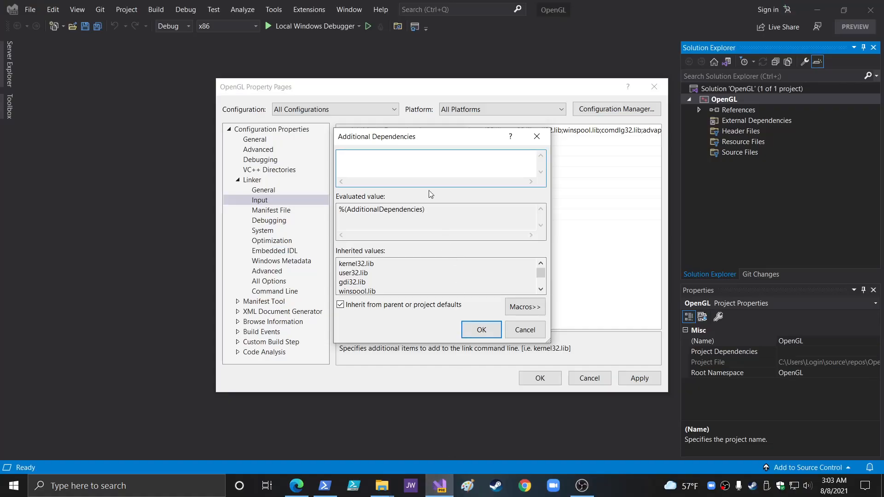
# Step: Enter glfw3.lib as an additional dependency and apply the project properties
pyautogui.write('glfw3.lib')
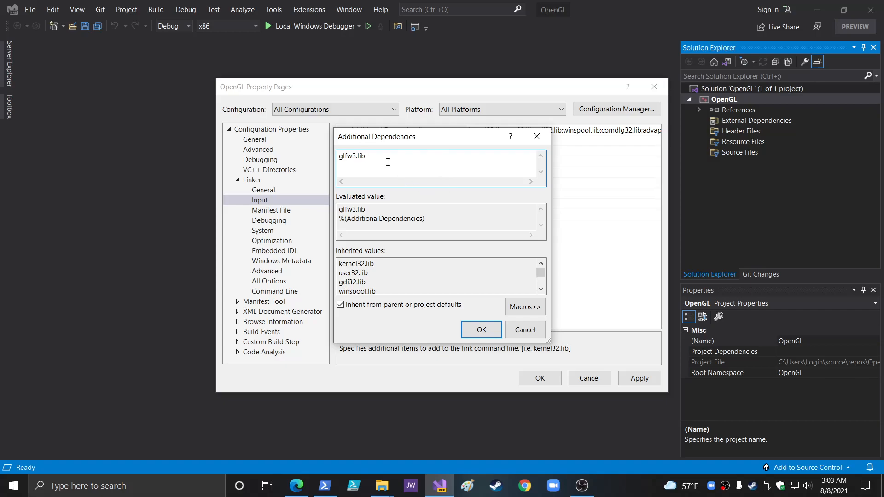
pyautogui.click(481, 330)
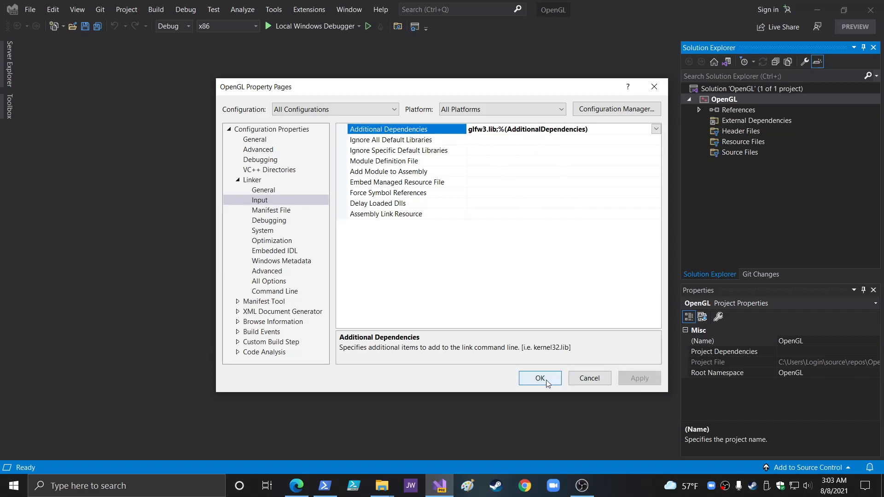
pyautogui.click(539, 378)
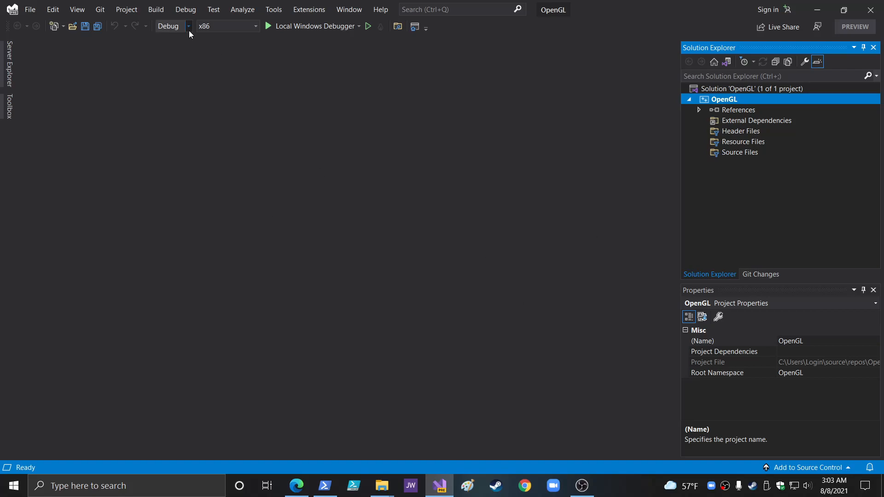
# Step: Set the solution to Release on x64 and return to the LearnOpenGL PDF in Edge
pyautogui.click(187, 25)
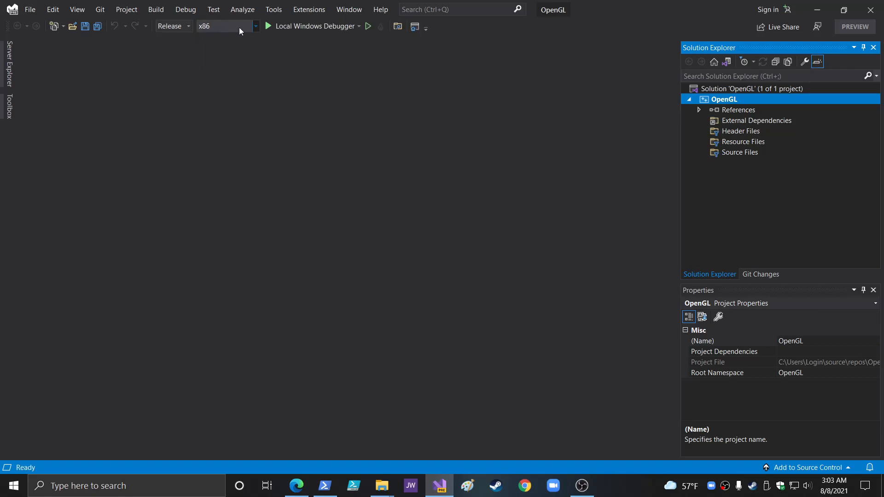
pyautogui.click(225, 25)
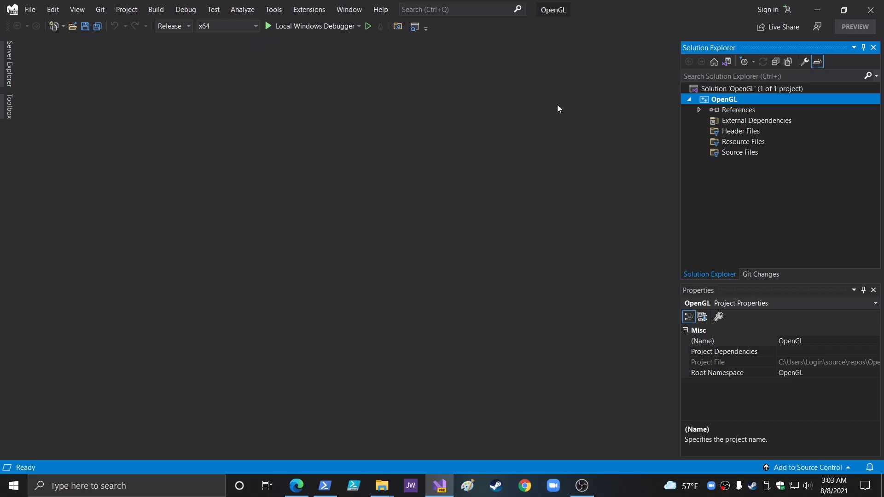
pyautogui.moveTo(581, 485)
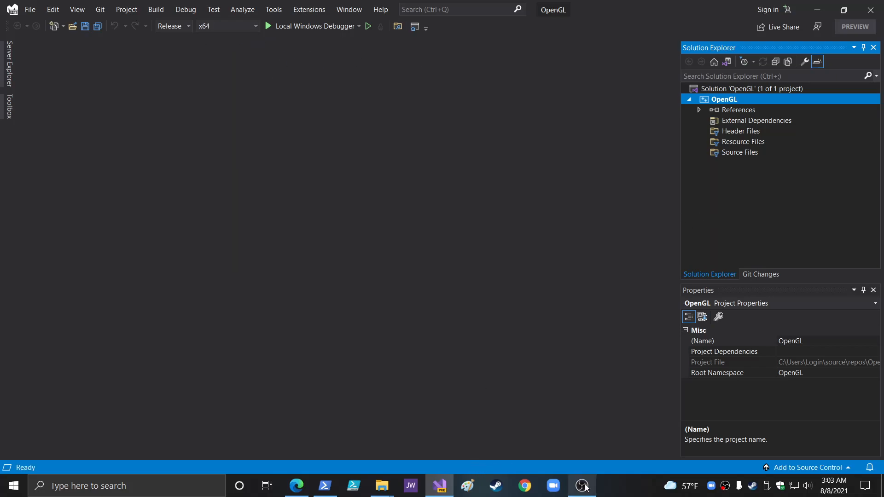
pyautogui.click(295, 485)
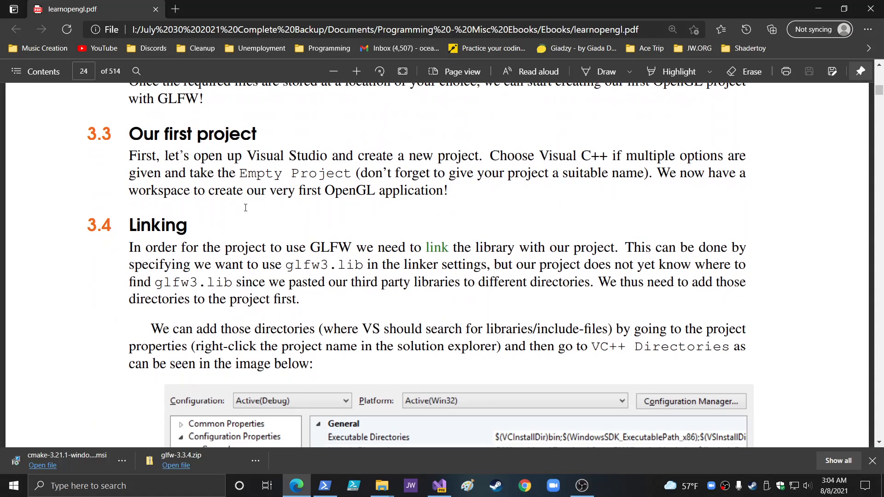
# Step: Scroll the PDF through section 3.4 Linking to the dependencies screenshot on page 25
pyautogui.scroll(-3)
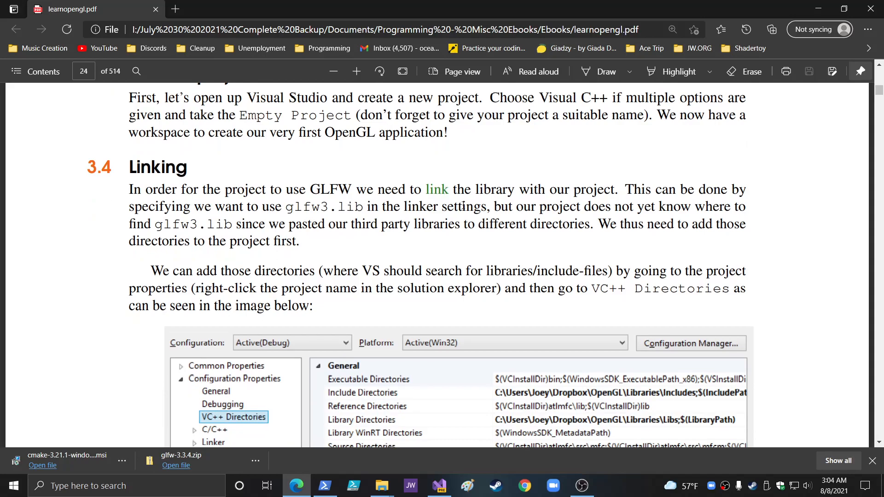
pyautogui.scroll(-3)
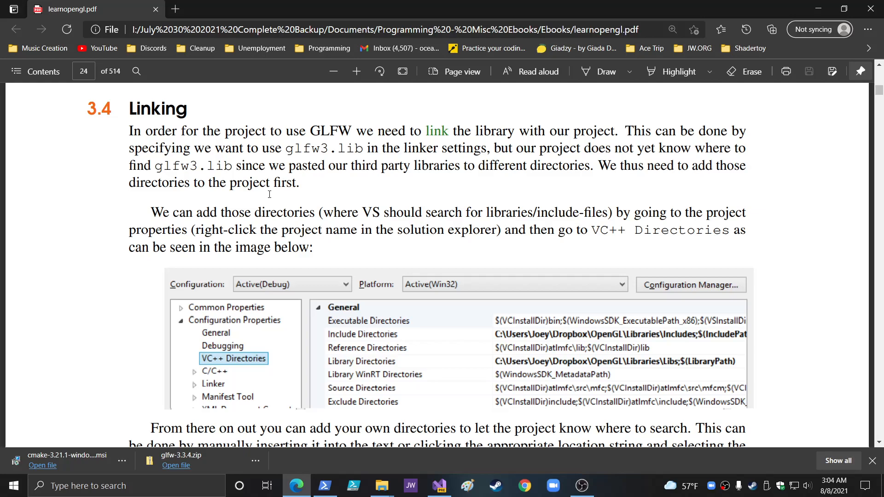
pyautogui.moveTo(335, 229)
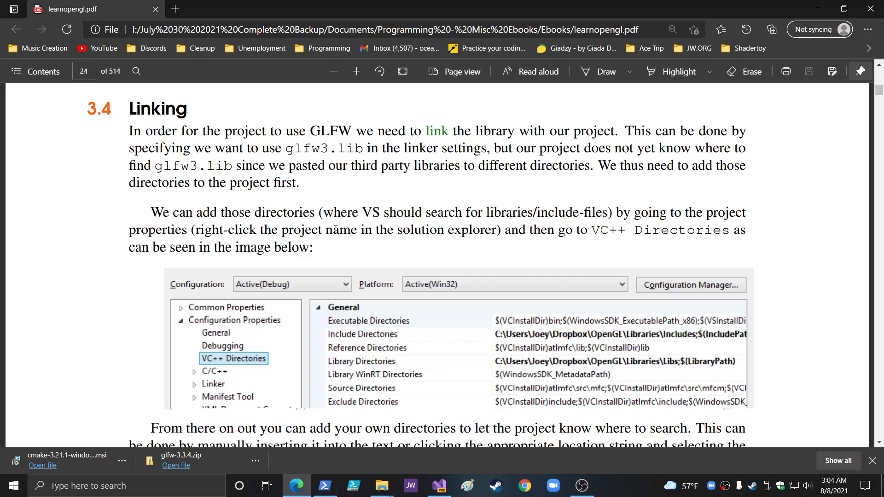
pyautogui.scroll(-3)
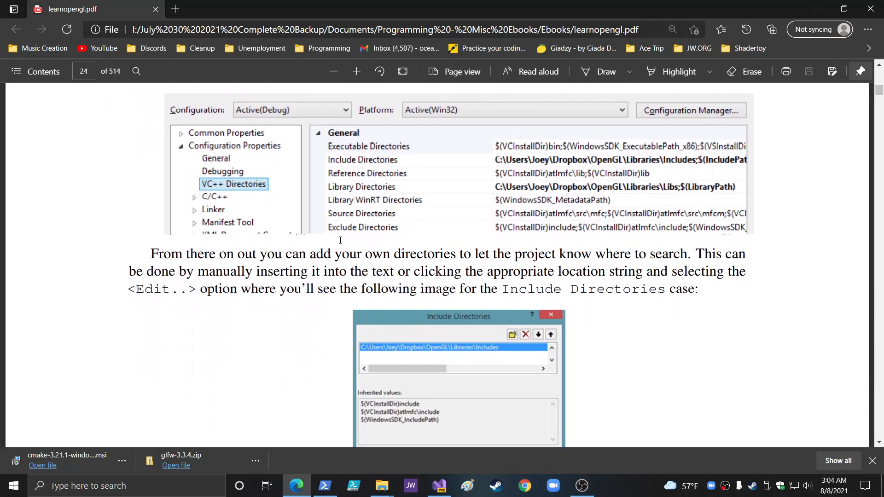
pyautogui.scroll(-3)
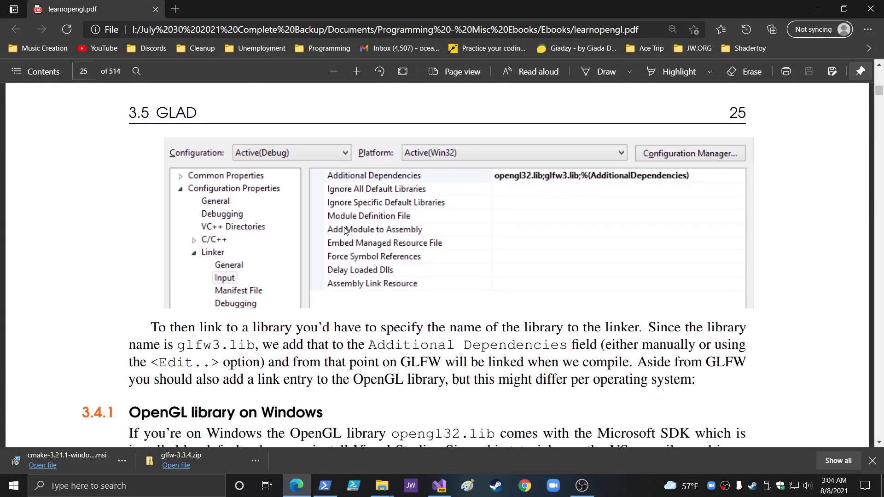
pyautogui.scroll(-3)
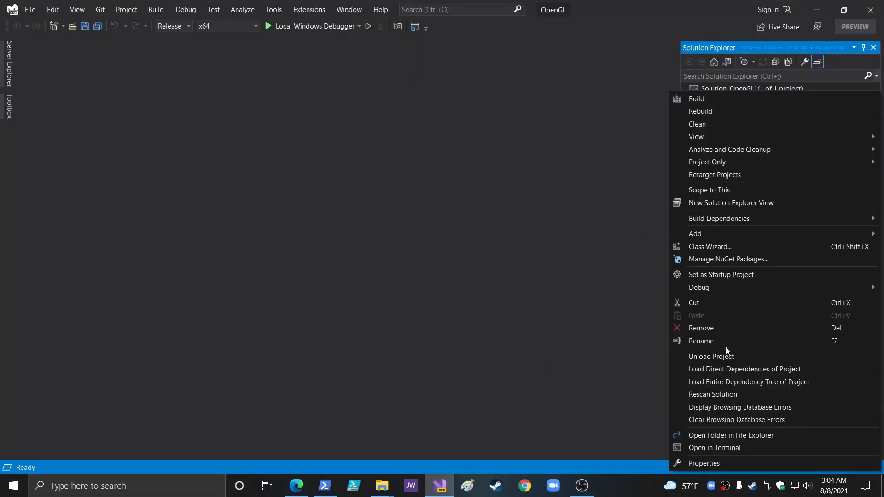
# Step: Add opengl32.lib above glfw3.lib in the linker's Additional Dependencies
pyautogui.click(704, 463)
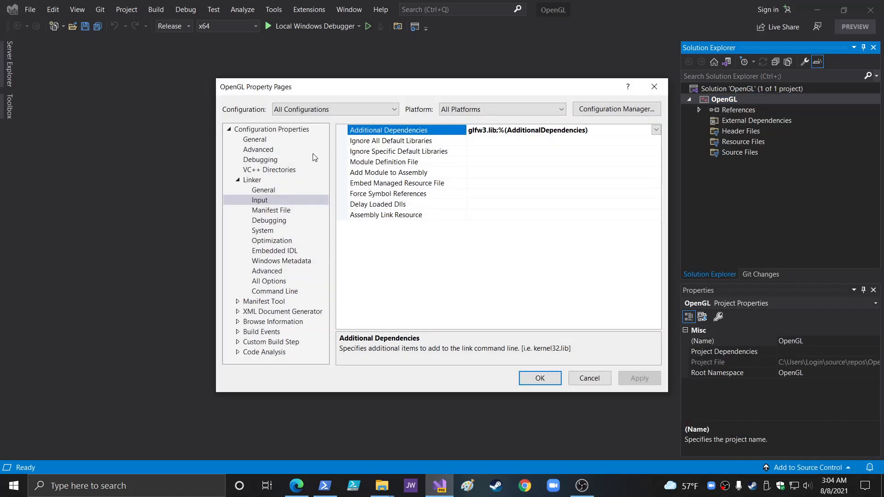
pyautogui.click(654, 129)
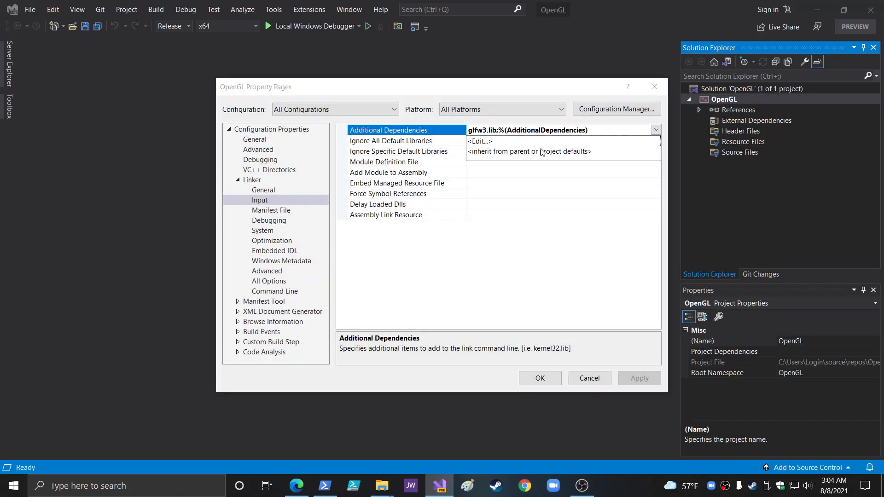
pyautogui.click(480, 141)
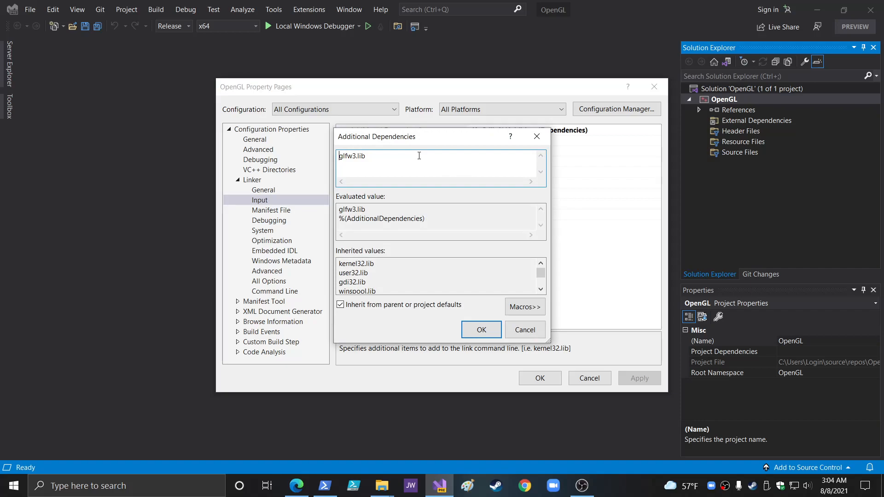
pyautogui.write('opengl3')
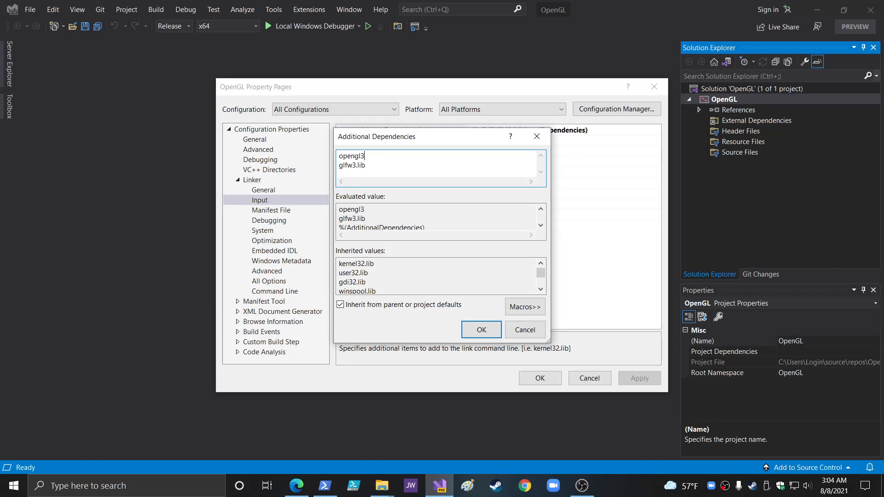
pyautogui.write('2.lib')
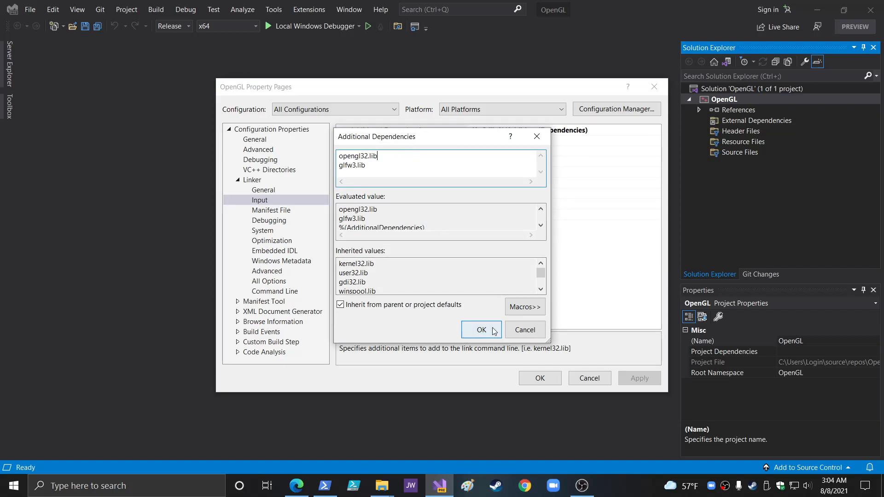
pyautogui.click(480, 329)
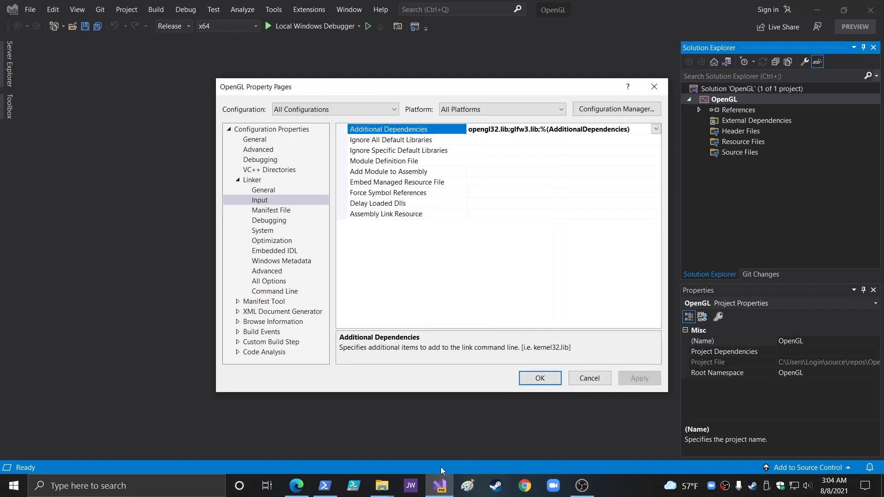
# Step: Scroll the PDF past GLFW setup to section 3.5.1 Setting up GLAD on page 26
pyautogui.click(295, 485)
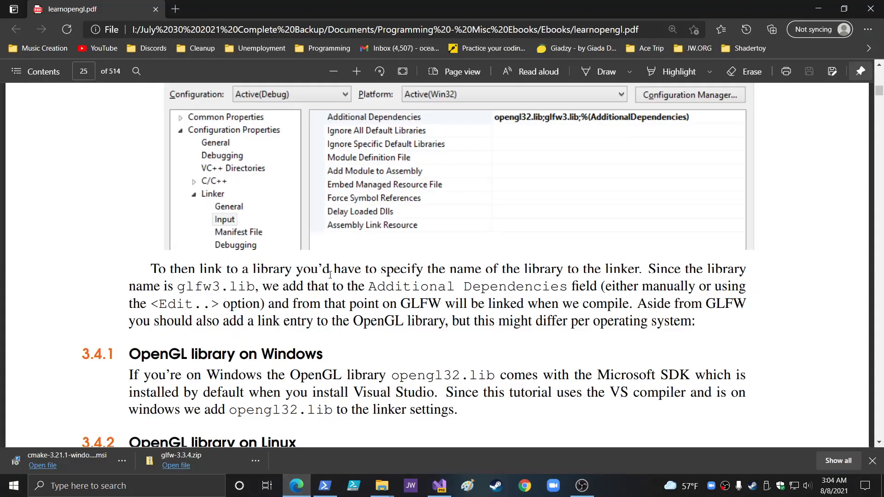
pyautogui.moveTo(575, 308)
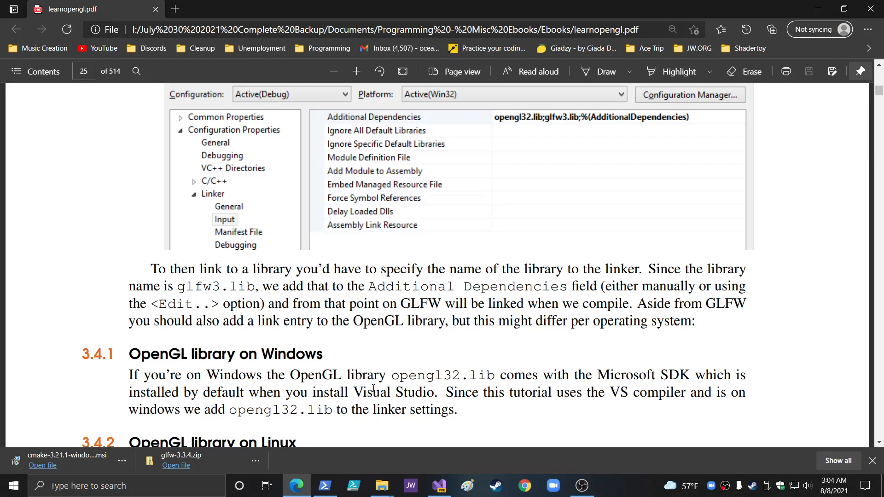
pyautogui.moveTo(689, 388)
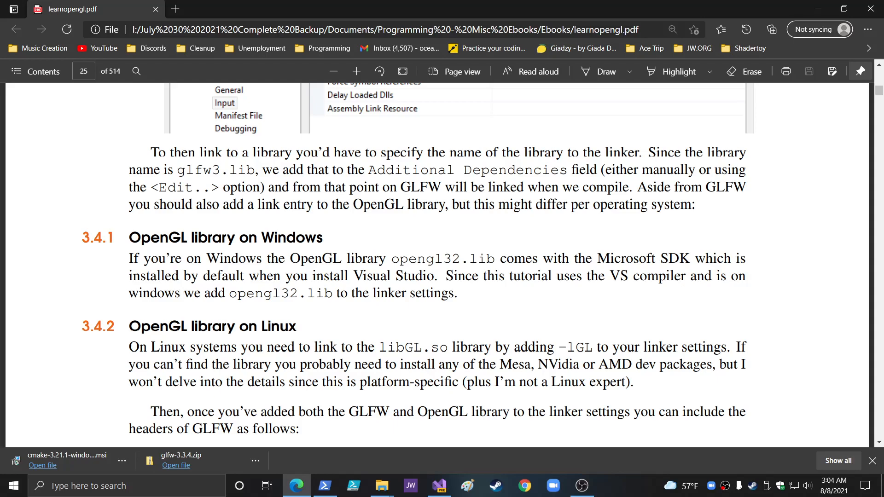
pyautogui.scroll(-3)
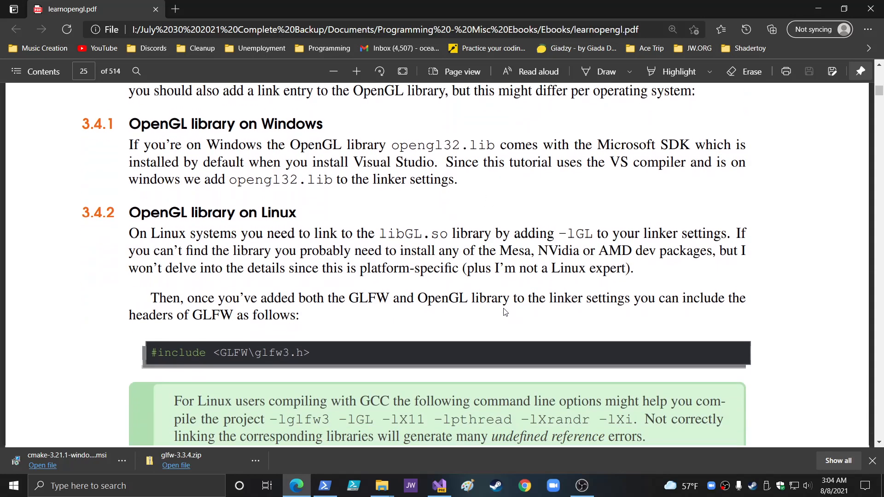
pyautogui.scroll(-3)
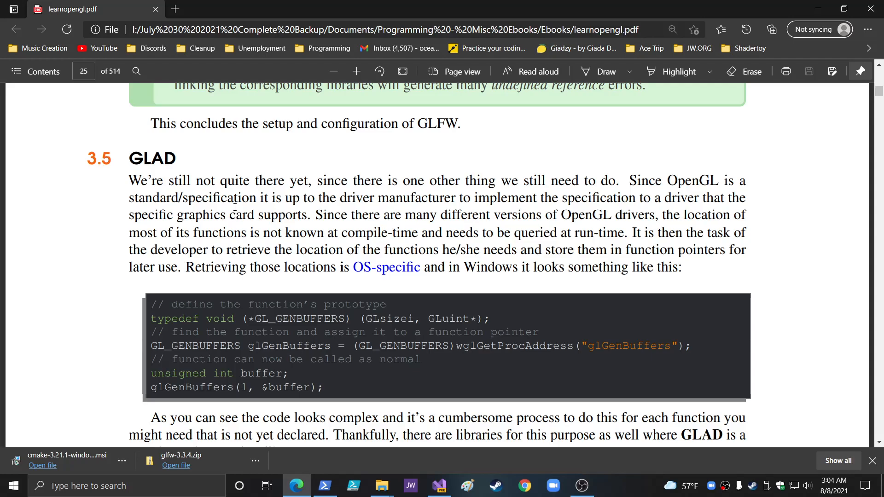
pyautogui.moveTo(429, 187)
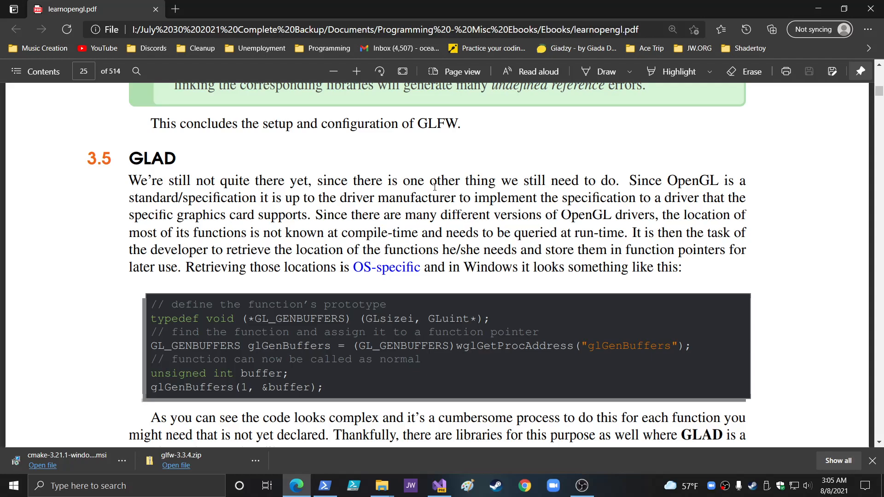
pyautogui.moveTo(443, 250)
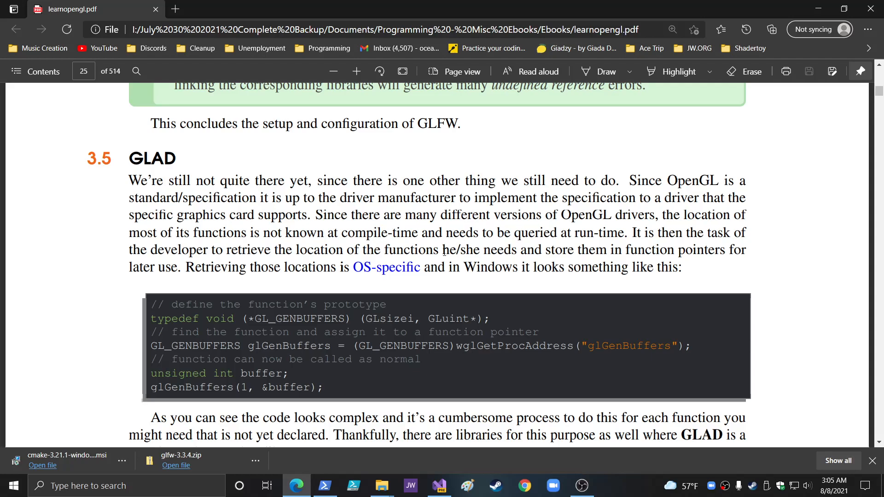
pyautogui.scroll(-3)
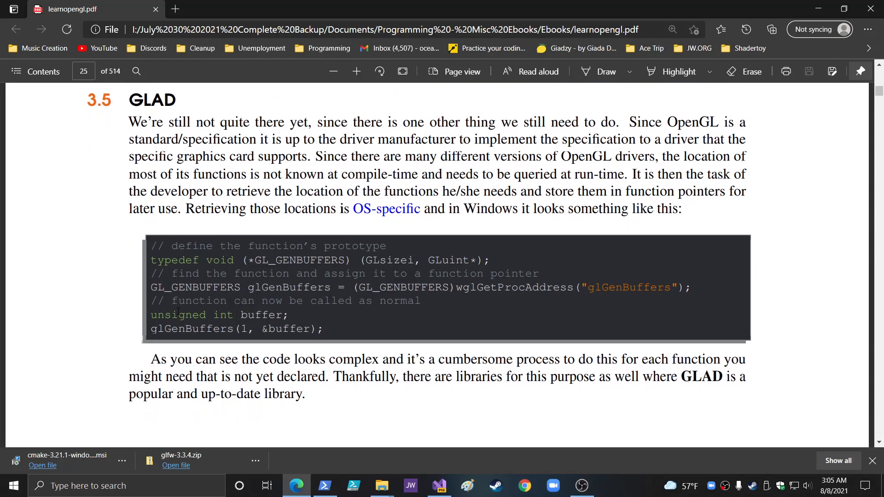
pyautogui.scroll(-3)
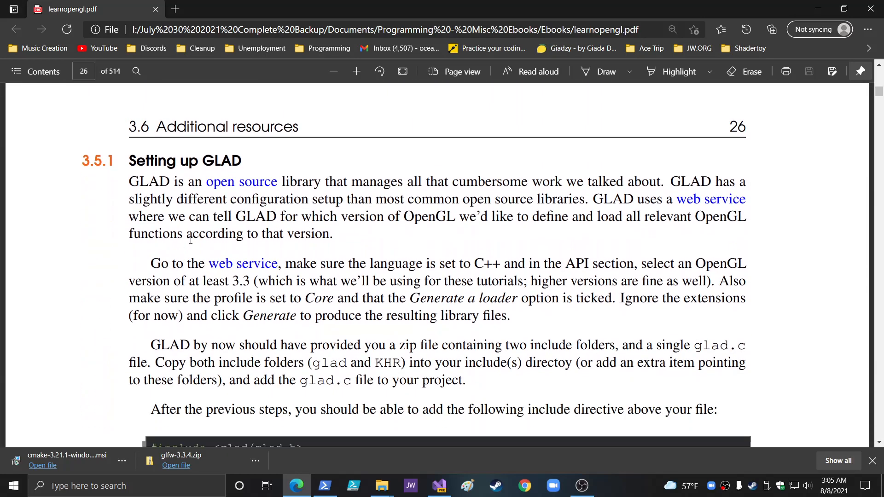
pyautogui.moveTo(694, 204)
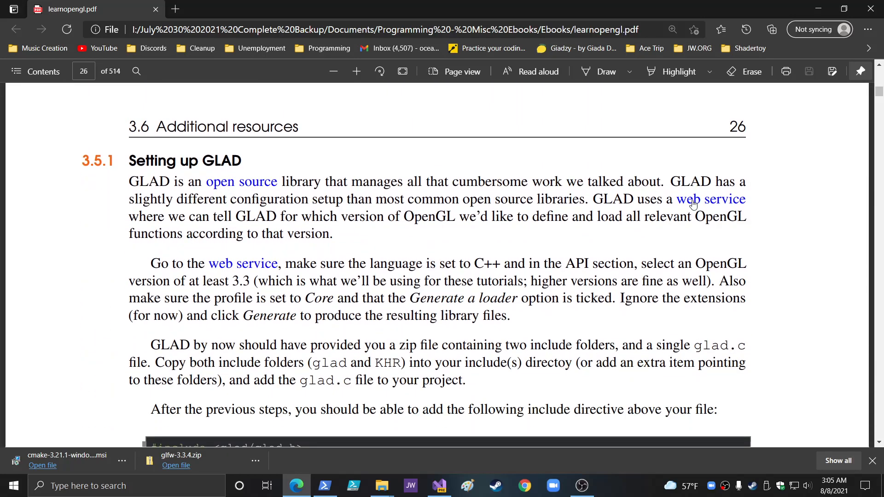
pyautogui.moveTo(710, 199)
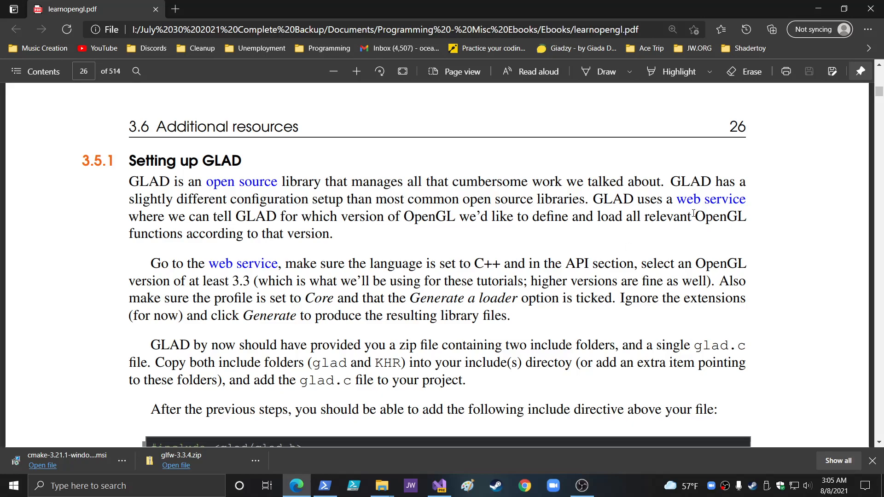
# Step: On the GLAD web service, choose Core profile with gl Version 4.6
pyautogui.click(710, 198)
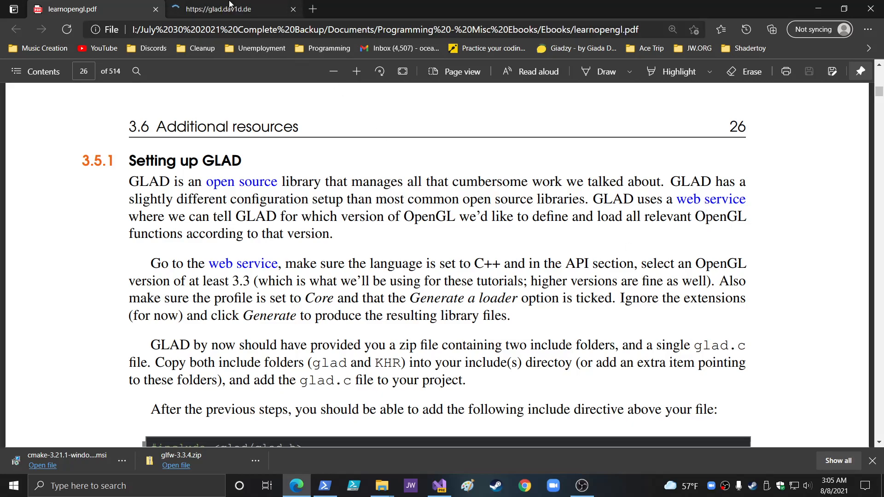
pyautogui.moveTo(236, 9)
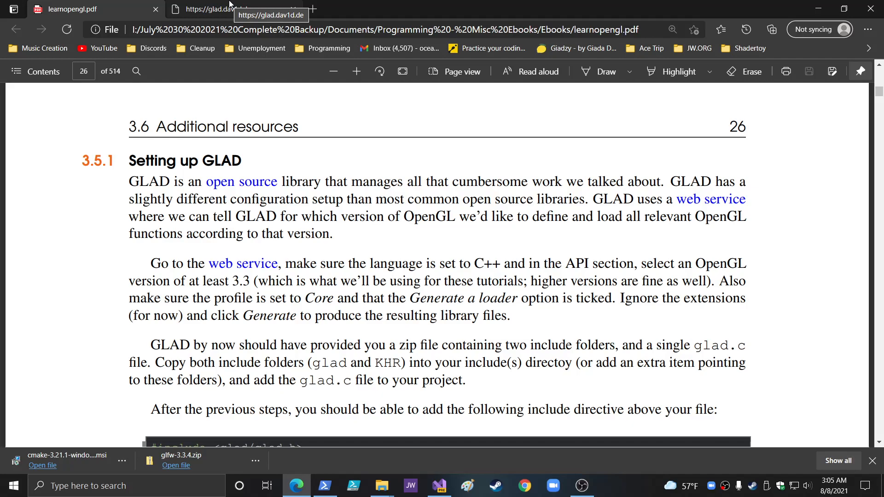
pyautogui.click(231, 10)
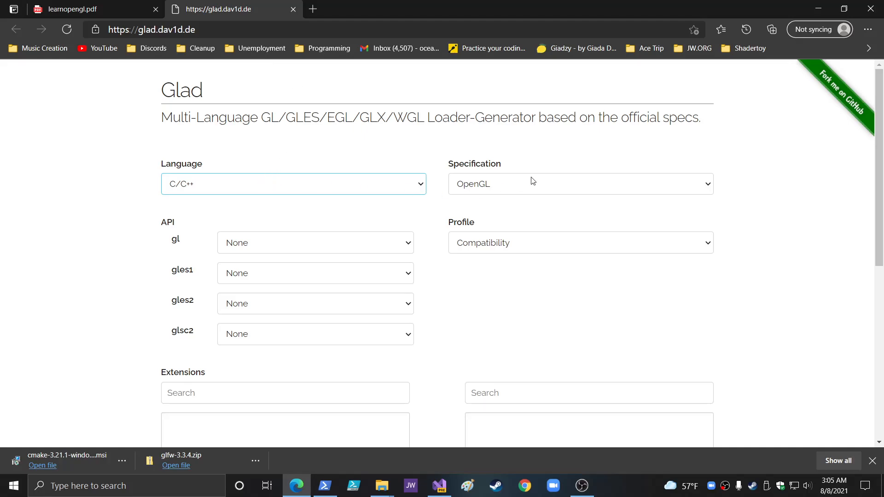
pyautogui.click(579, 242)
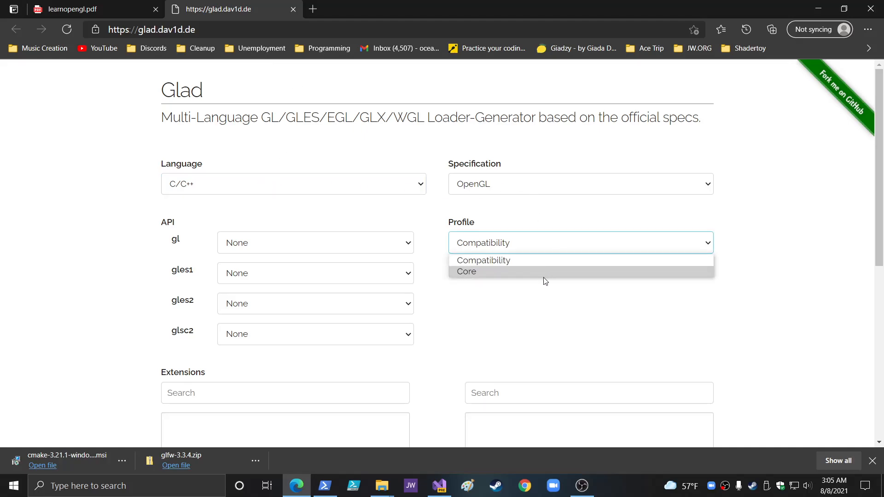
pyautogui.click(466, 270)
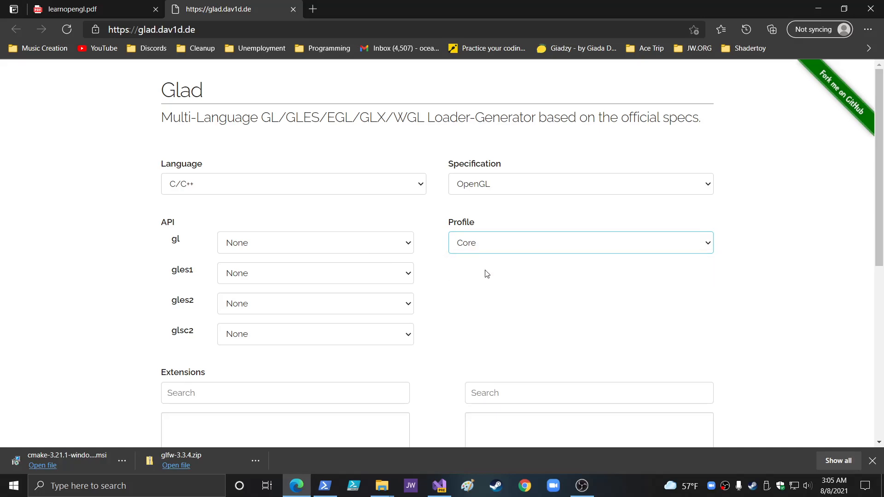
pyautogui.moveTo(259, 244)
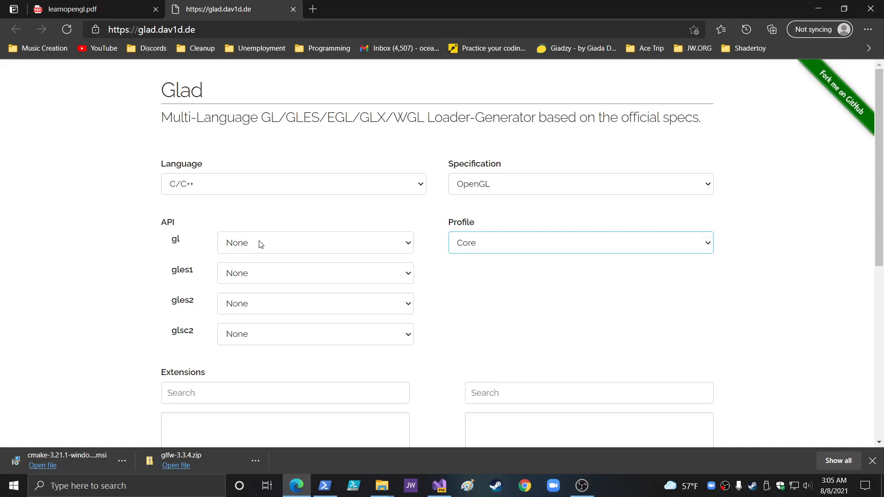
pyautogui.click(315, 242)
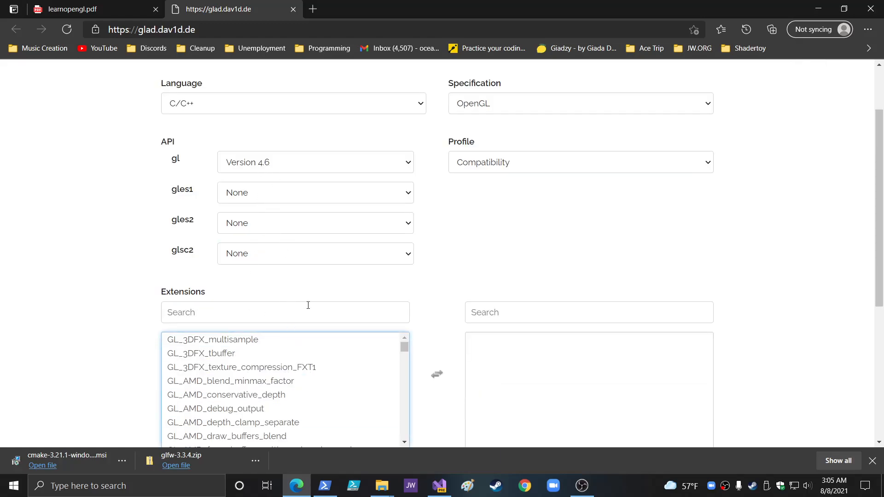
# Step: Generate the loader files and download the resulting glad.zip
pyautogui.scroll(-3)
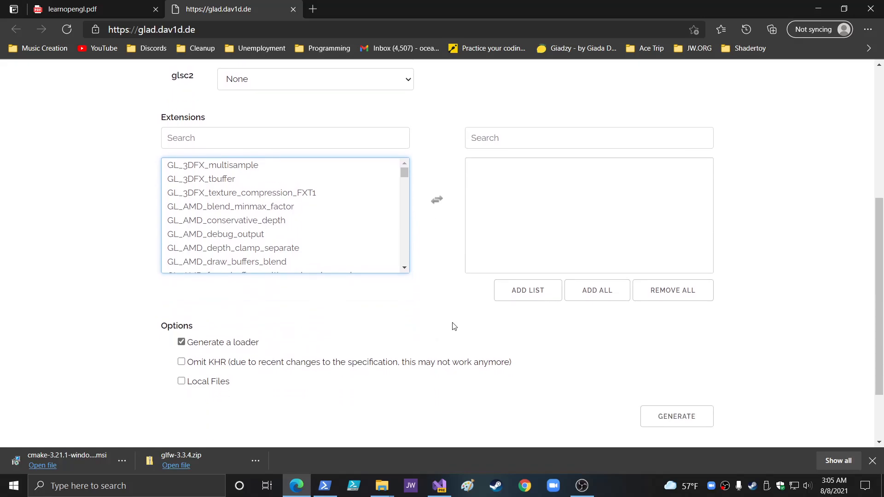
pyautogui.scroll(-3)
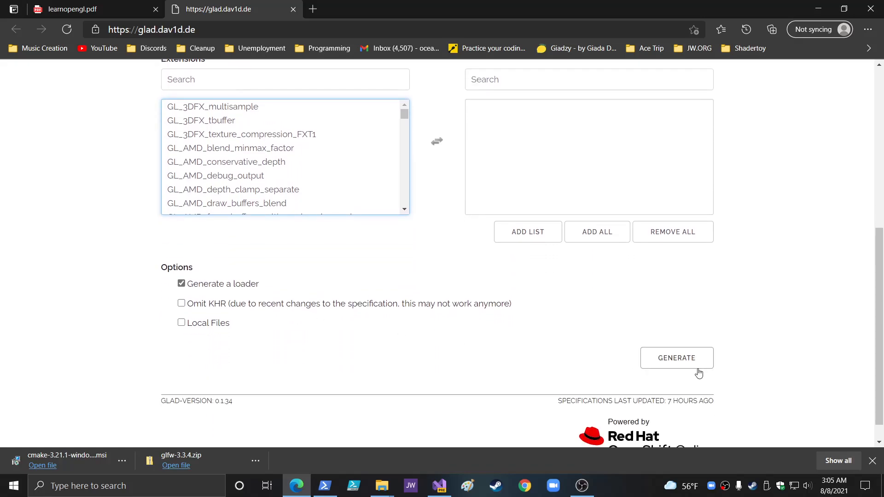
pyautogui.click(675, 357)
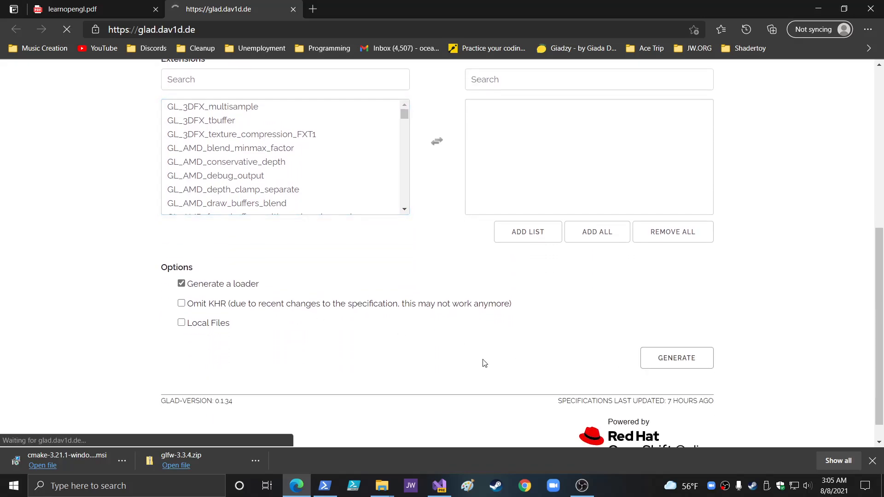
pyautogui.click(675, 357)
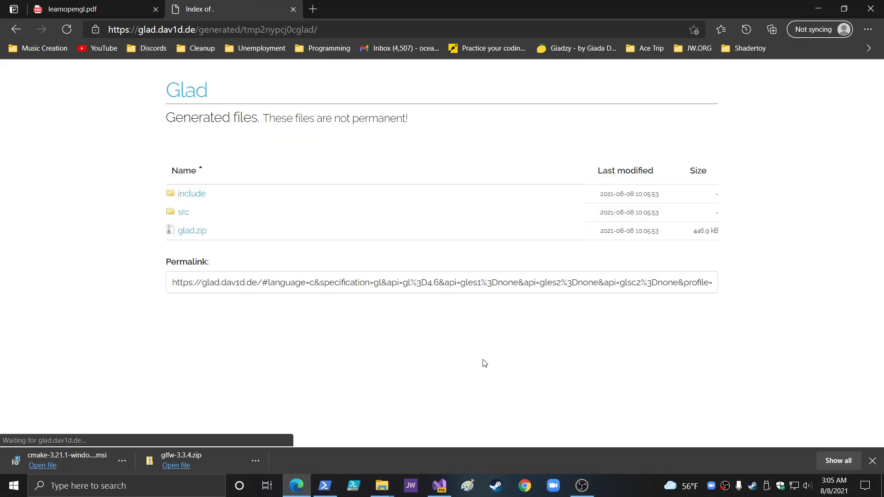
pyautogui.moveTo(252, 139)
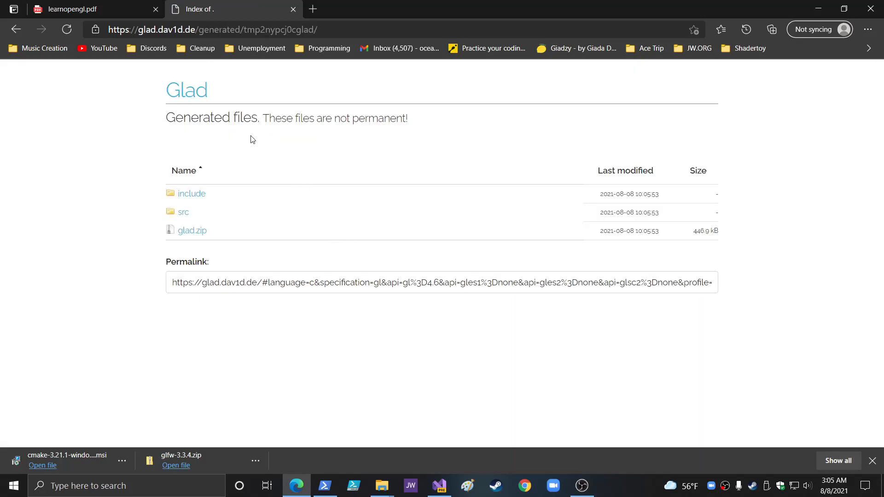
pyautogui.moveTo(191, 231)
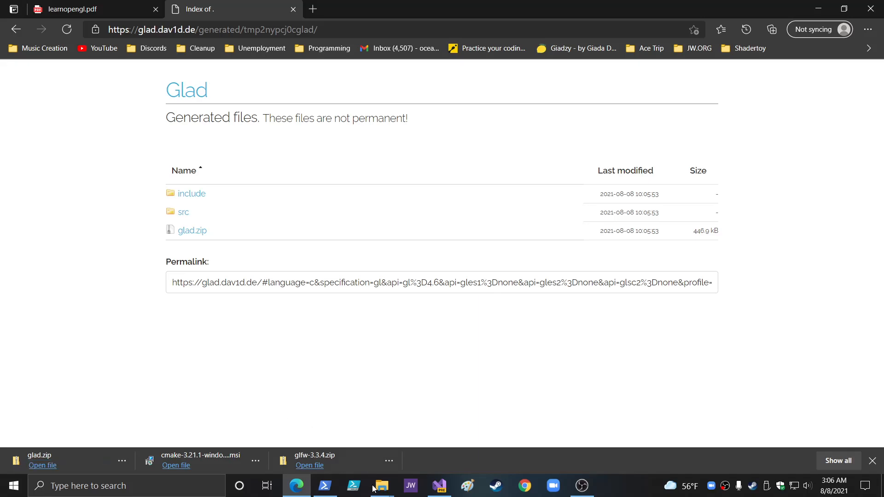
# Step: Extract glad.zip in Downloads into a glad folder and look inside it
pyautogui.click(381, 485)
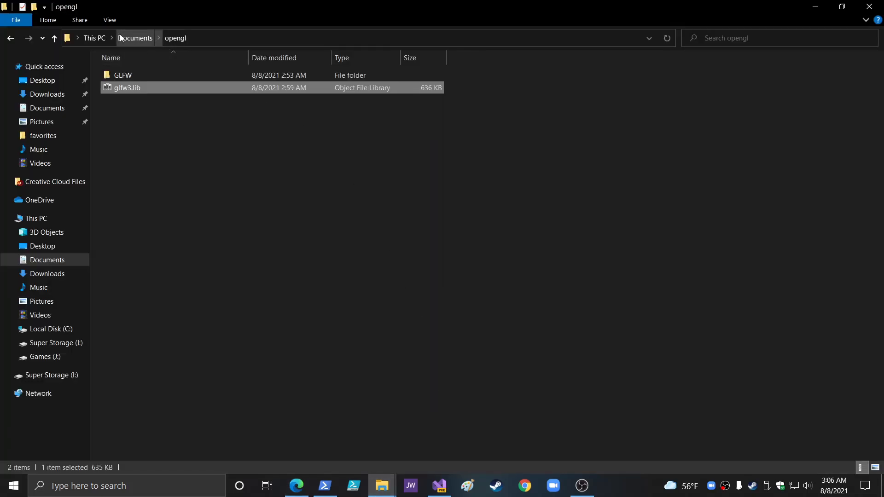
pyautogui.click(47, 94)
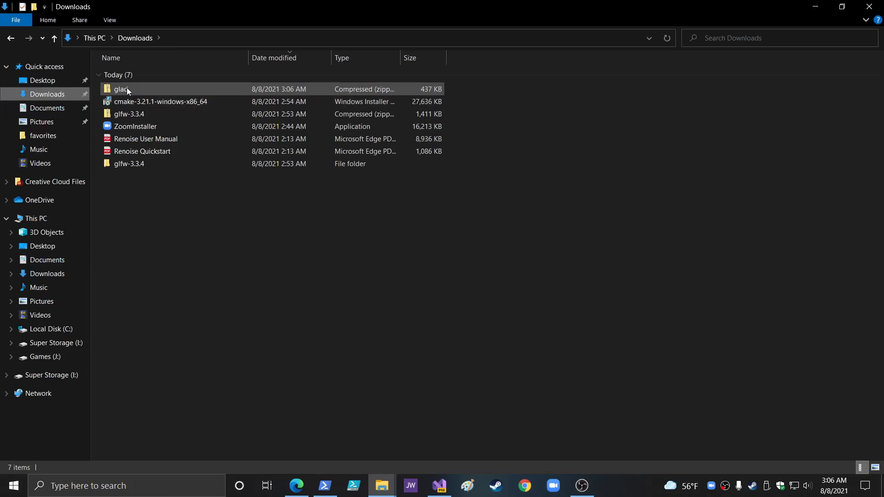
pyautogui.rightClick(124, 89)
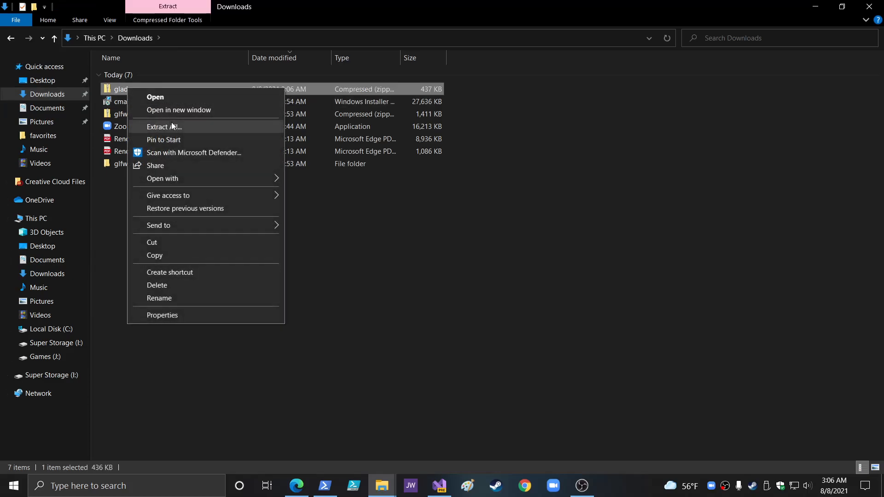
pyautogui.click(164, 126)
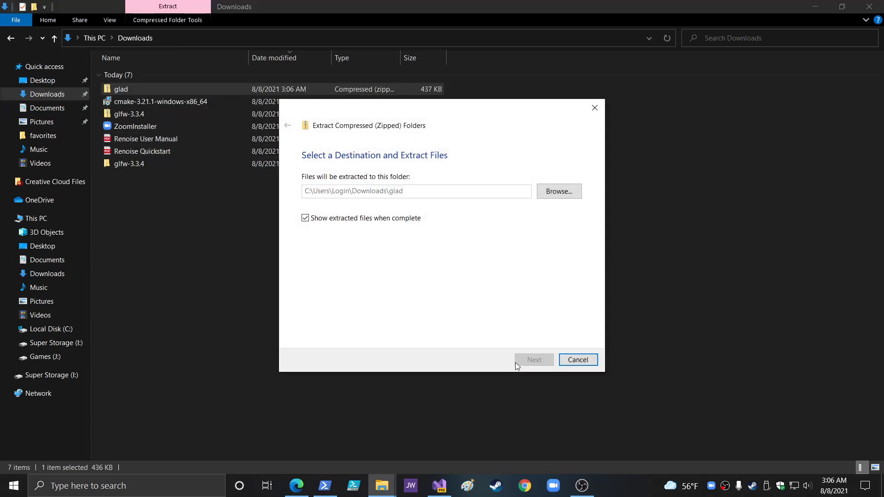
pyautogui.click(533, 360)
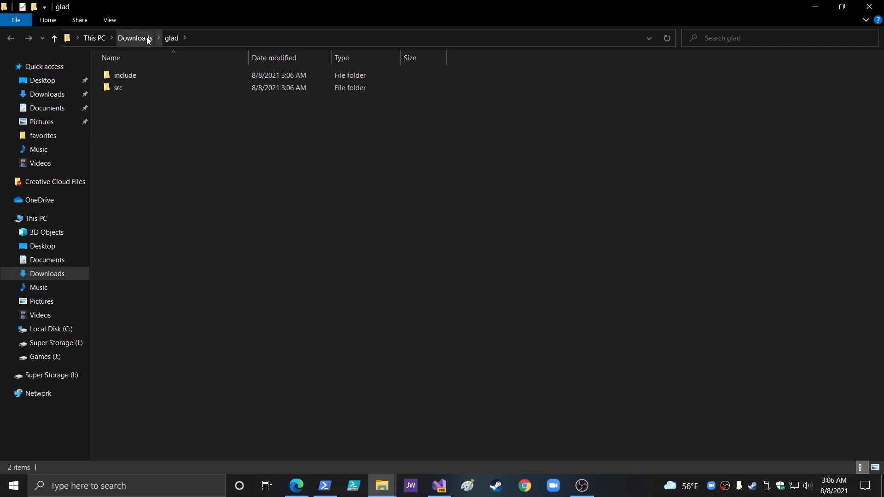
# Step: Inspect the package's include folder, then copy glad.c from src
pyautogui.doubleClick(125, 74)
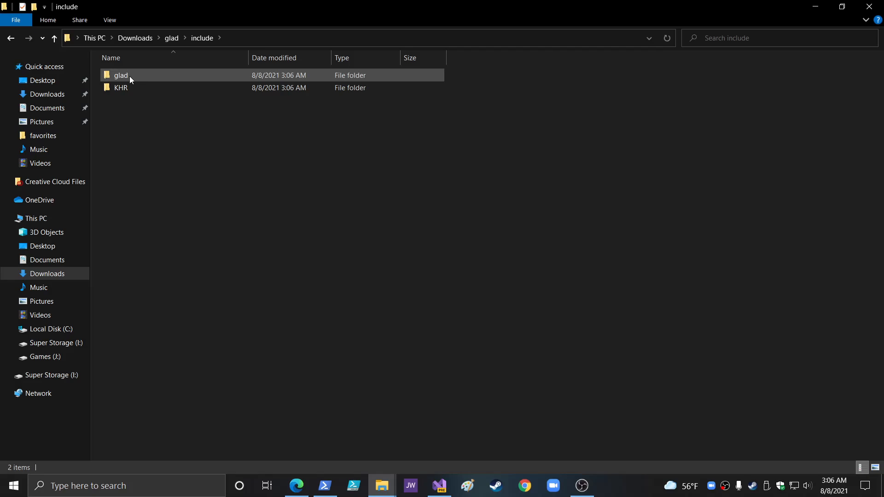
pyautogui.click(120, 74)
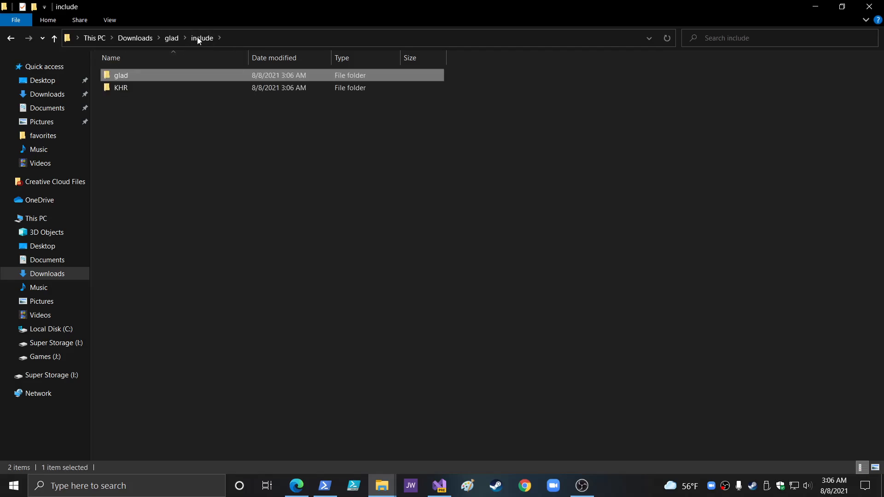
pyautogui.click(171, 38)
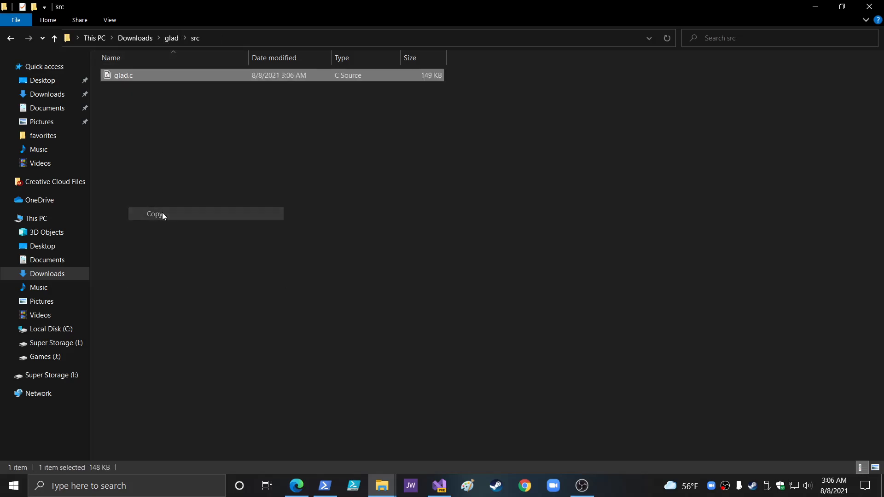
pyautogui.click(47, 108)
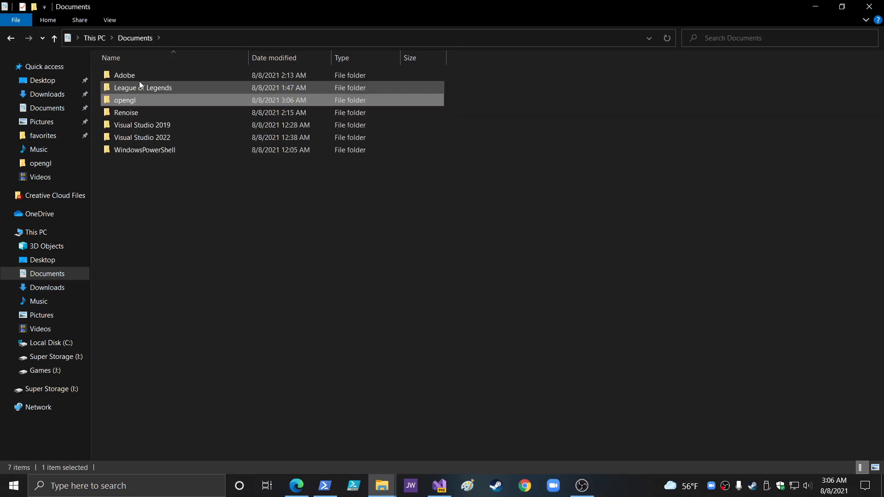
# Step: Copy the glad and KHR header folders from Downloads\glad\include
pyautogui.click(47, 288)
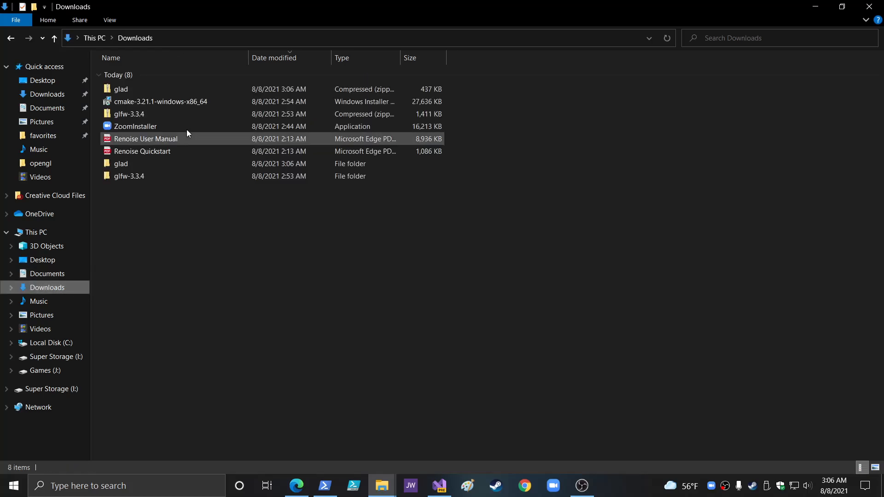
pyautogui.click(120, 164)
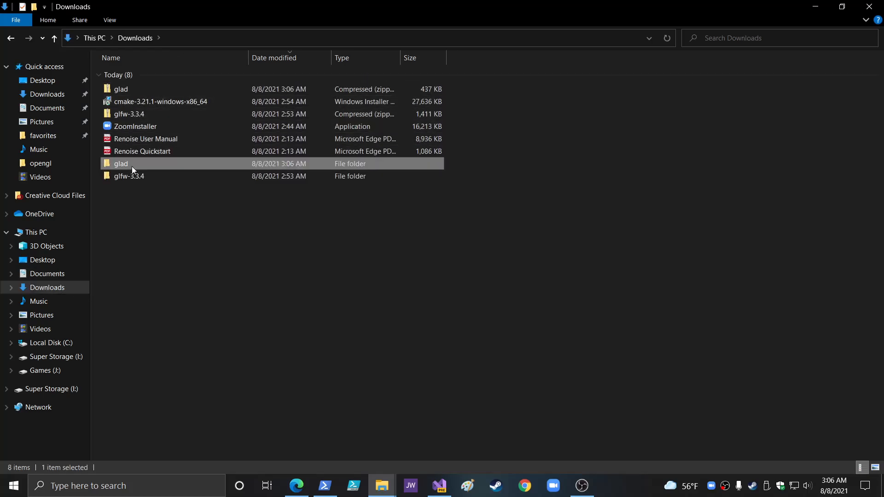
pyautogui.doubleClick(121, 164)
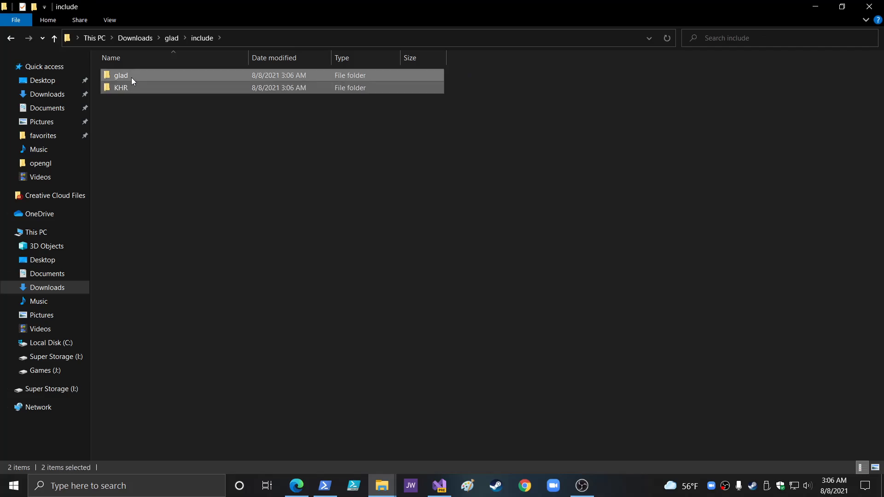
pyautogui.click(121, 74)
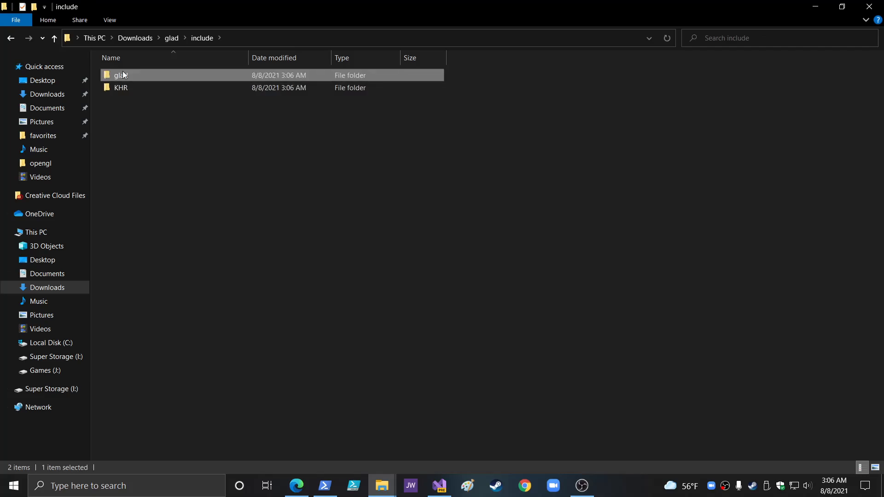
pyautogui.press('ctrl+a')
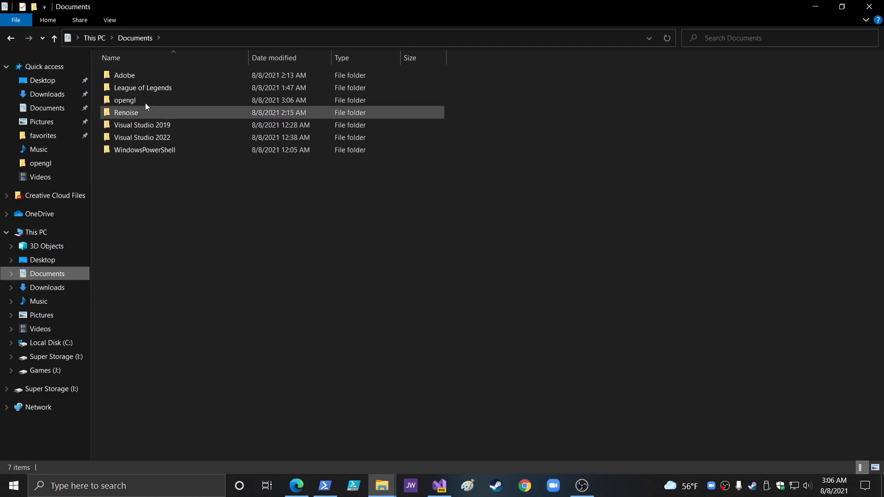
# Step: Paste them into Documents\opengl, verify glad.h inside glad, and return to the PDF
pyautogui.doubleClick(124, 100)
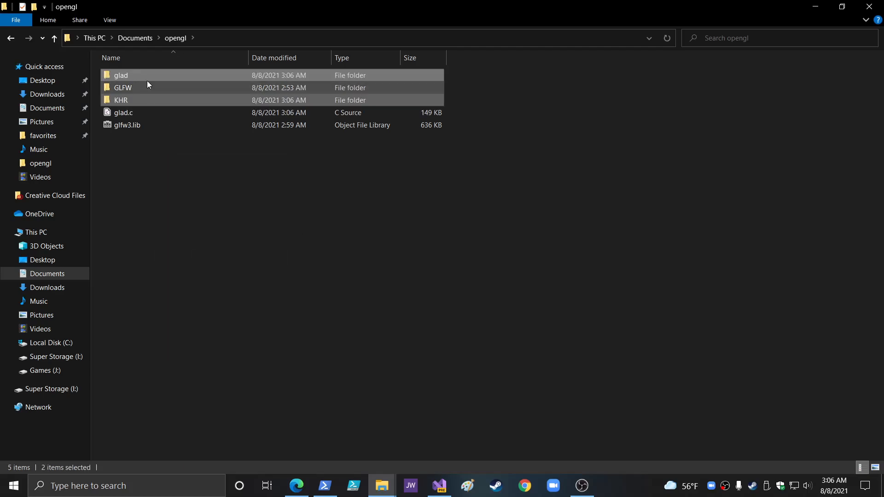
pyautogui.click(120, 99)
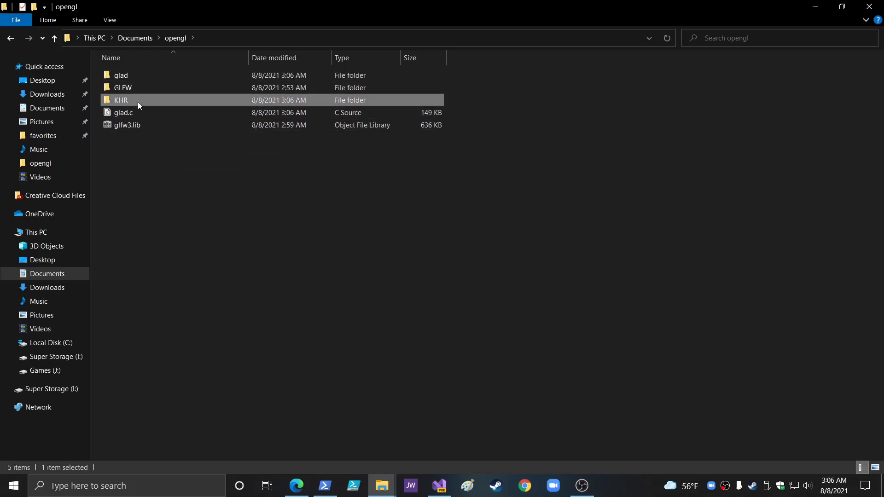
pyautogui.click(120, 74)
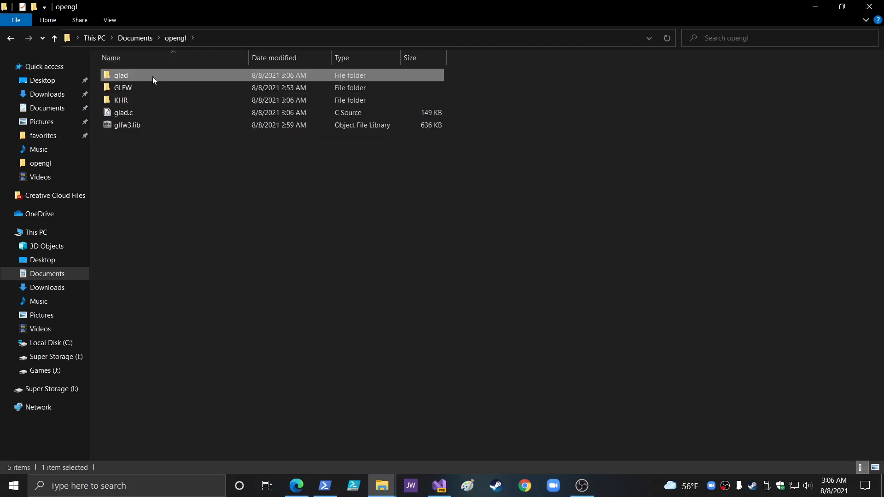
pyautogui.doubleClick(120, 74)
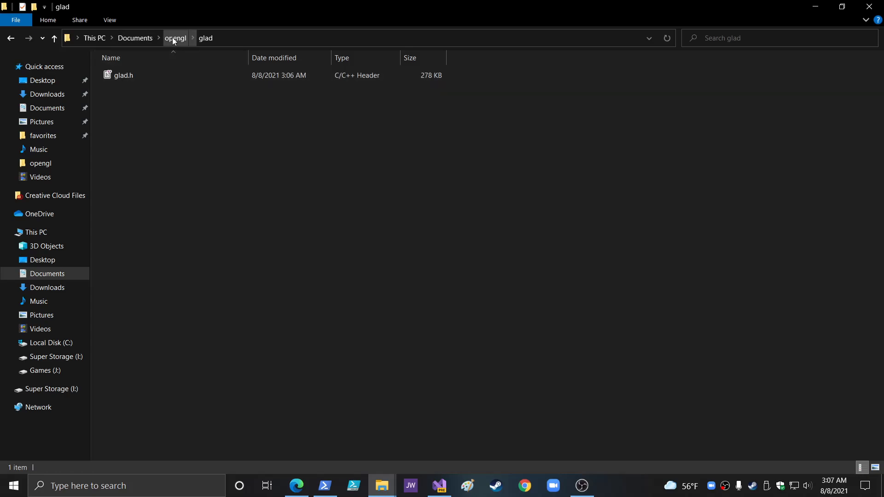
pyautogui.click(134, 38)
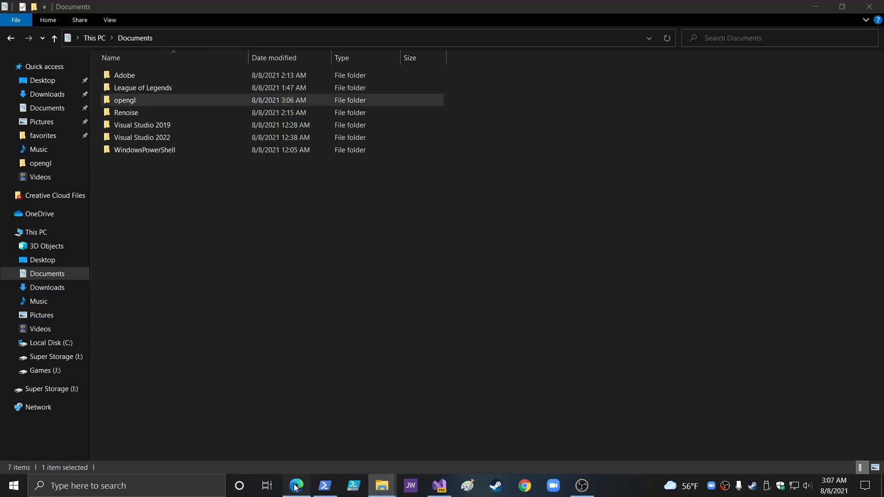
pyautogui.click(296, 485)
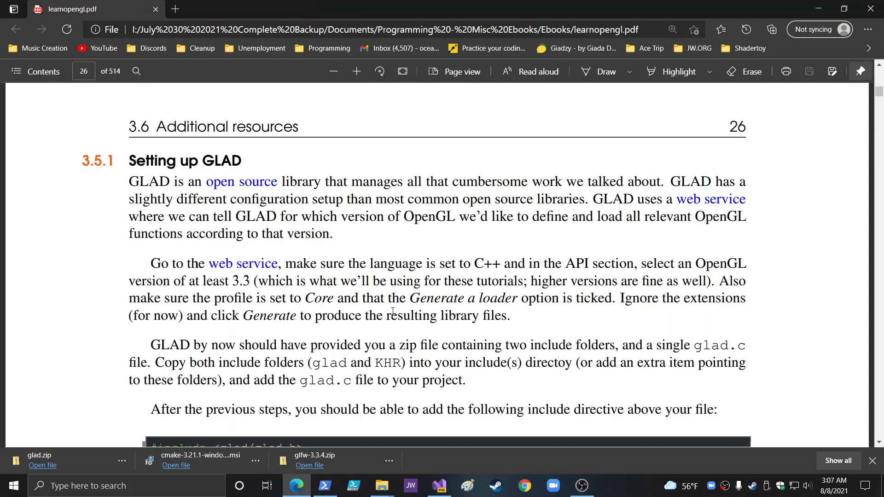
# Step: Read the PDF from Setting up GLAD through section 4.4 and follow the 'here' link to the full source code
pyautogui.scroll(-3)
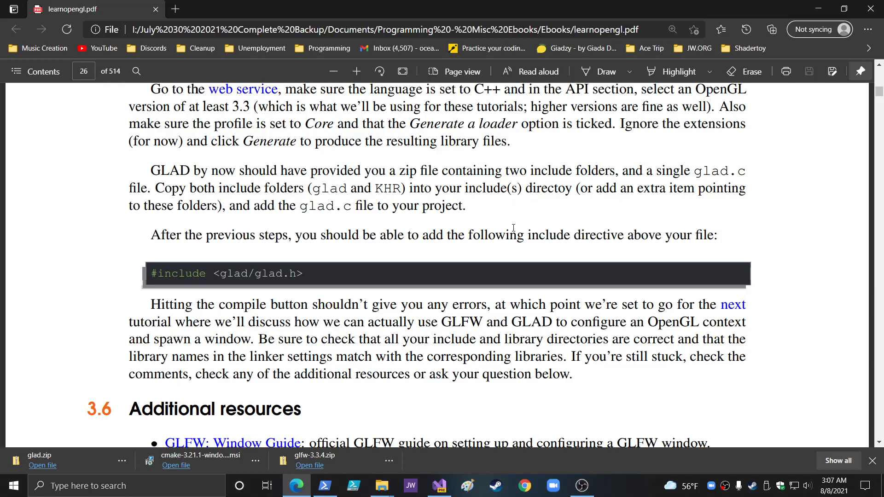
pyautogui.moveTo(284, 224)
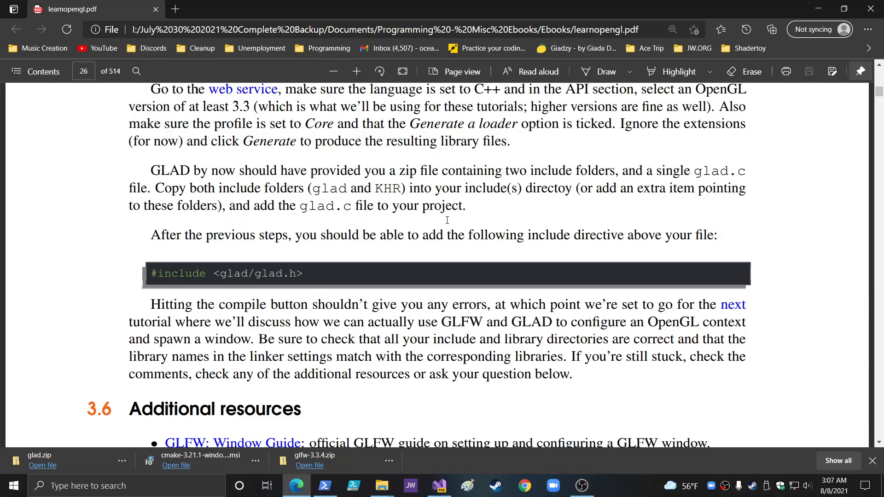
pyautogui.moveTo(296, 250)
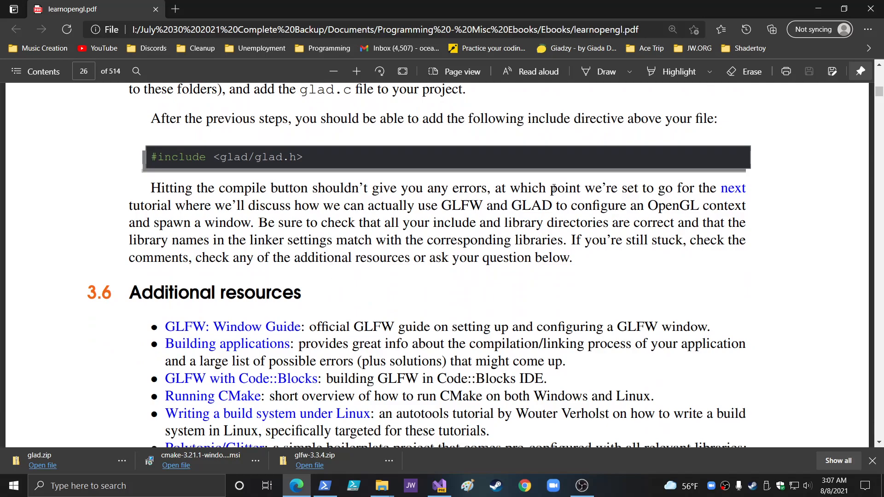
pyautogui.scroll(-3)
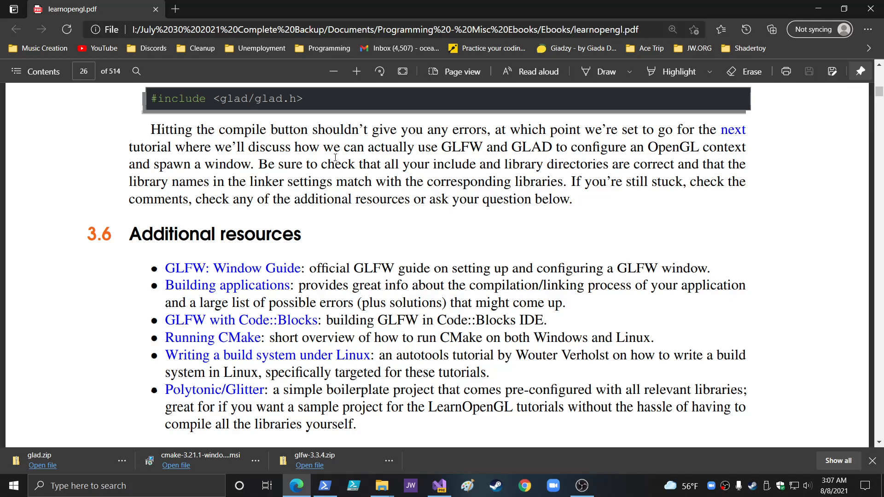
pyautogui.scroll(-3)
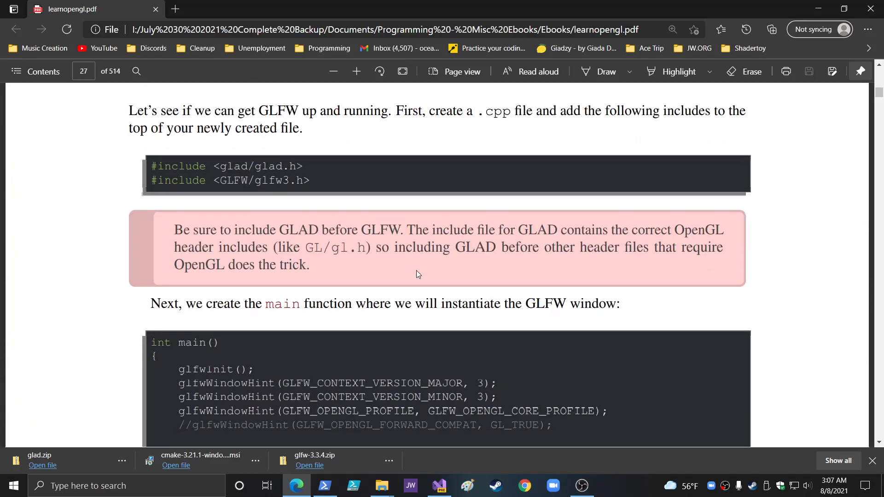
pyautogui.moveTo(326, 122)
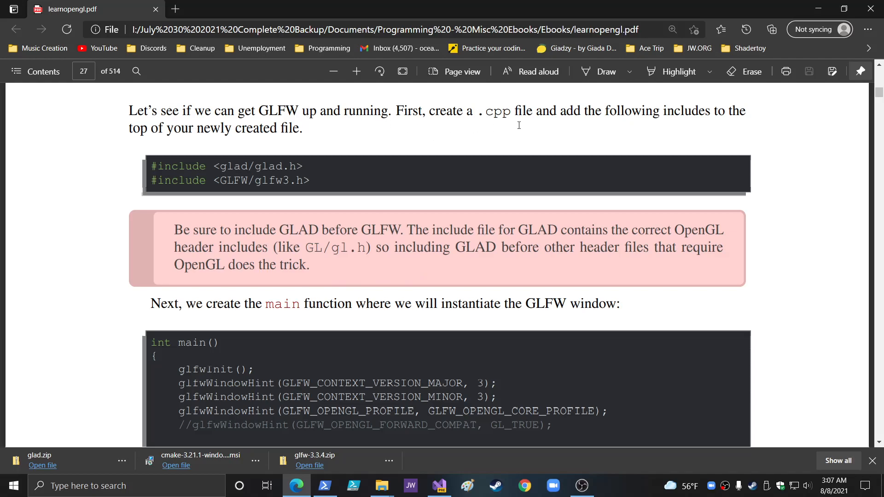
pyautogui.moveTo(771, 130)
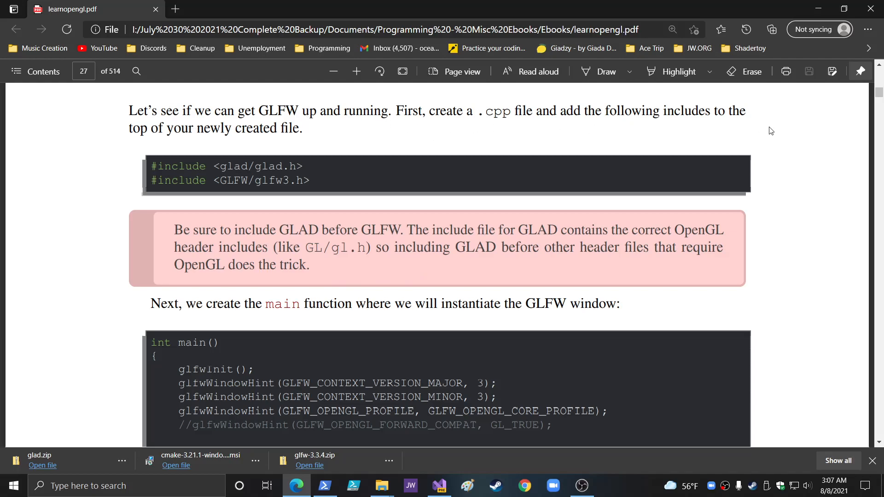
pyautogui.scroll(-3)
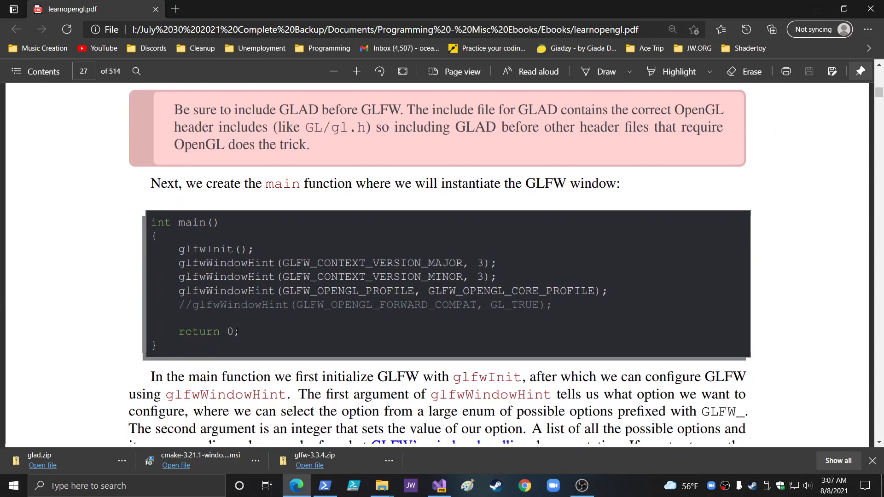
pyautogui.scroll(-3)
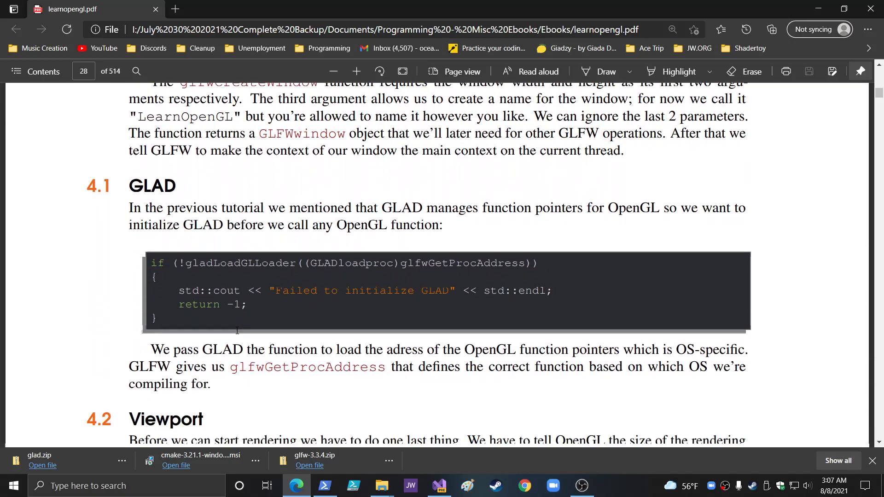
pyautogui.scroll(-3)
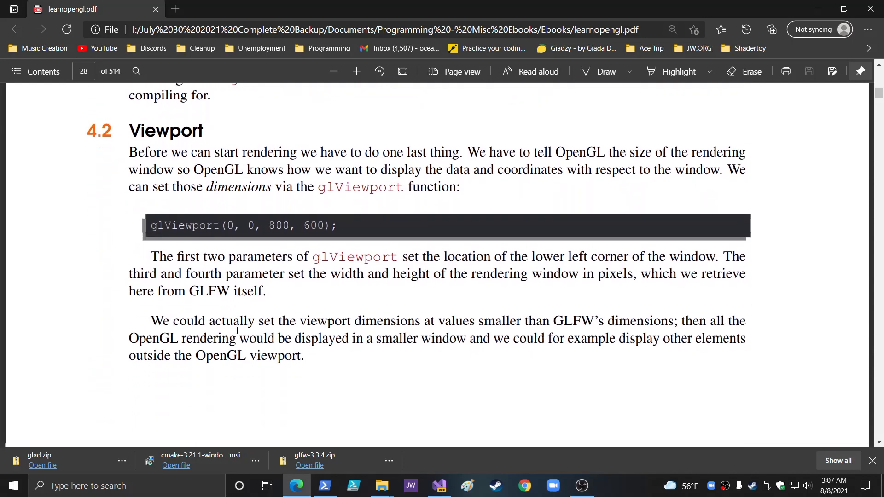
pyautogui.scroll(-3)
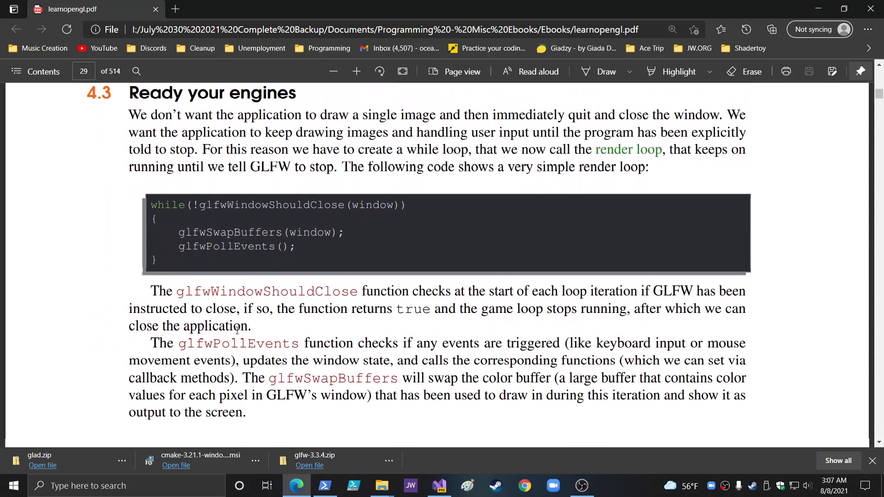
pyautogui.scroll(-3)
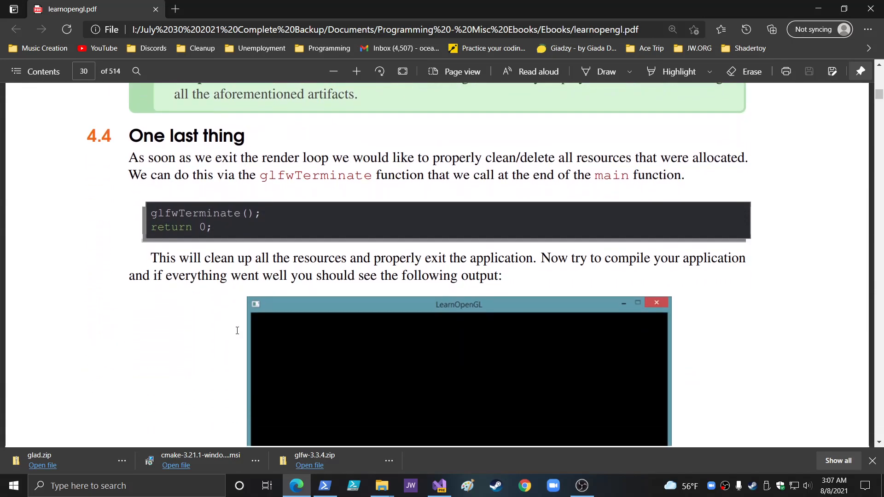
pyautogui.scroll(-3)
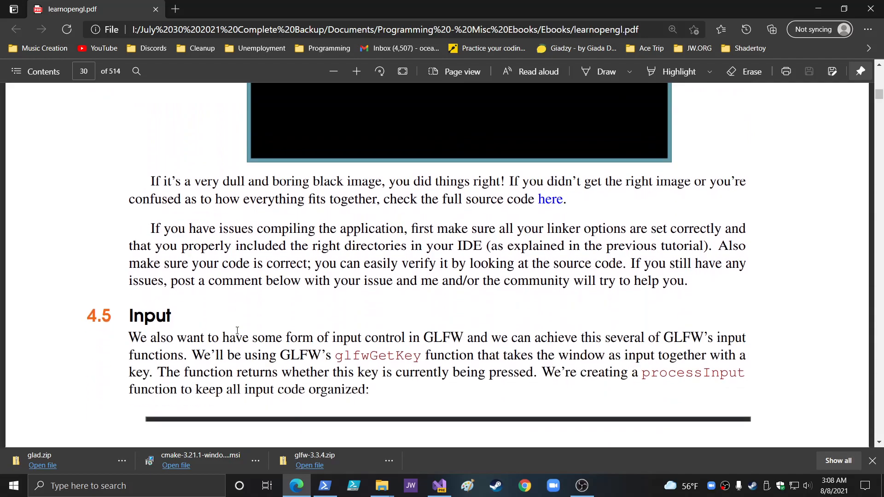
pyautogui.click(550, 199)
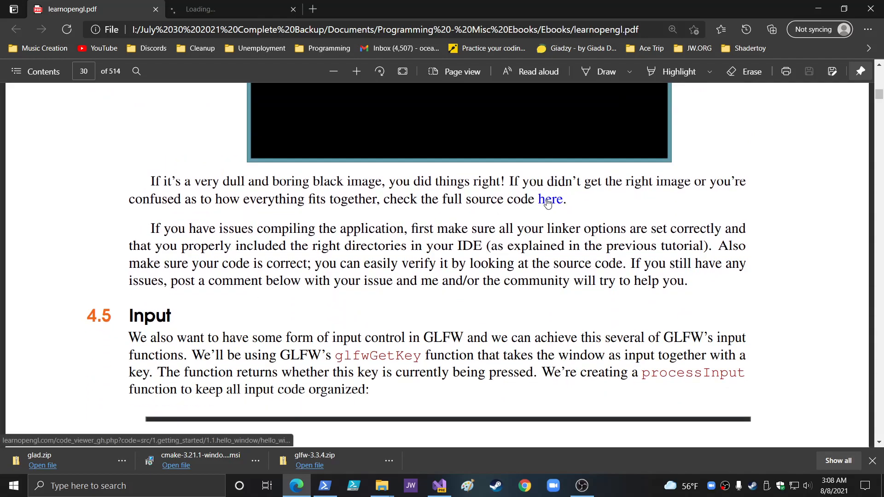
# Step: Select and copy all of the hello_window.cpp code, then return to the OpenGL solution
pyautogui.click(549, 199)
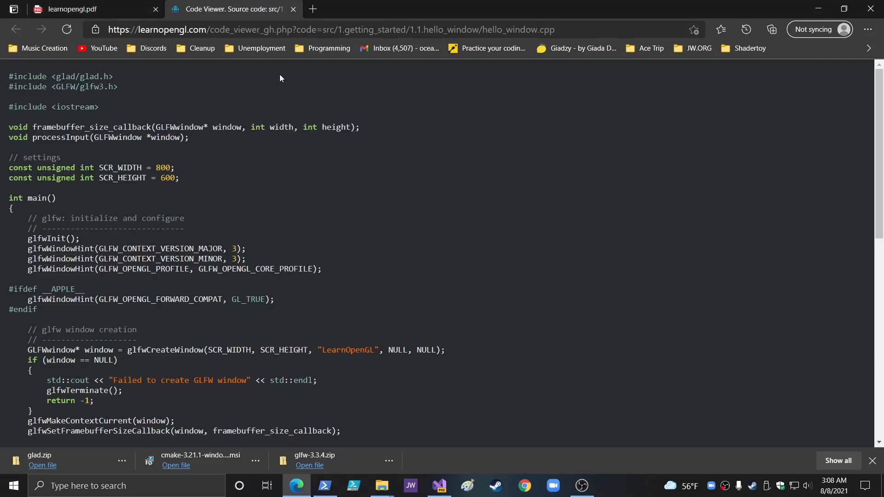
pyautogui.press('ctrl+a')
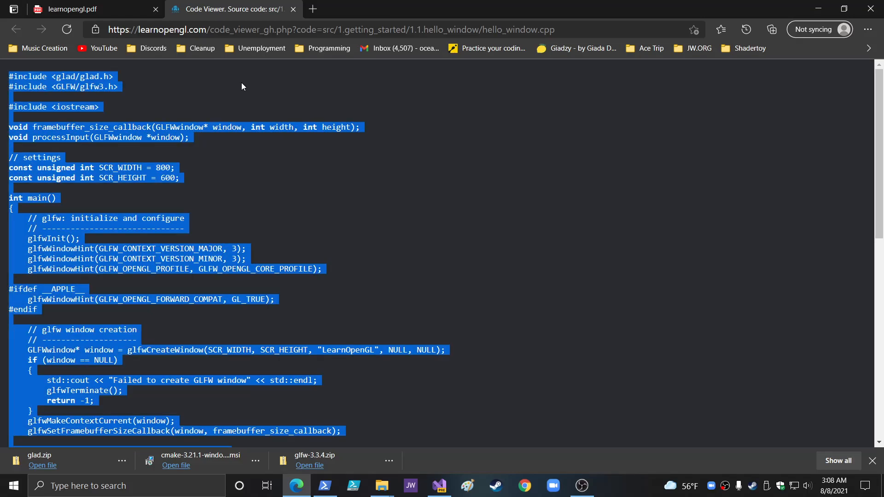
pyautogui.moveTo(148, 343)
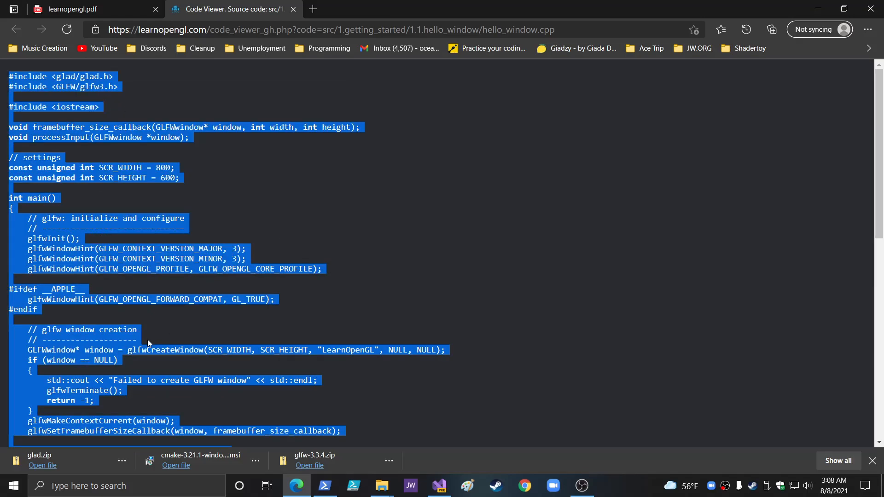
pyautogui.click(438, 485)
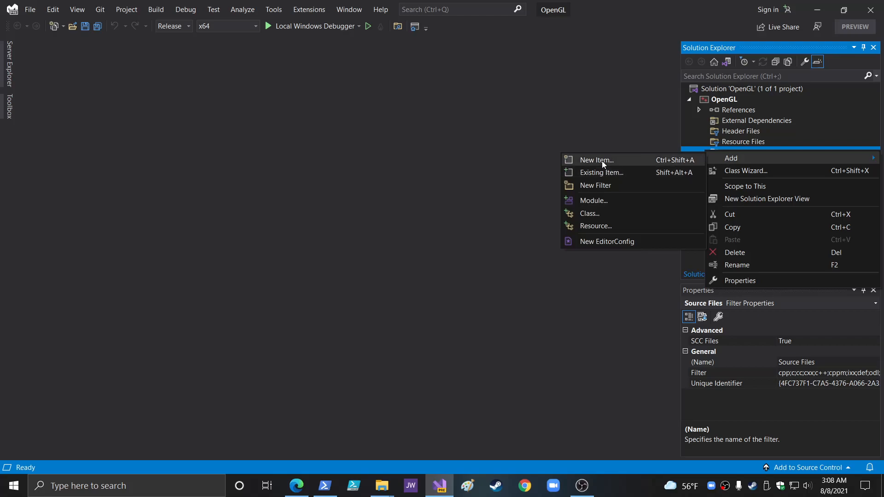
# Step: Create a new Visual C++ C++ File named Source.cpp under Source Files
pyautogui.click(596, 159)
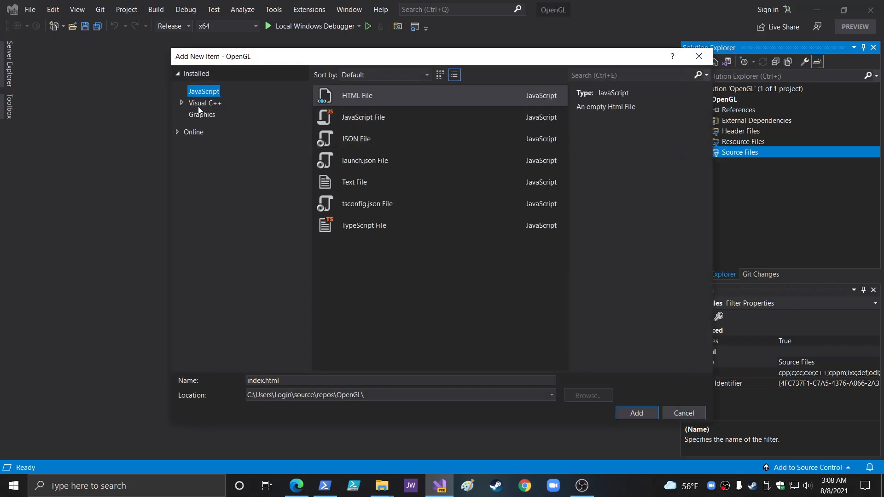
pyautogui.click(206, 102)
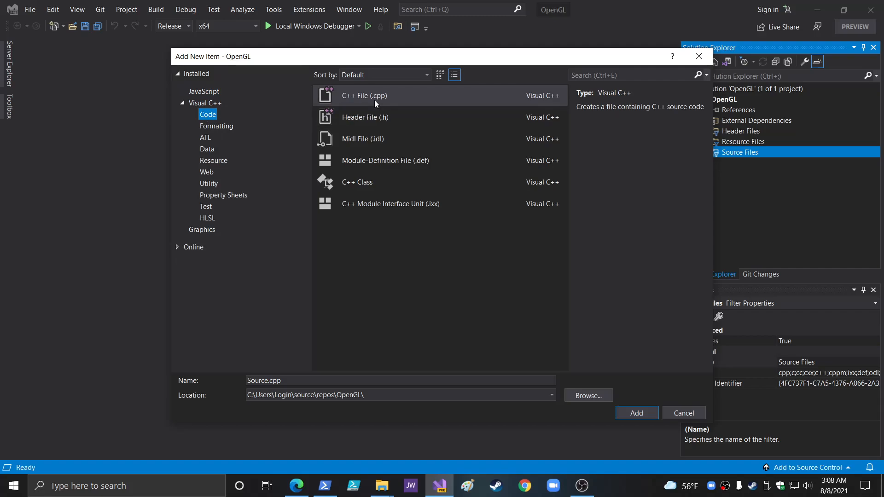
pyautogui.click(636, 412)
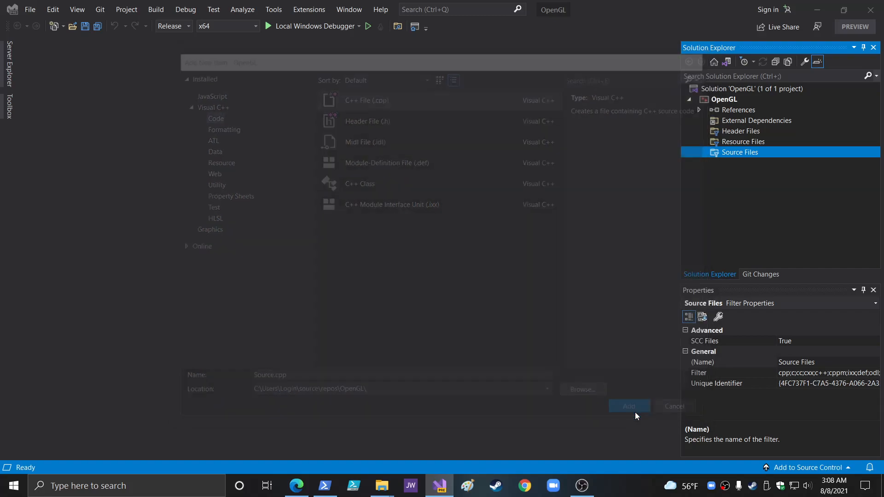
pyautogui.click(628, 406)
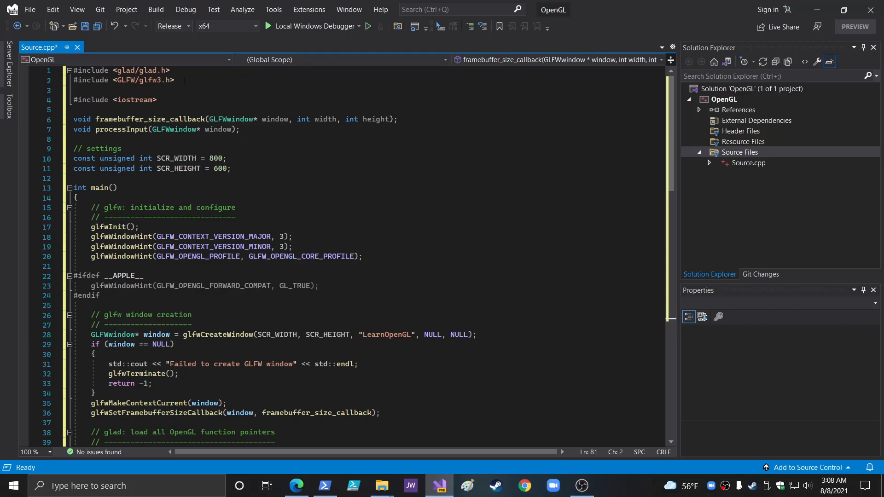
# Step: Paste the hello_window code into Source.cpp and save it with Ctrl+S
pyautogui.scroll(-3)
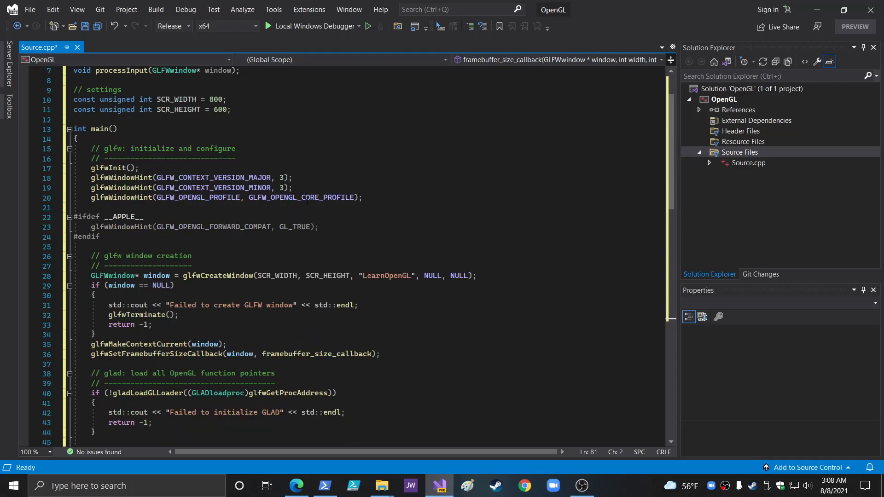
pyautogui.scroll(-3)
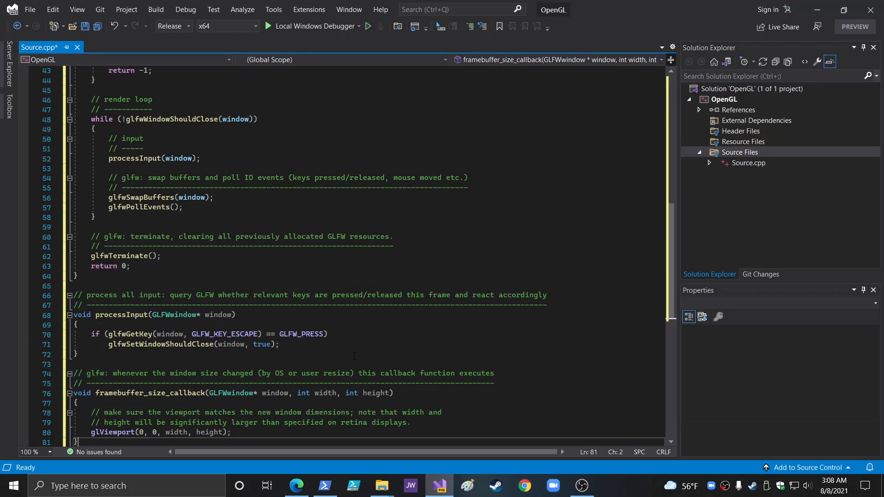
pyautogui.press('ctrl+s')
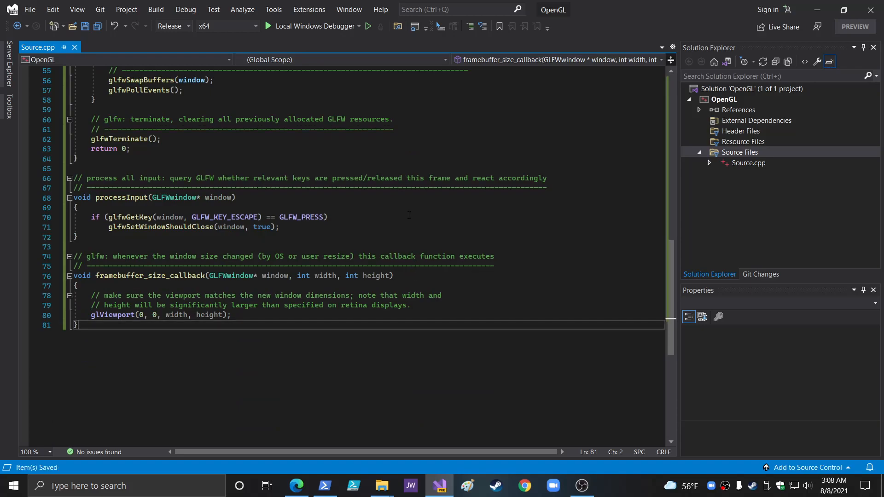
# Step: Run Local Windows Debugger and decline the last successful build, exposing three unresolved glad linker errors
pyautogui.click(156, 9)
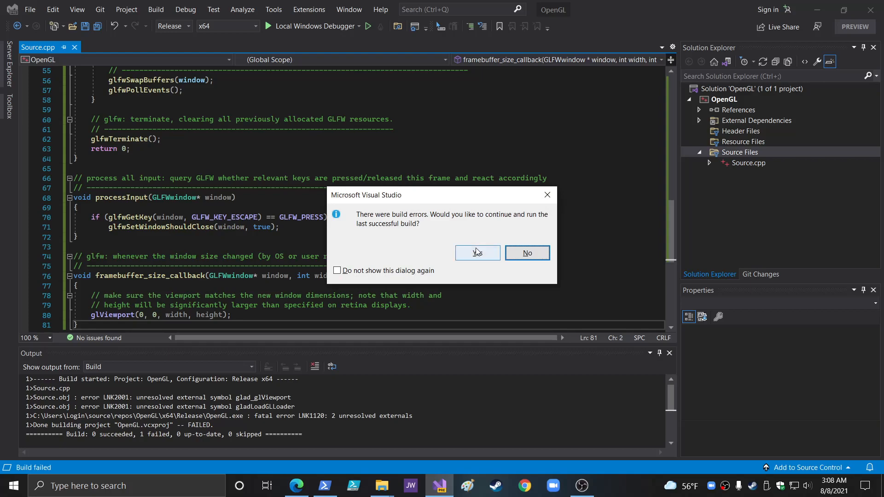
pyautogui.click(526, 252)
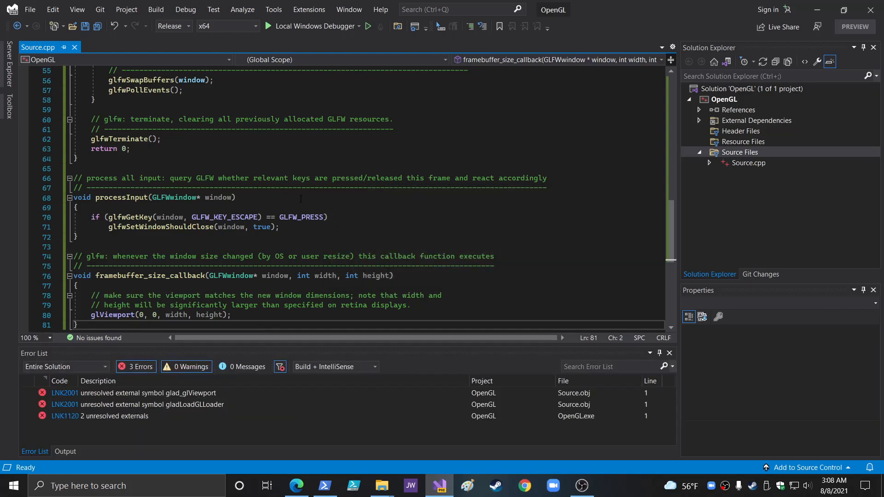
# Step: Add the existing glad.c from Documents\opengl to the project's Source Files
pyautogui.rightClick(738, 152)
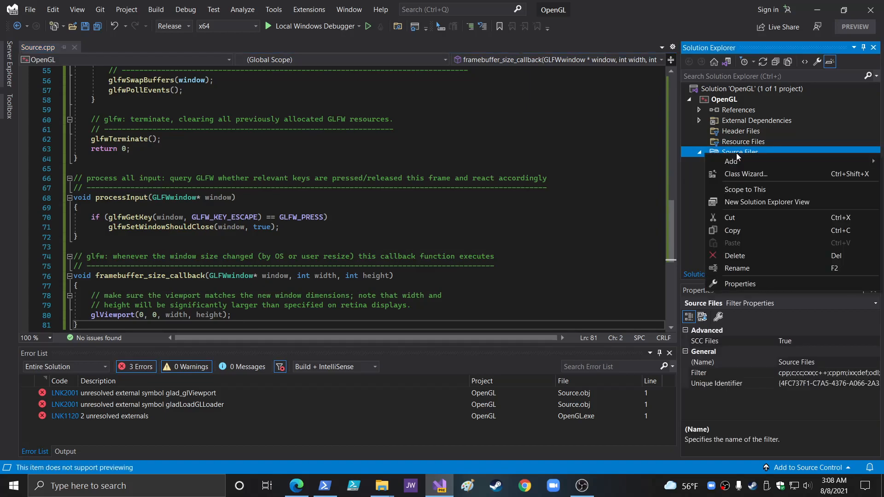
pyautogui.click(730, 161)
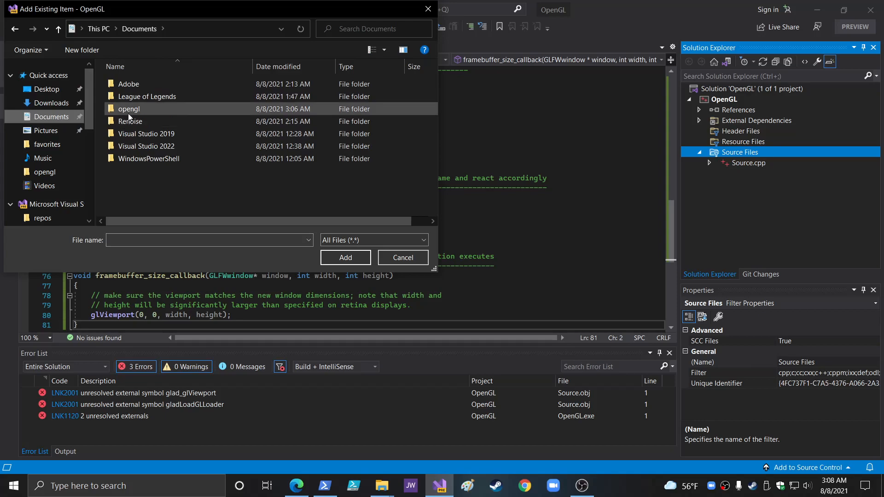
pyautogui.doubleClick(128, 109)
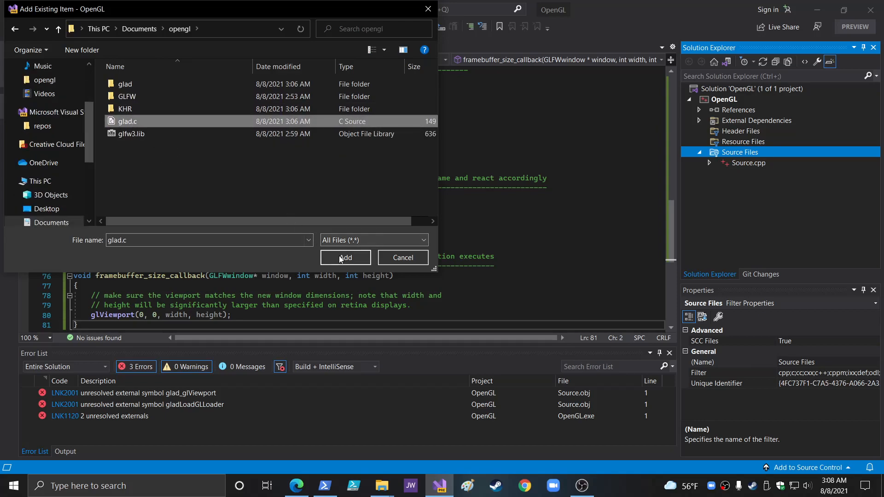
pyautogui.click(344, 257)
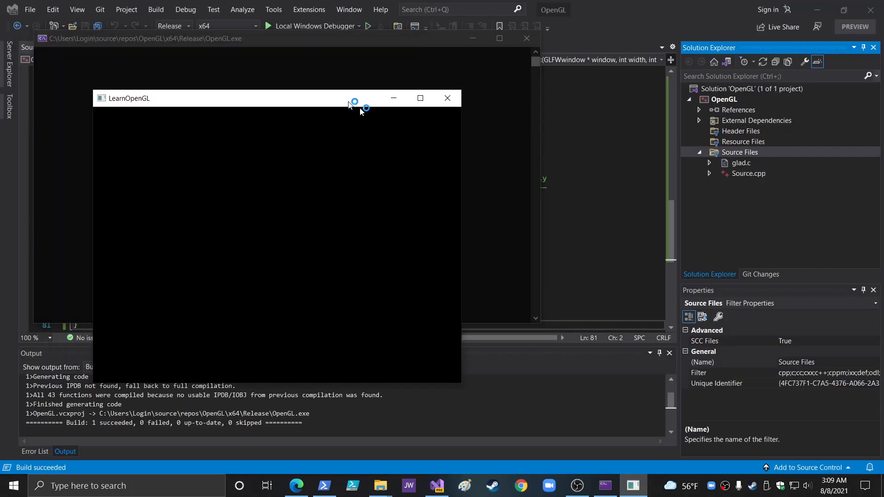
# Step: After the successful build shows a black LearnOpenGL window, move it aside and close it
pyautogui.moveTo(220, 97); pyautogui.dragTo(425, 112)
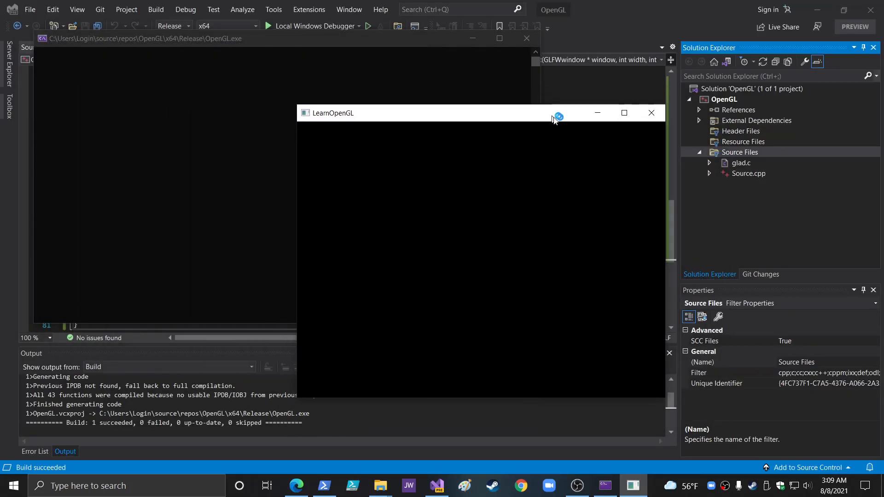
pyautogui.click(651, 113)
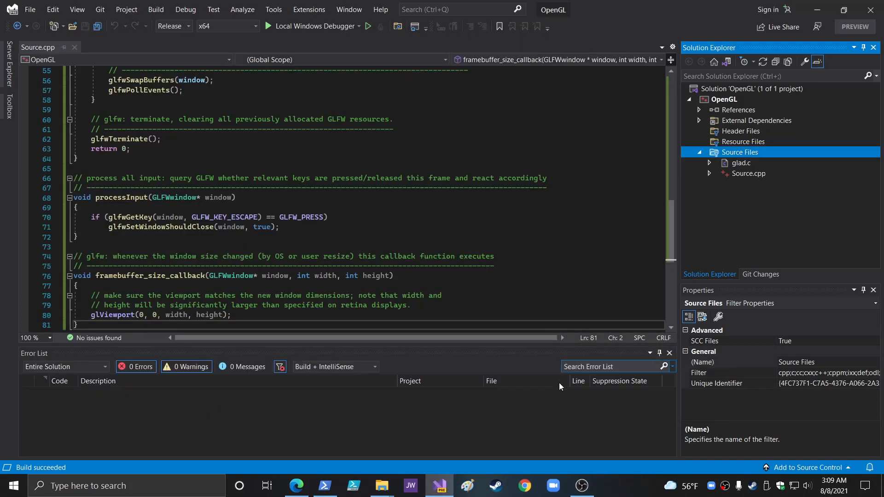
pyautogui.moveTo(669, 354)
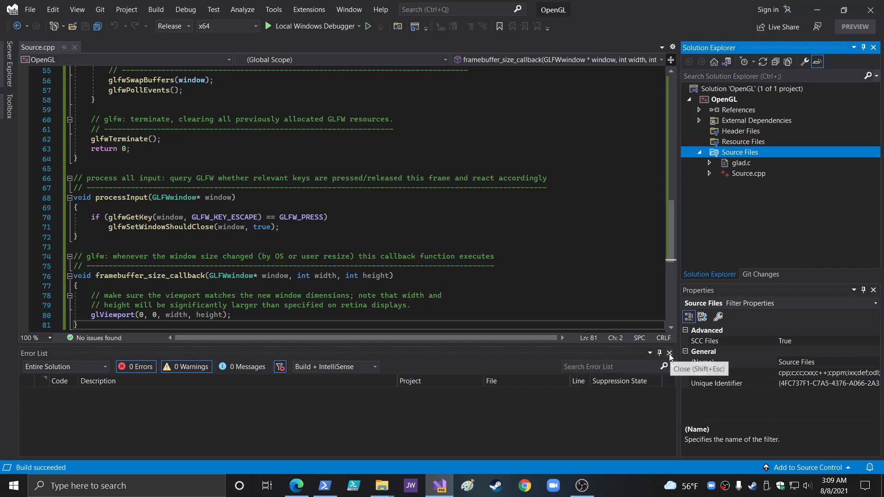
# Step: Close the Error List panel, leaving Source.cpp in the editor with no issues found
pyautogui.click(669, 353)
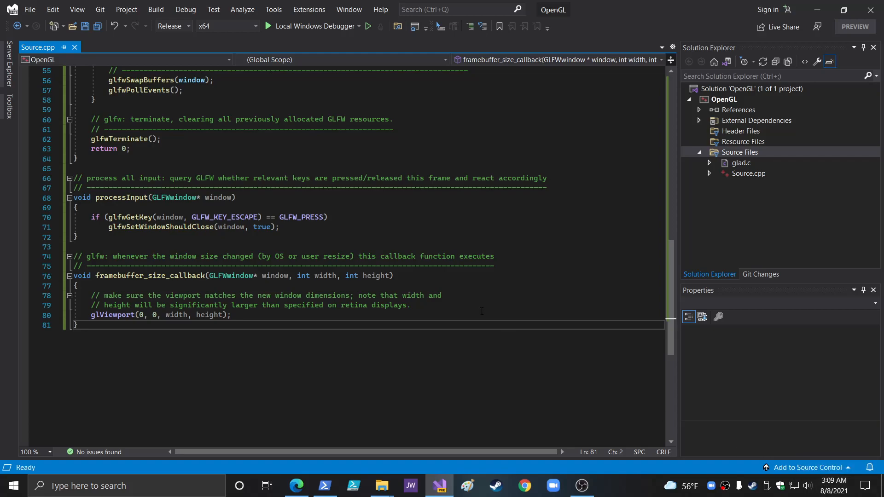
pyautogui.moveTo(709, 473)
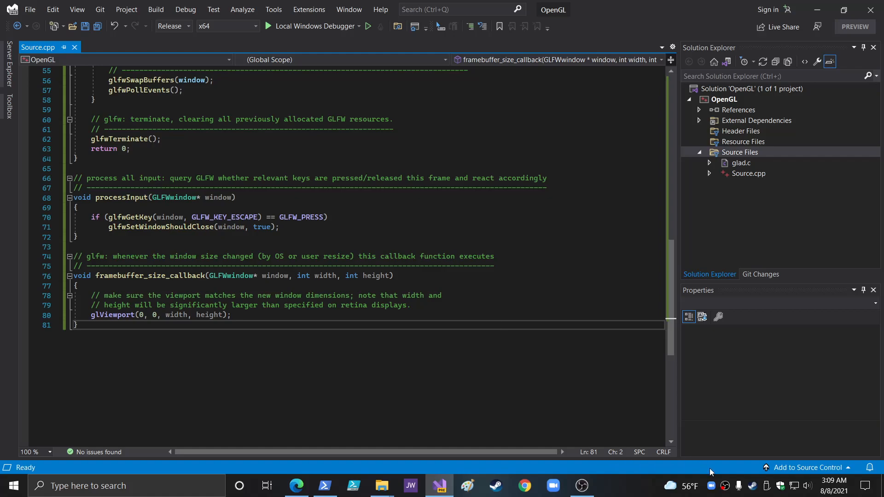
pyautogui.moveTo(725, 486)
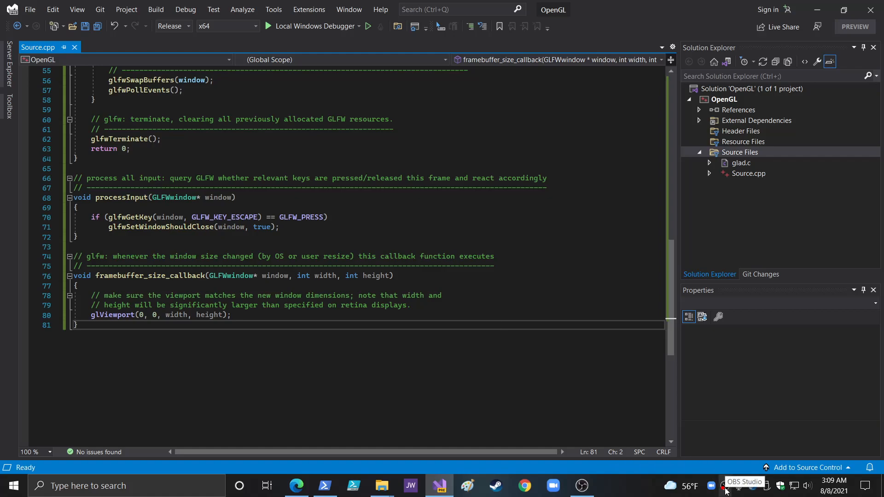
pyautogui.rightClick(726, 486)
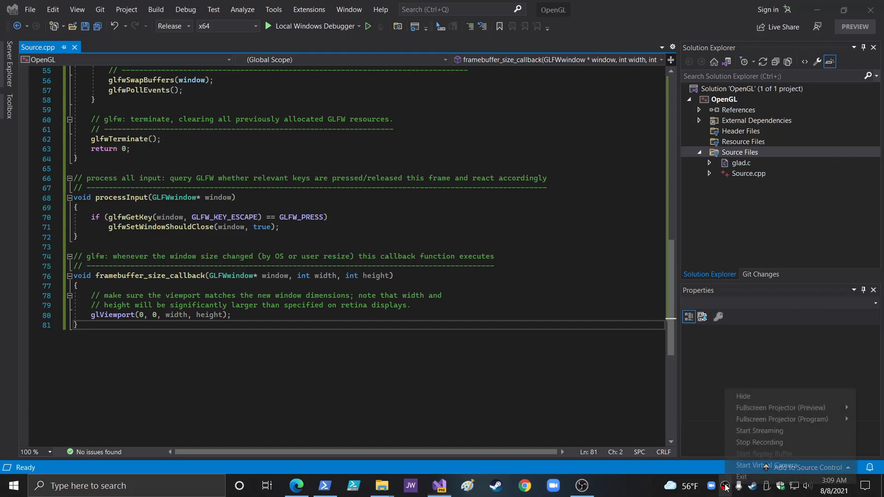